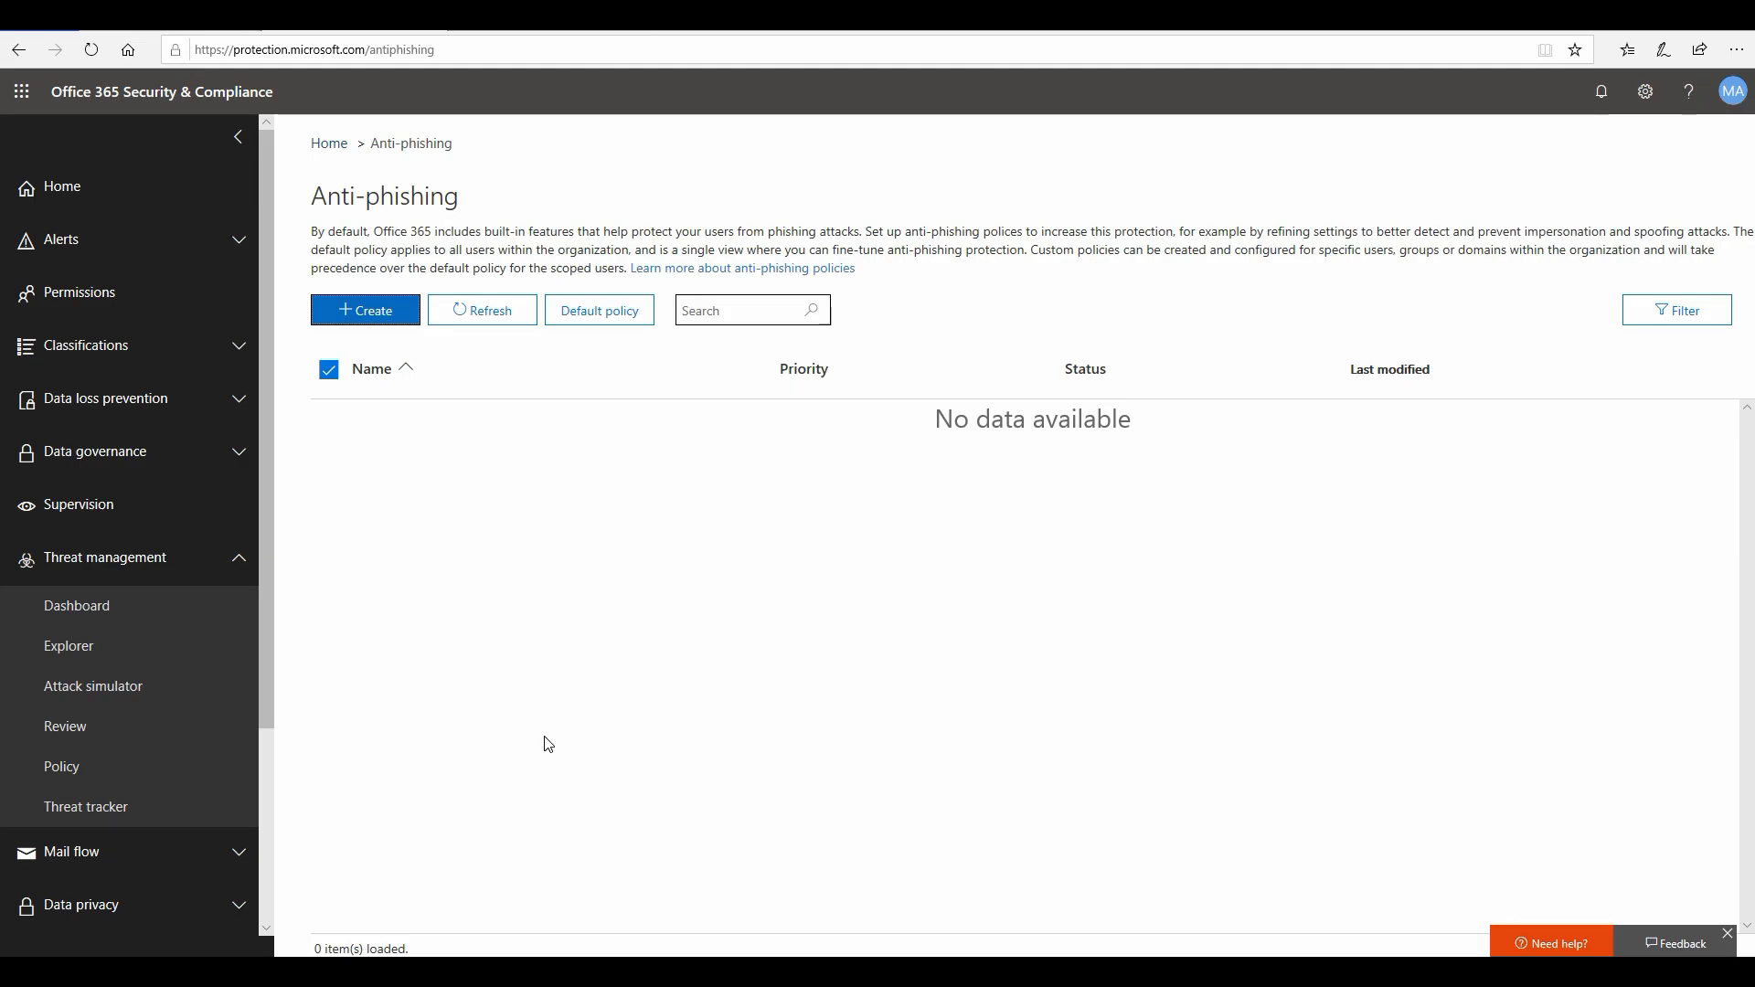
mouse_move(375, 524)
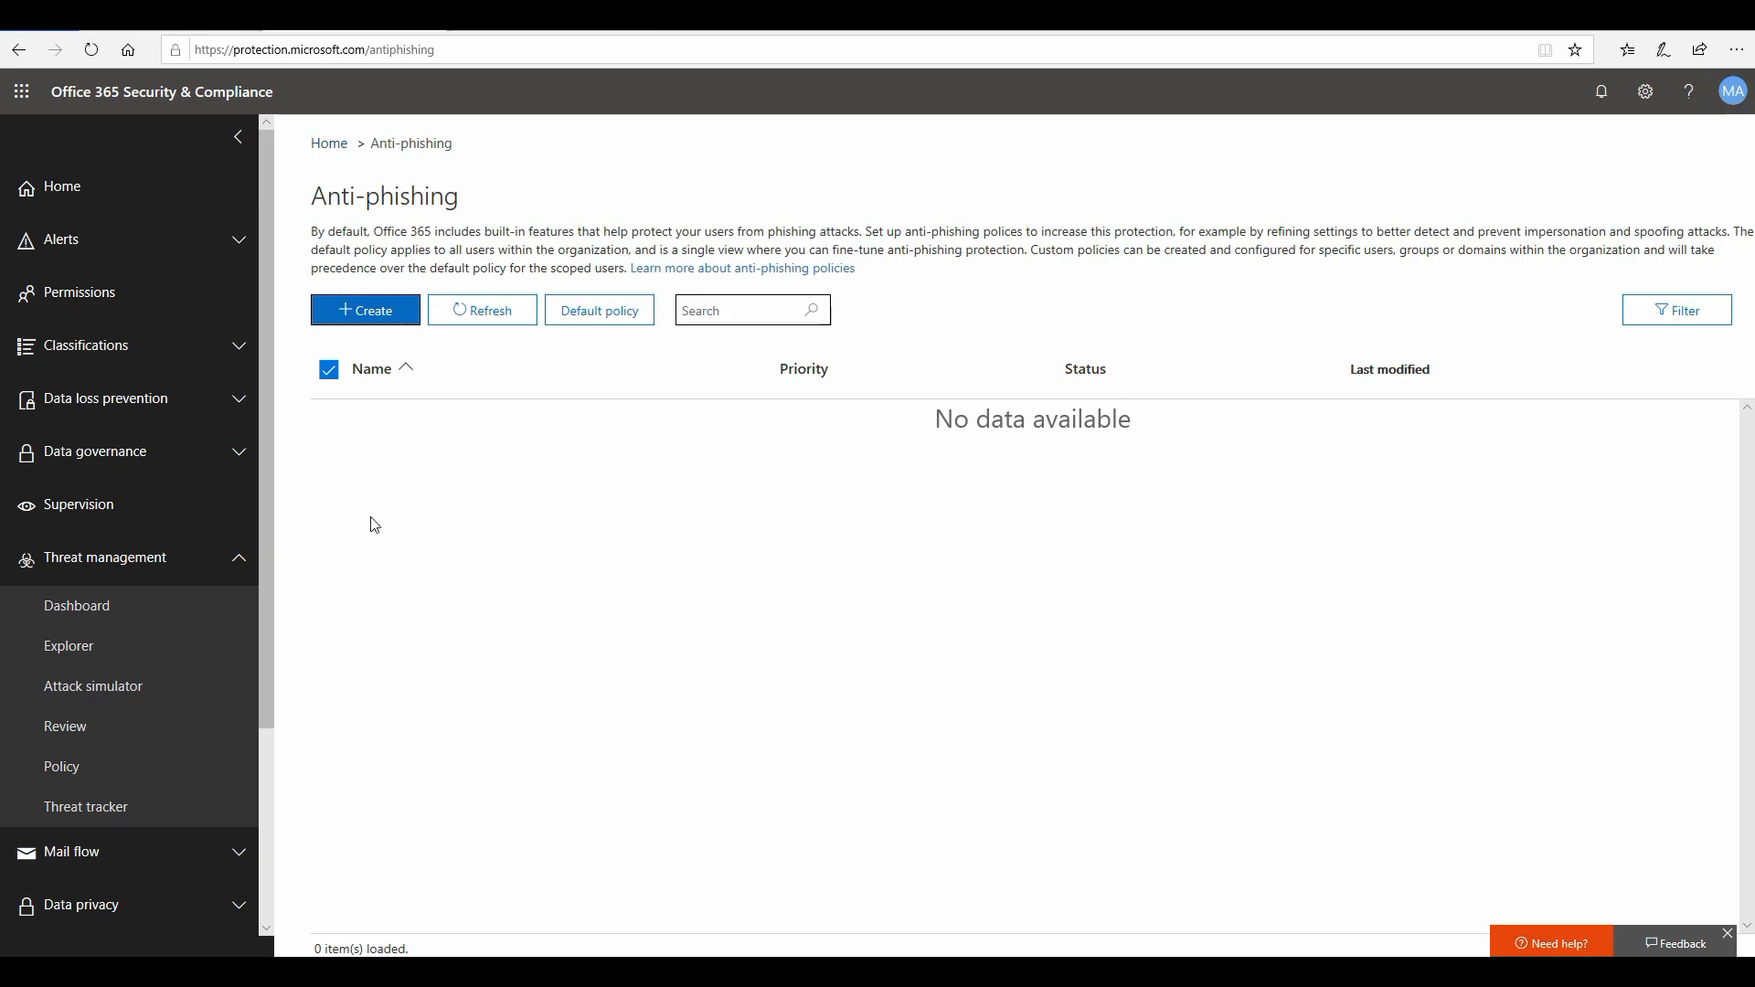
Start a new anti-phishing policy named 'Contoso Anti Phishing Policy'.
click(365, 310)
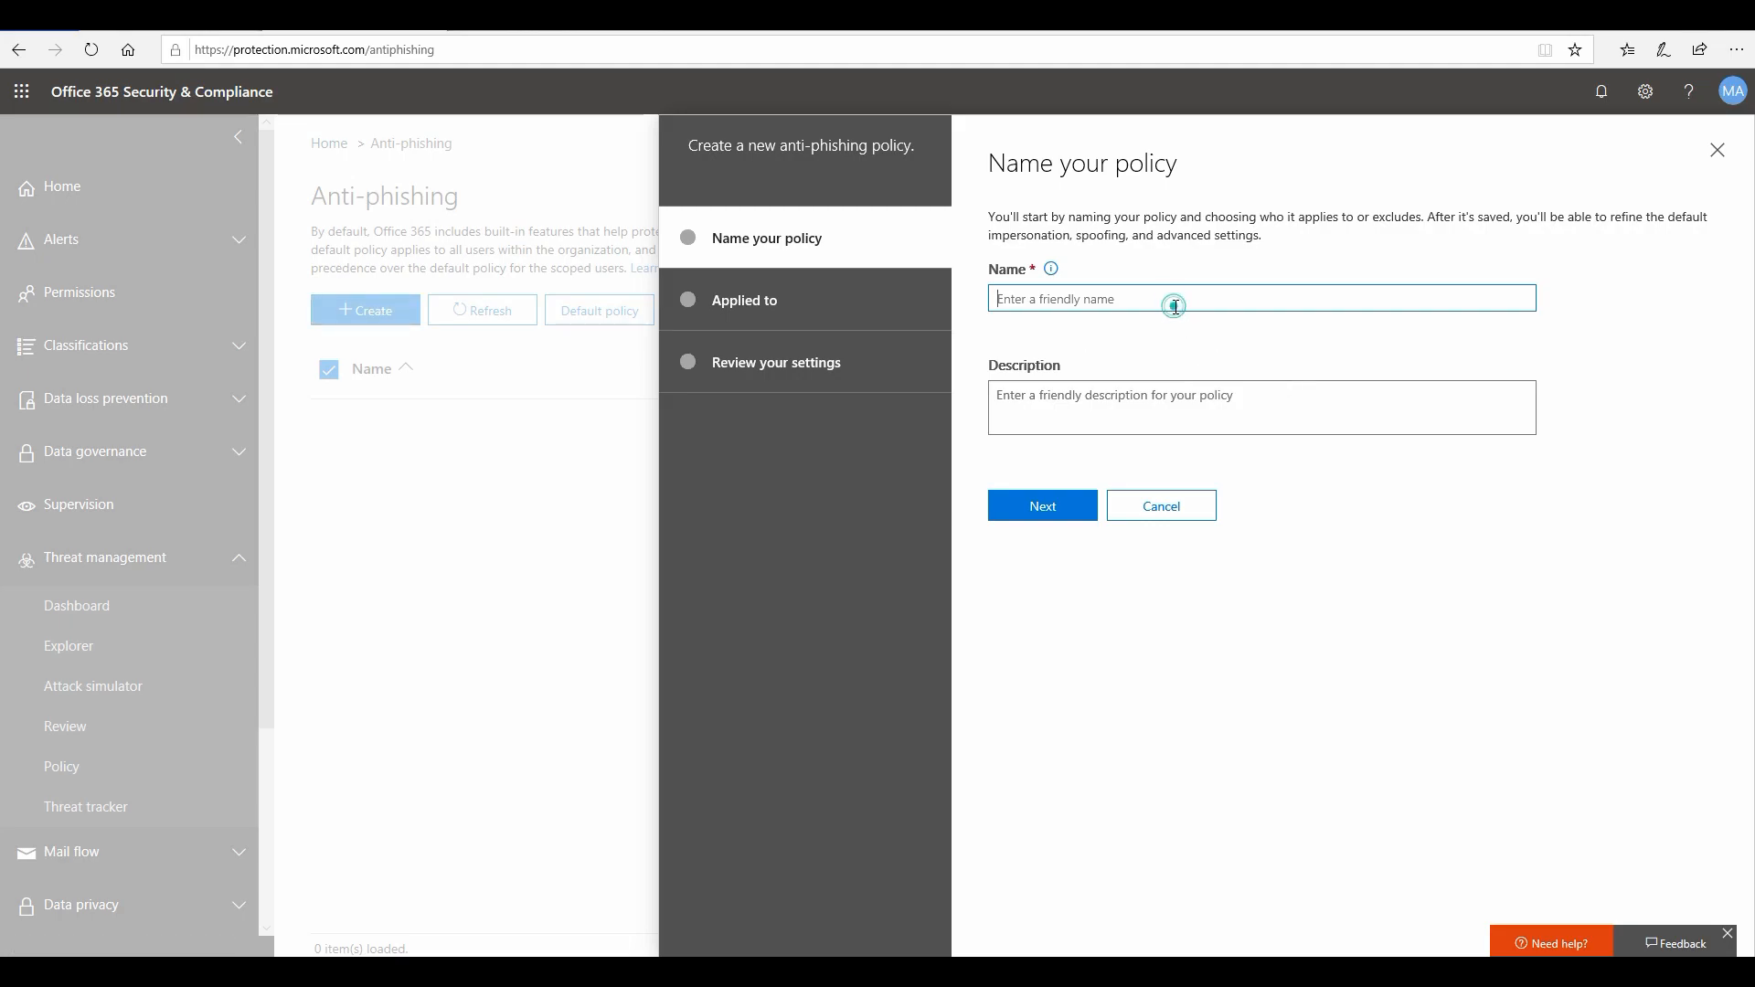
text(Contoso Anti P)
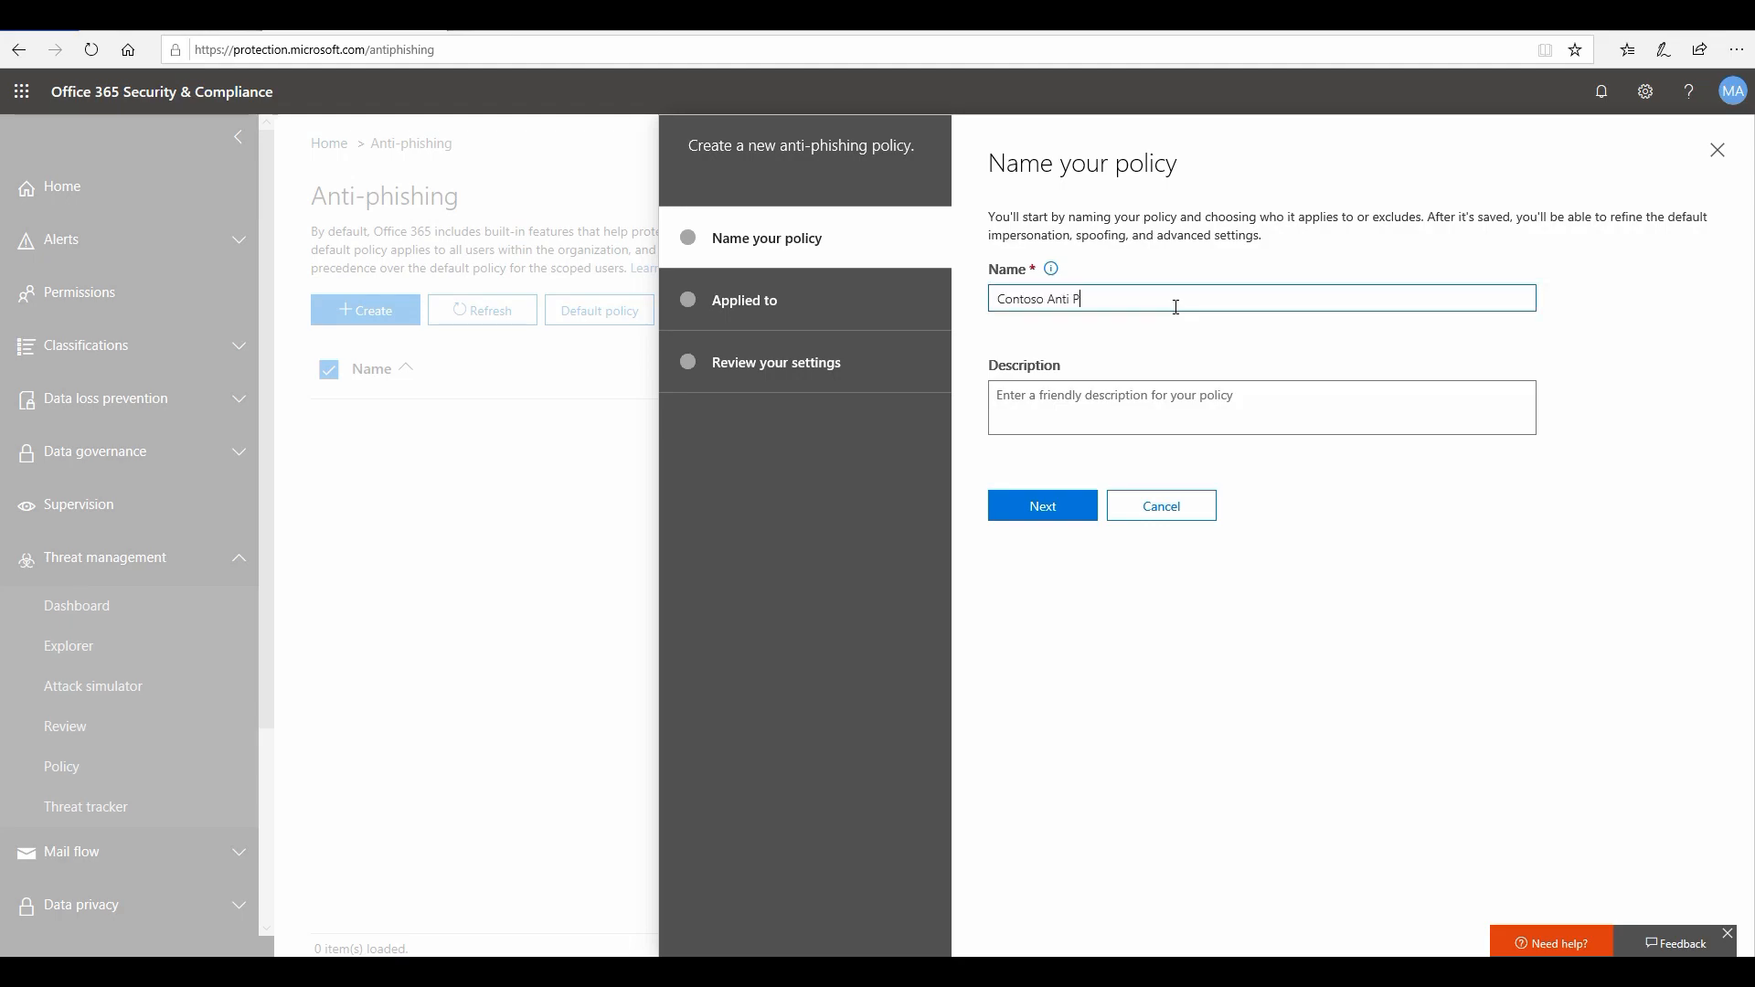
text(hishing Policy)
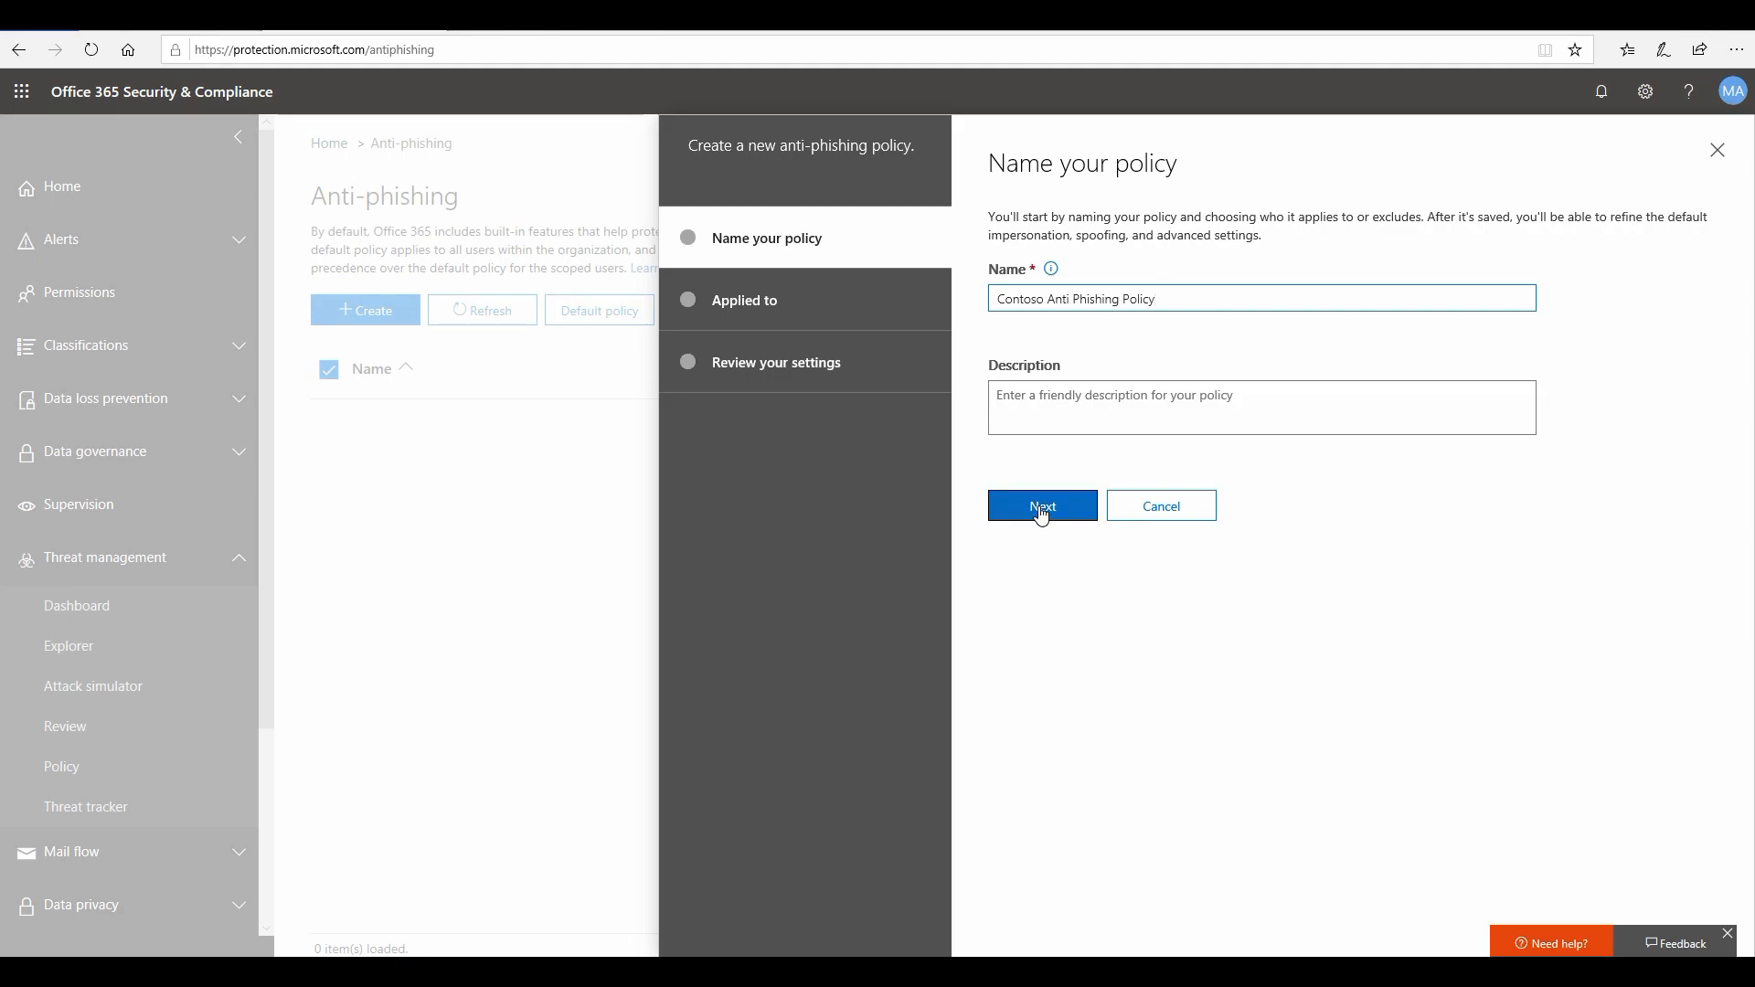
Apply the policy to recipients whose domain is mscontoso.in.
click(1040, 504)
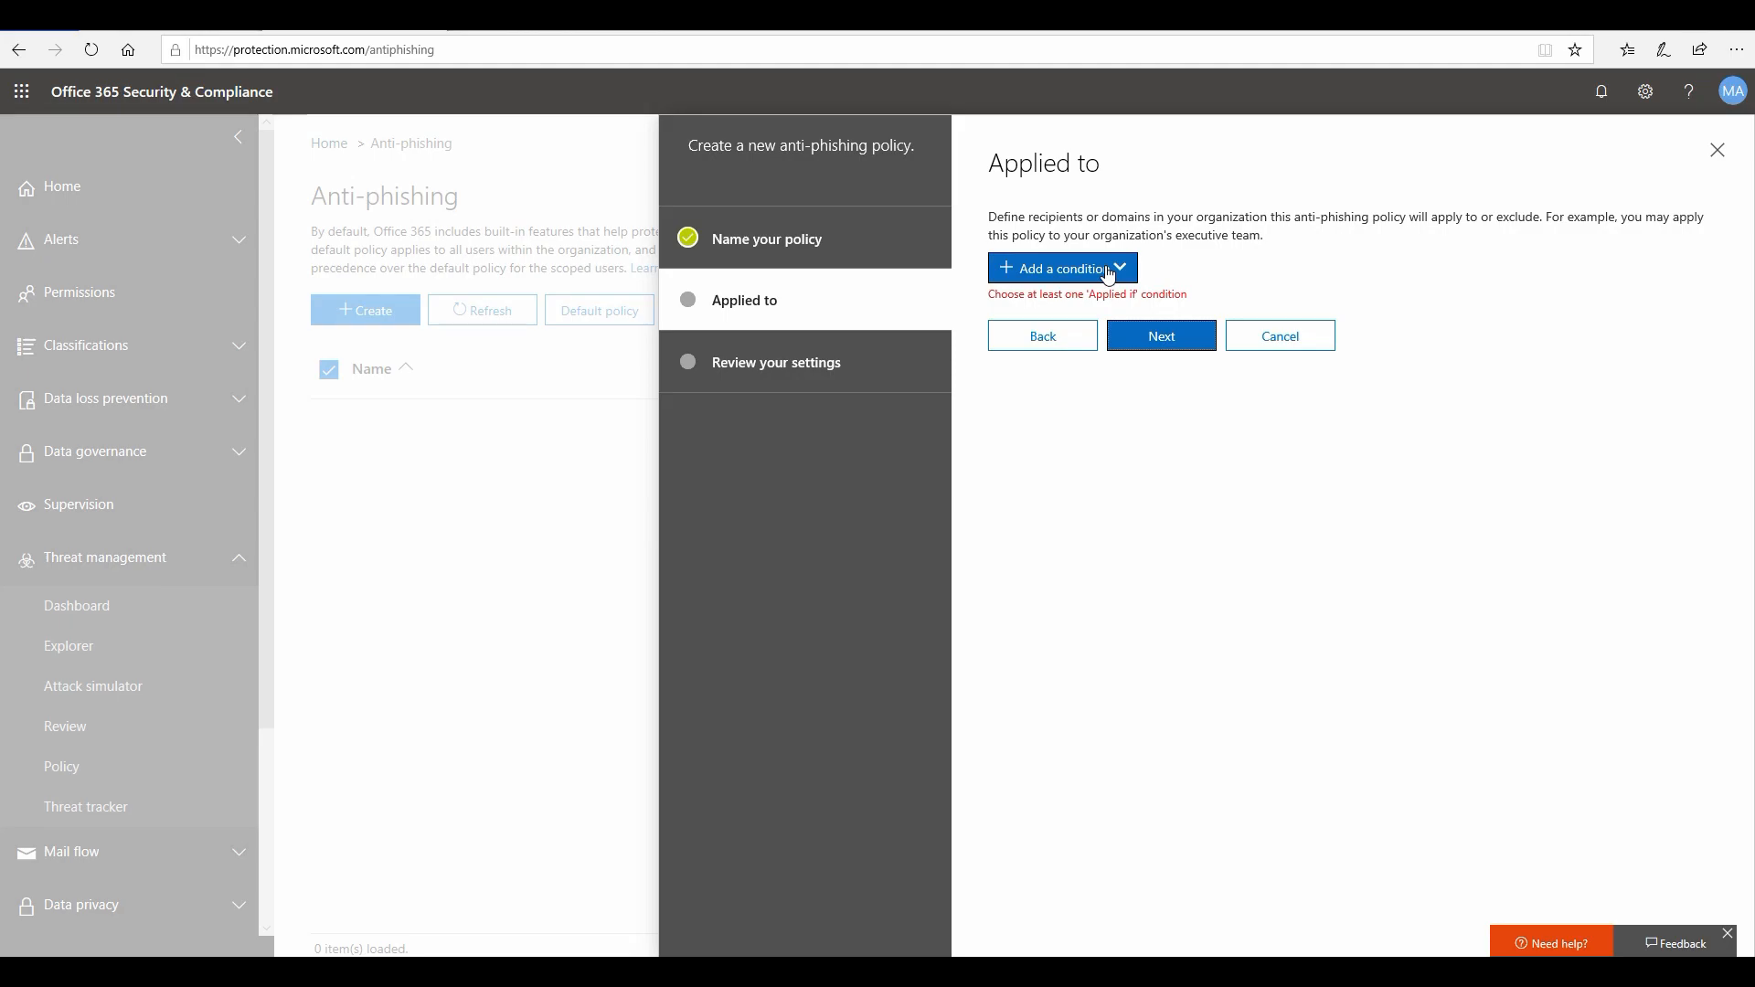
click(1061, 268)
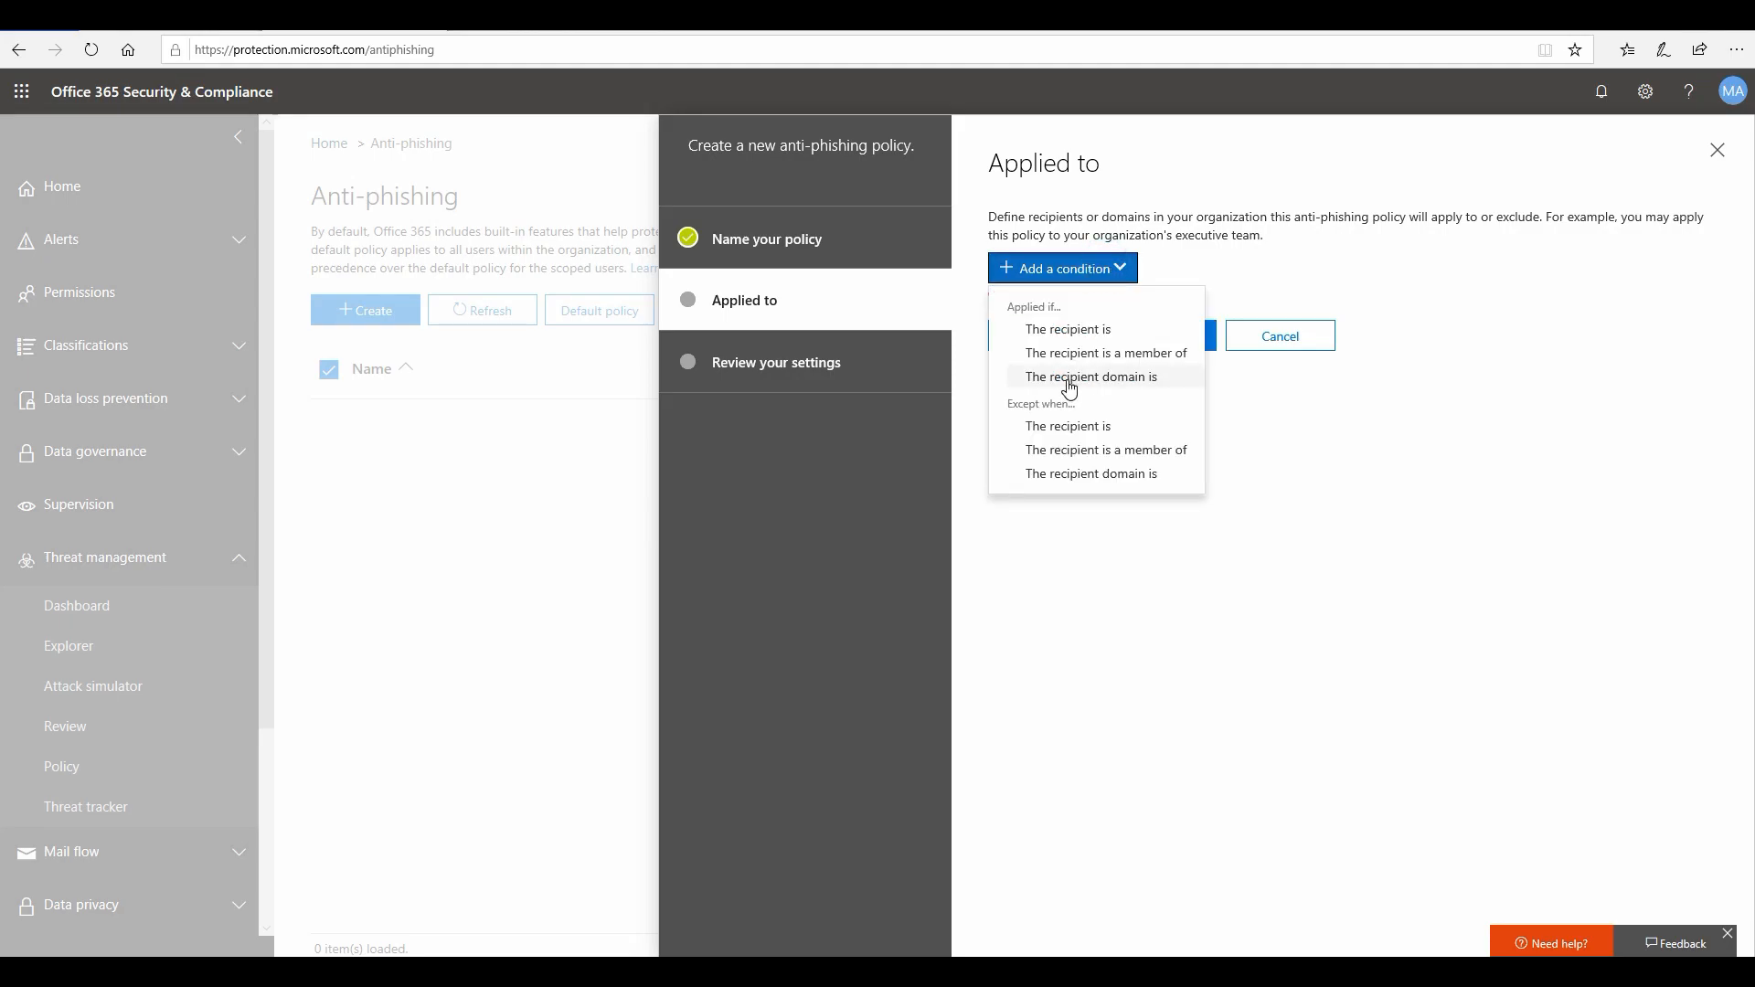
click(1092, 376)
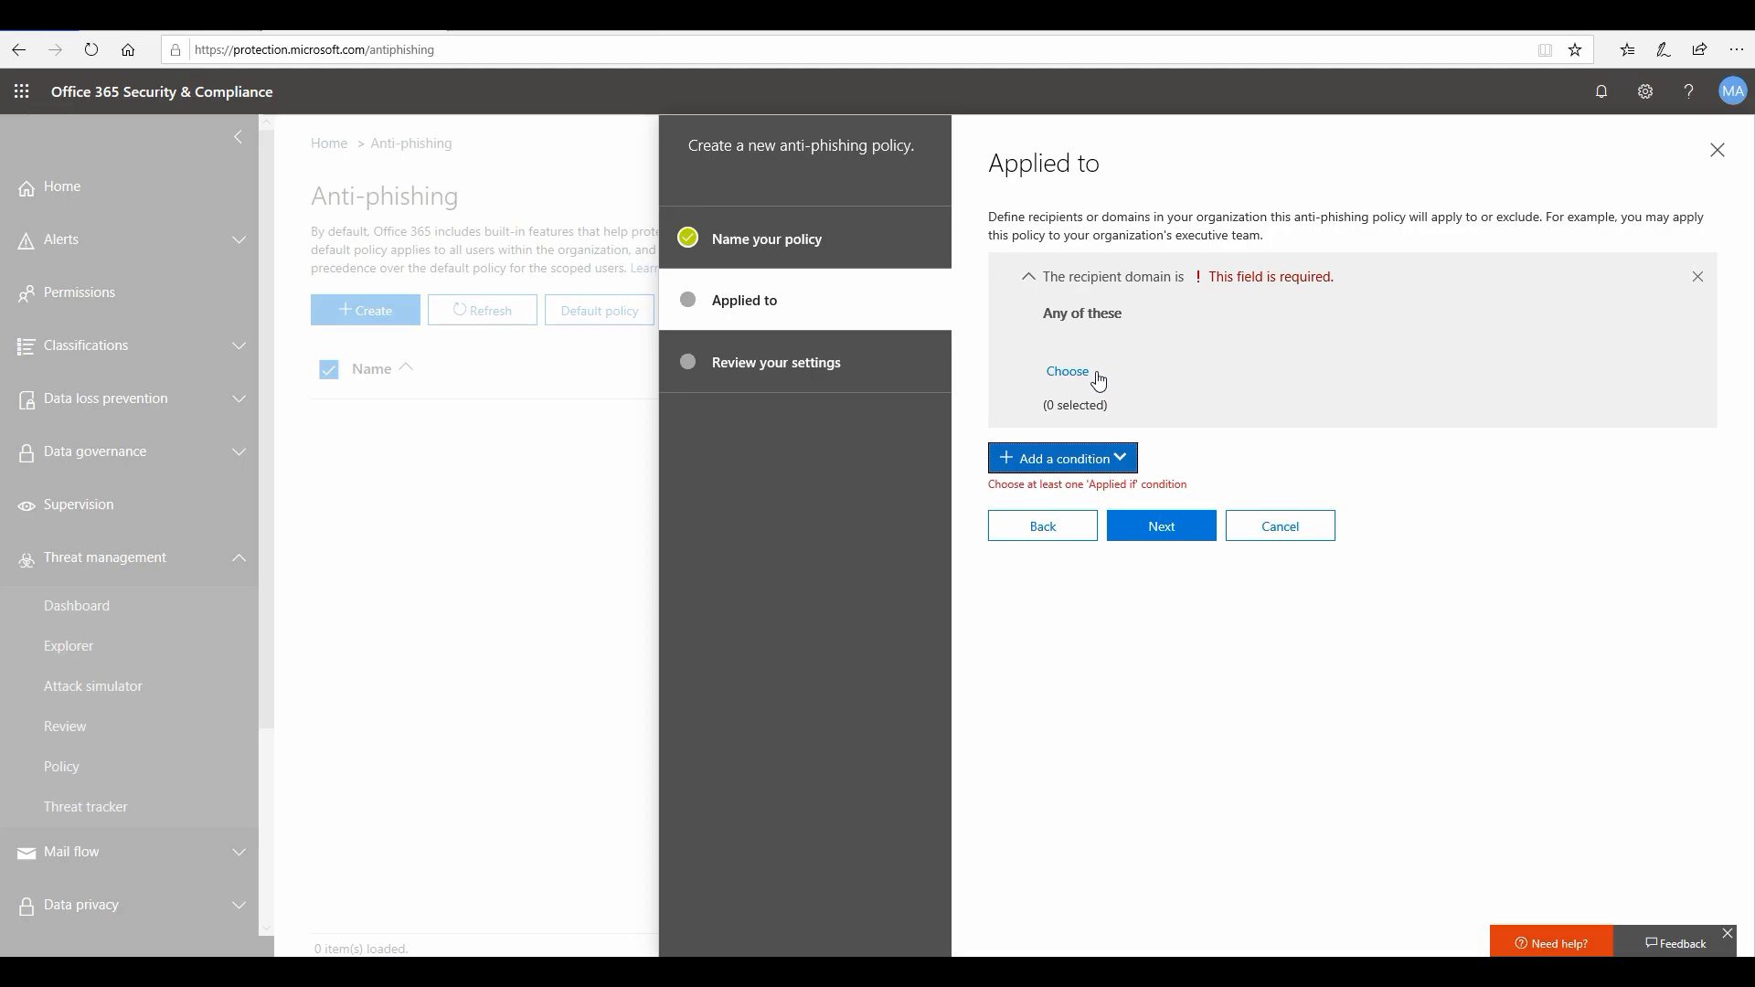
click(1066, 370)
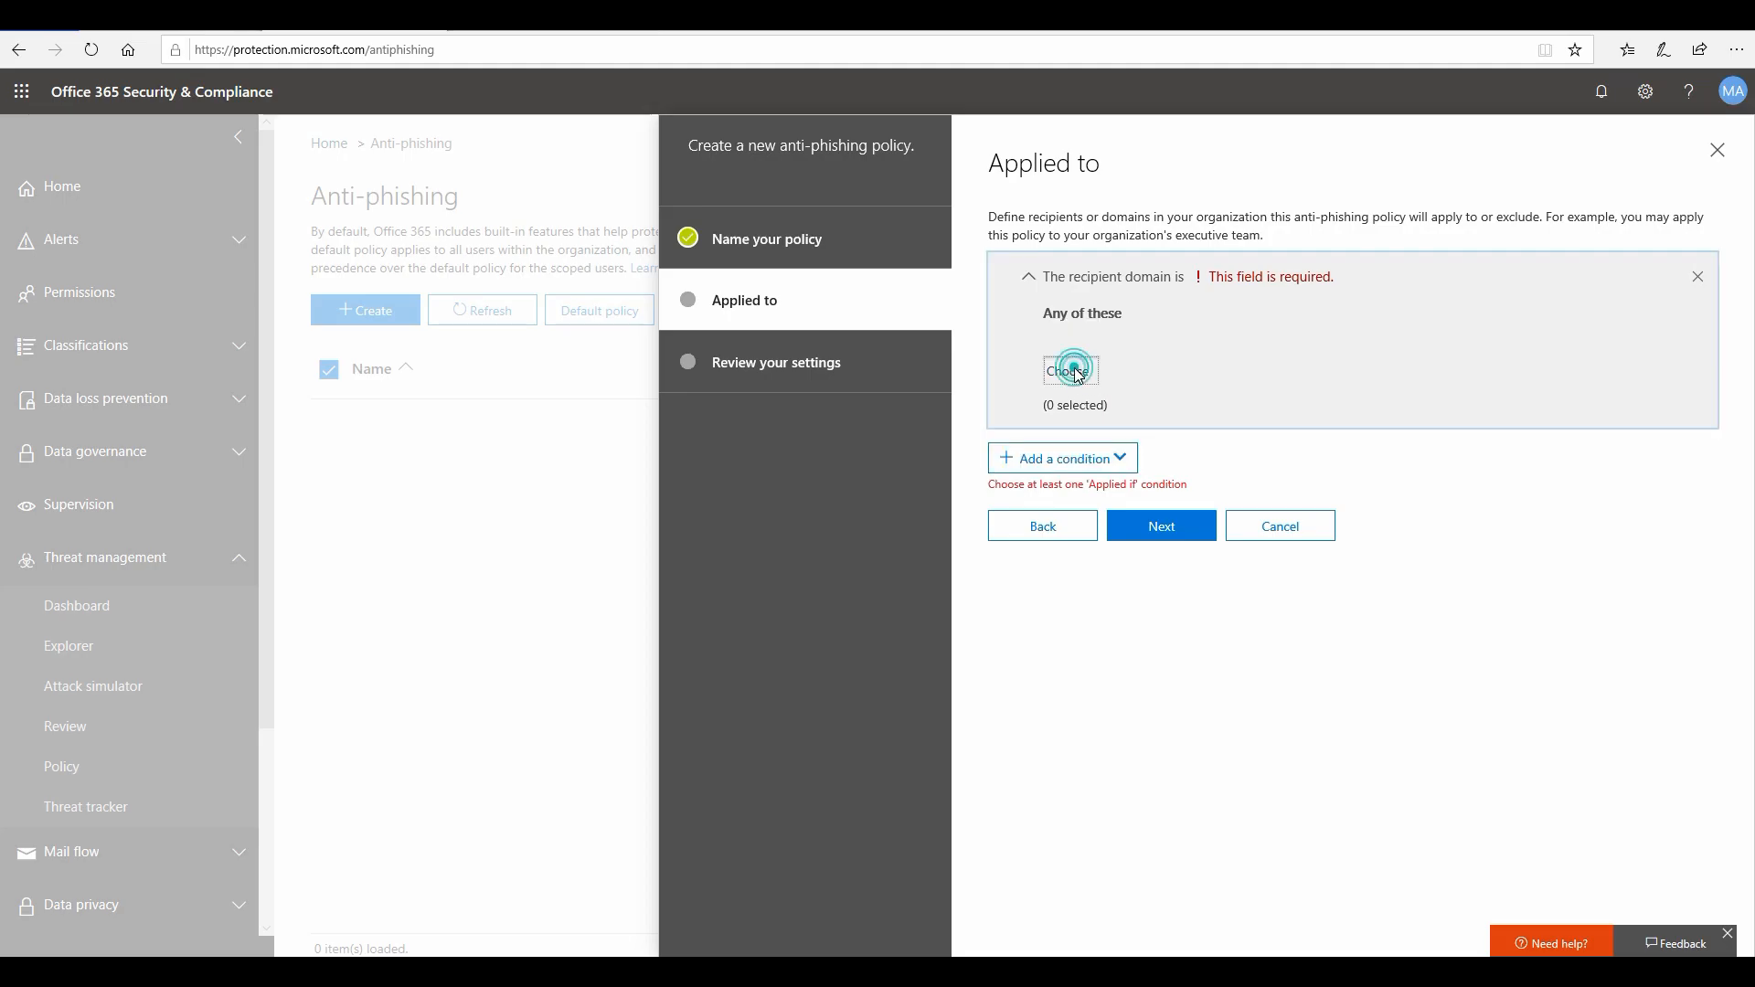
click(1068, 370)
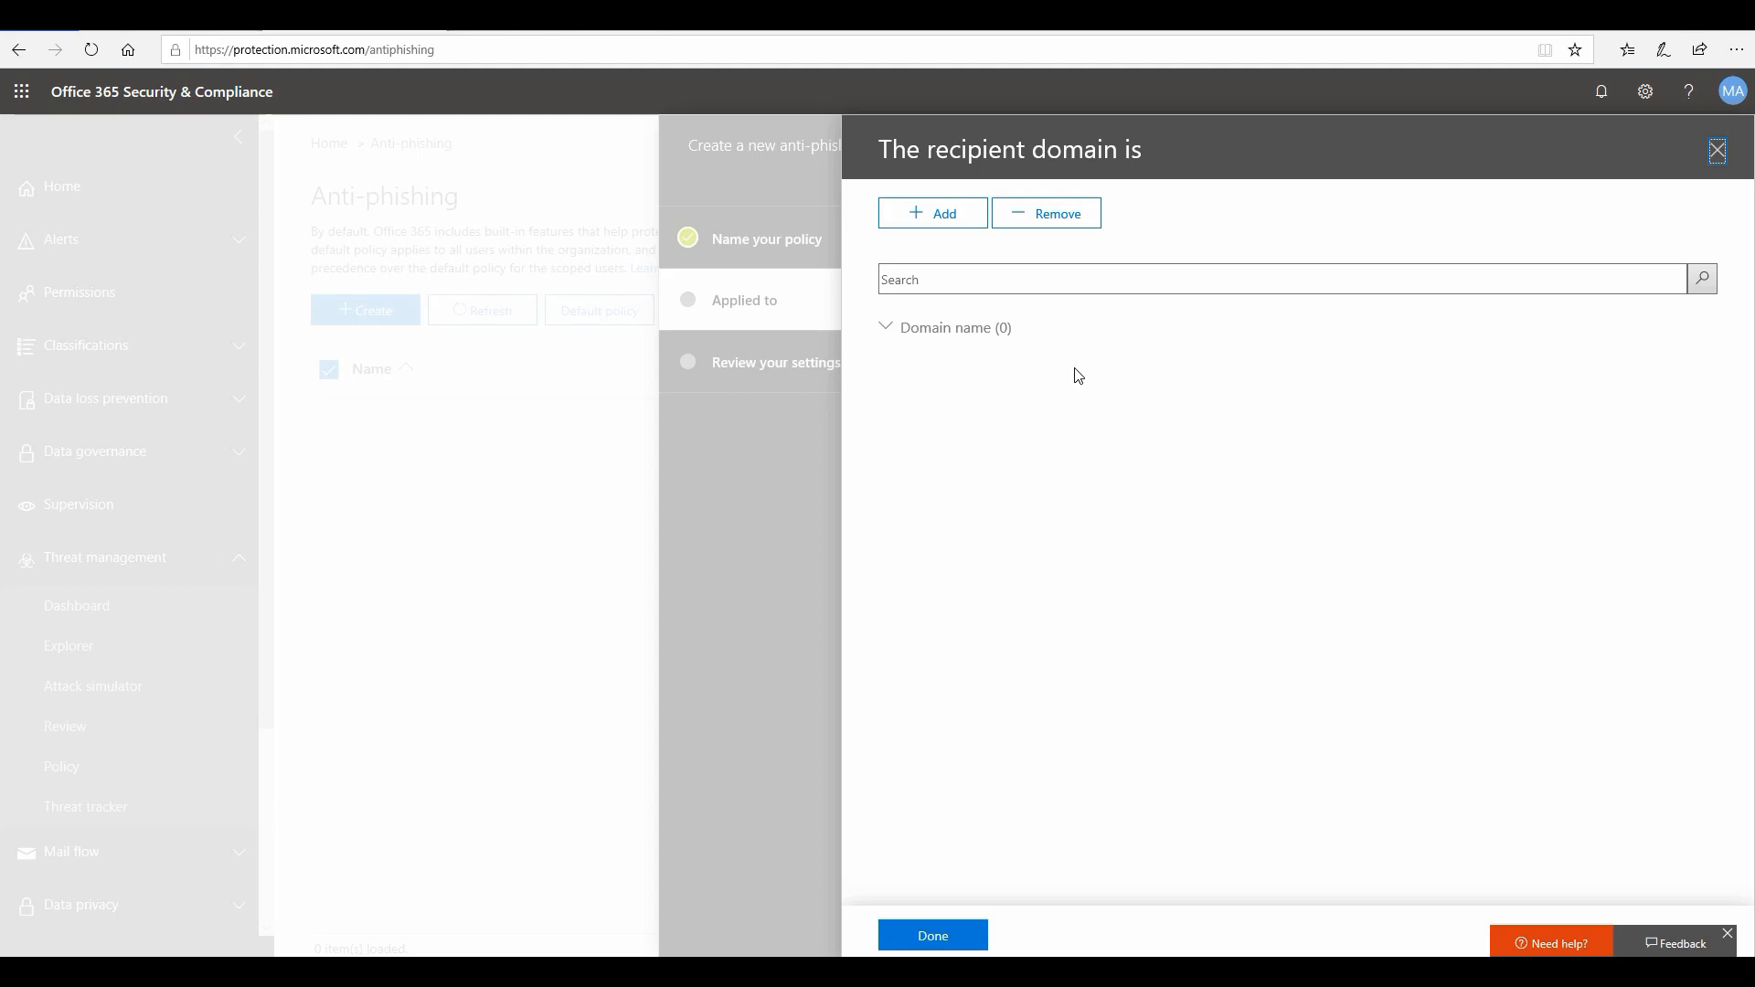
click(932, 213)
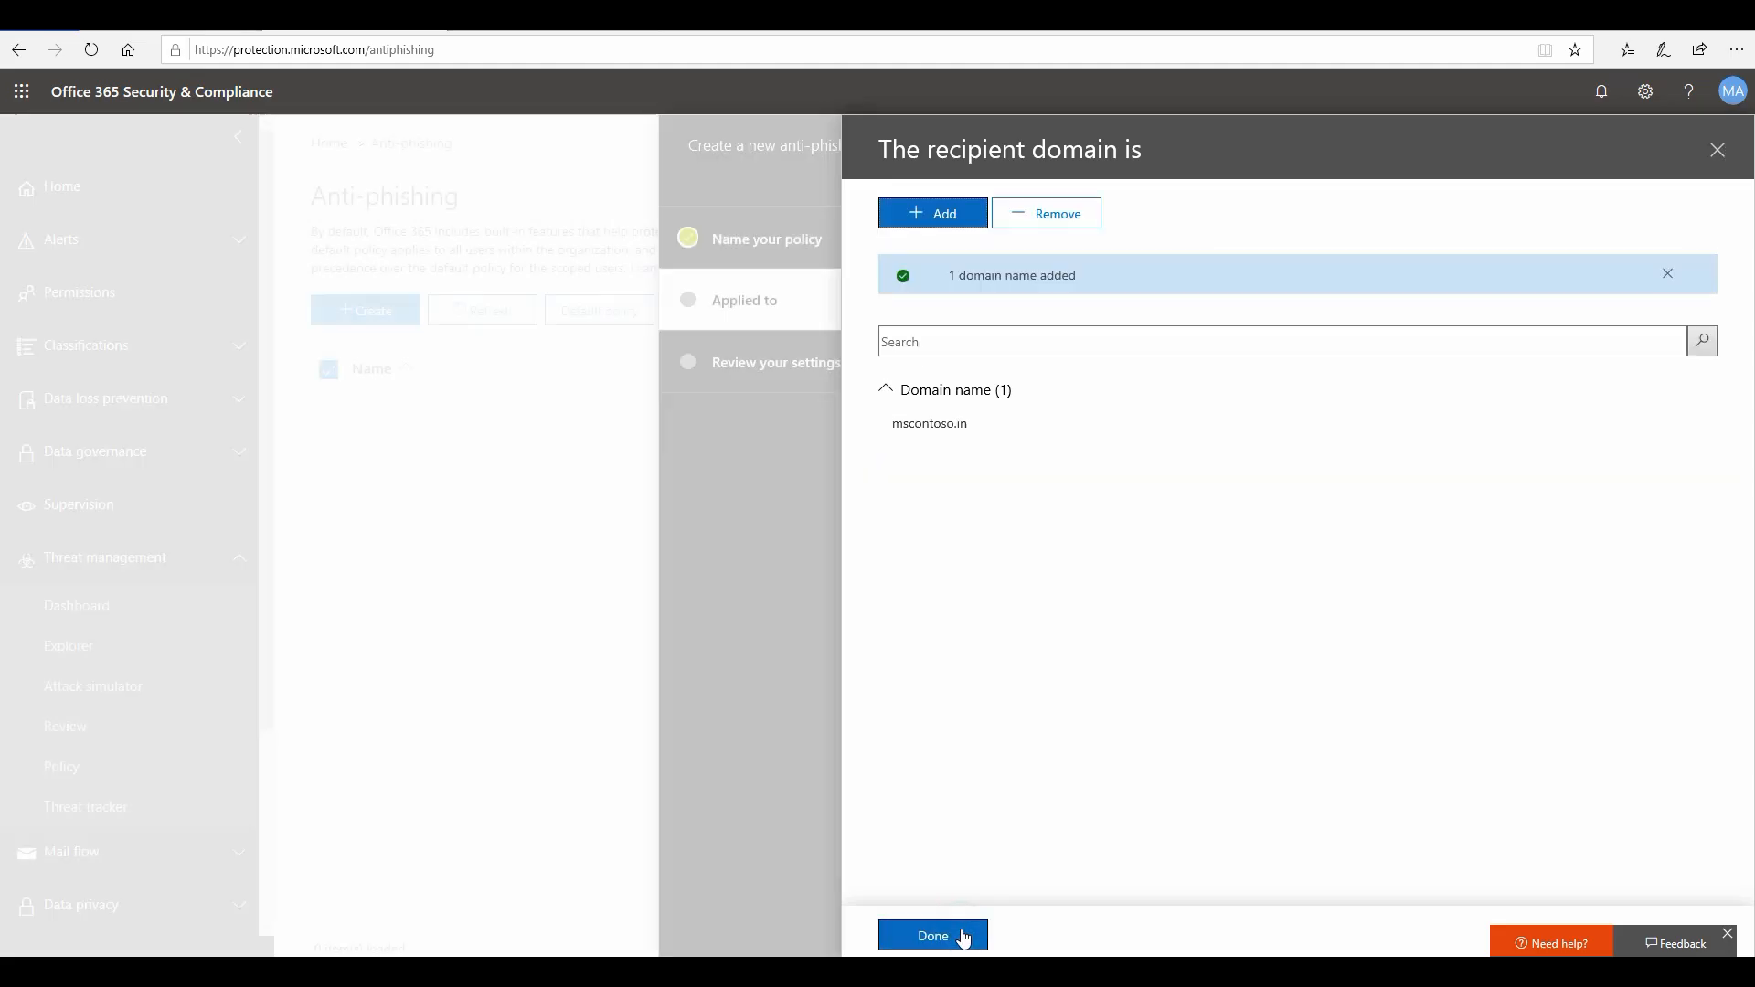
click(931, 934)
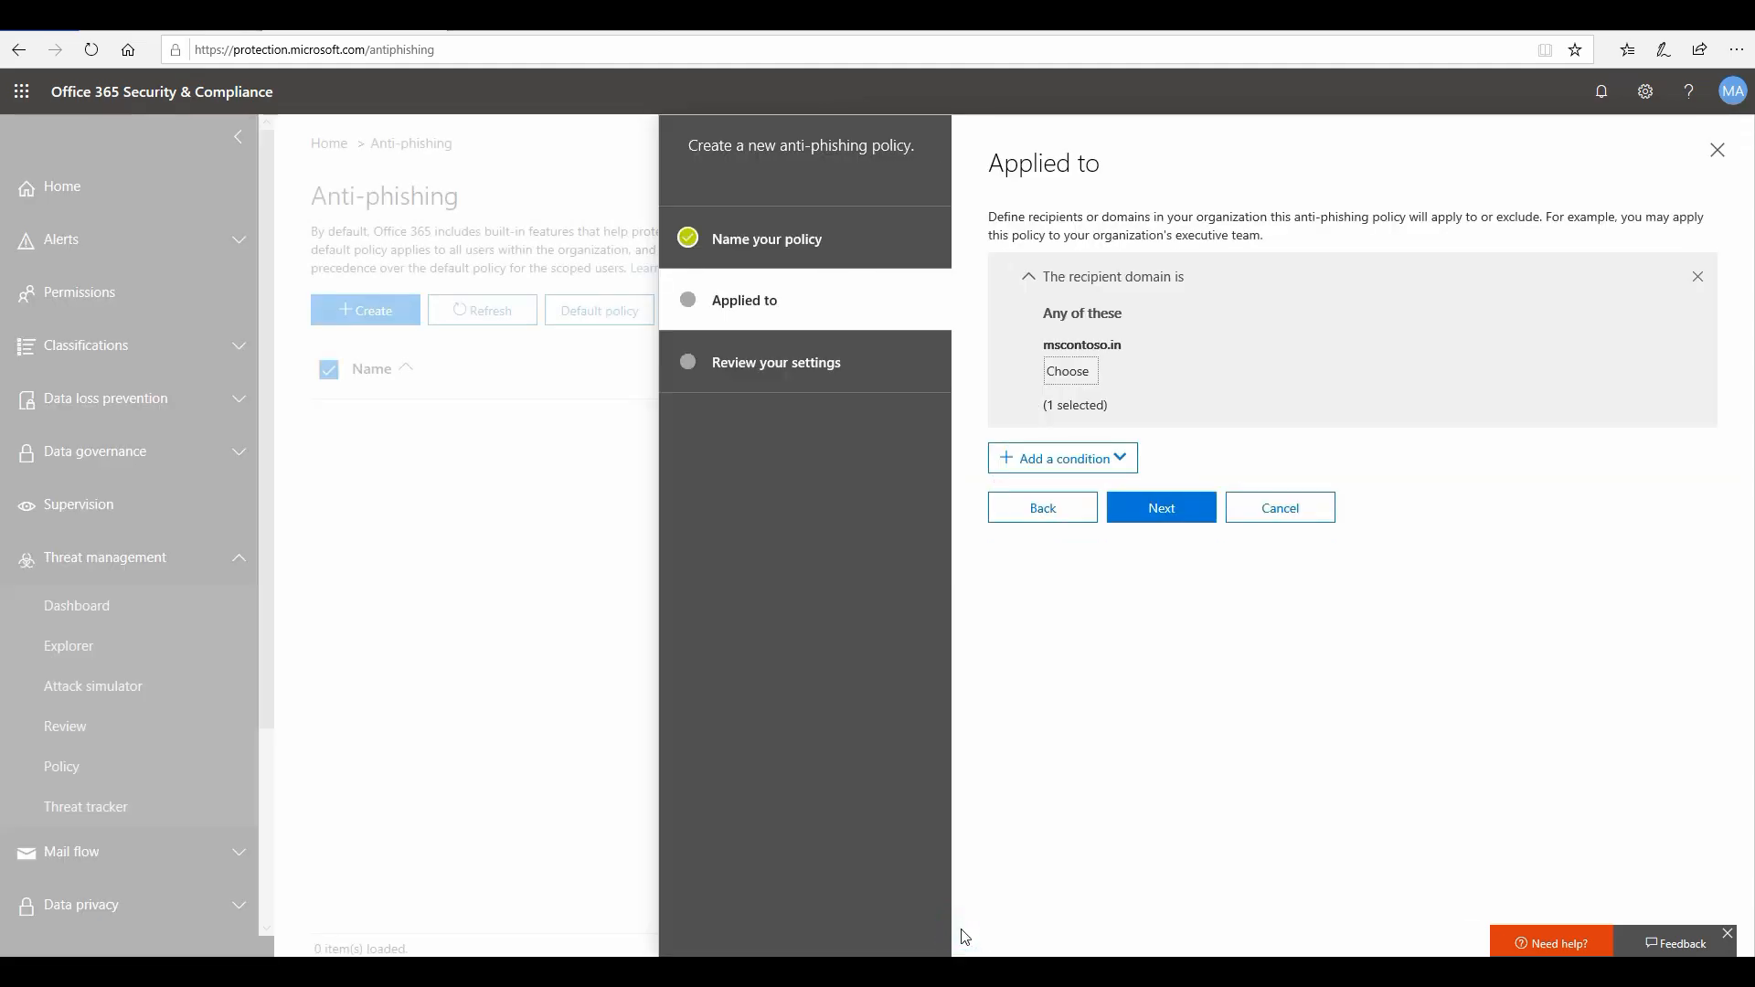
Review the settings and create the anti-phishing policy.
click(1161, 507)
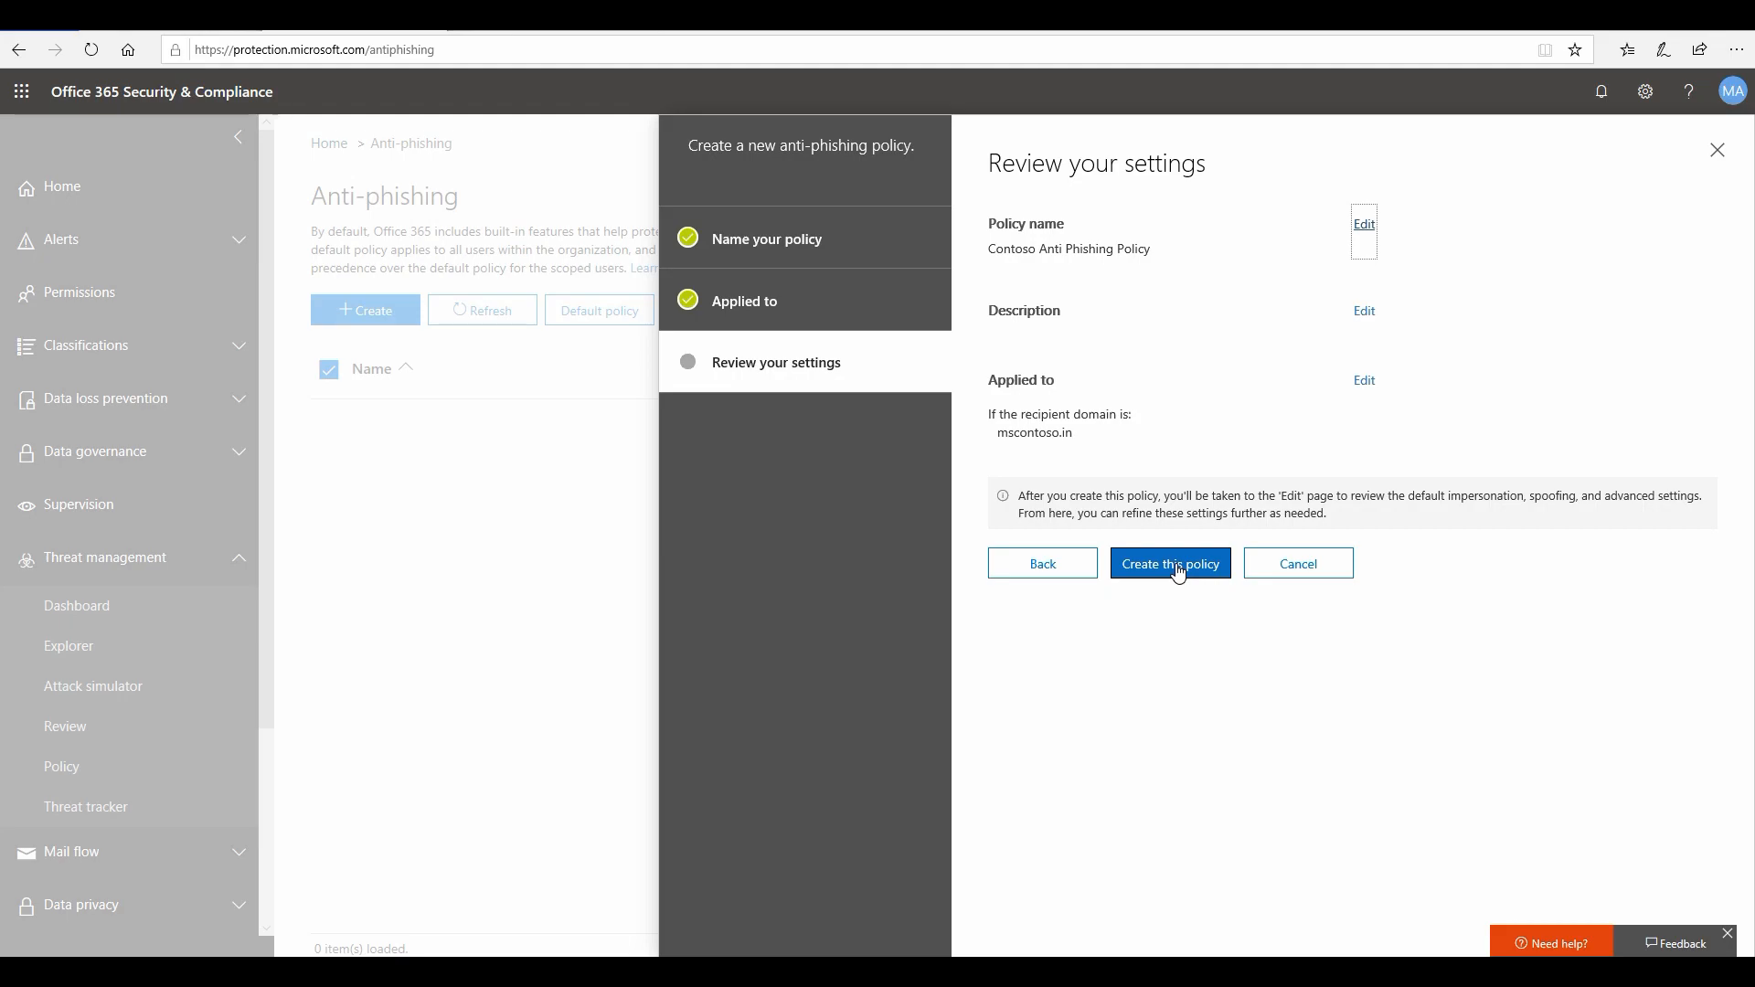
click(1170, 563)
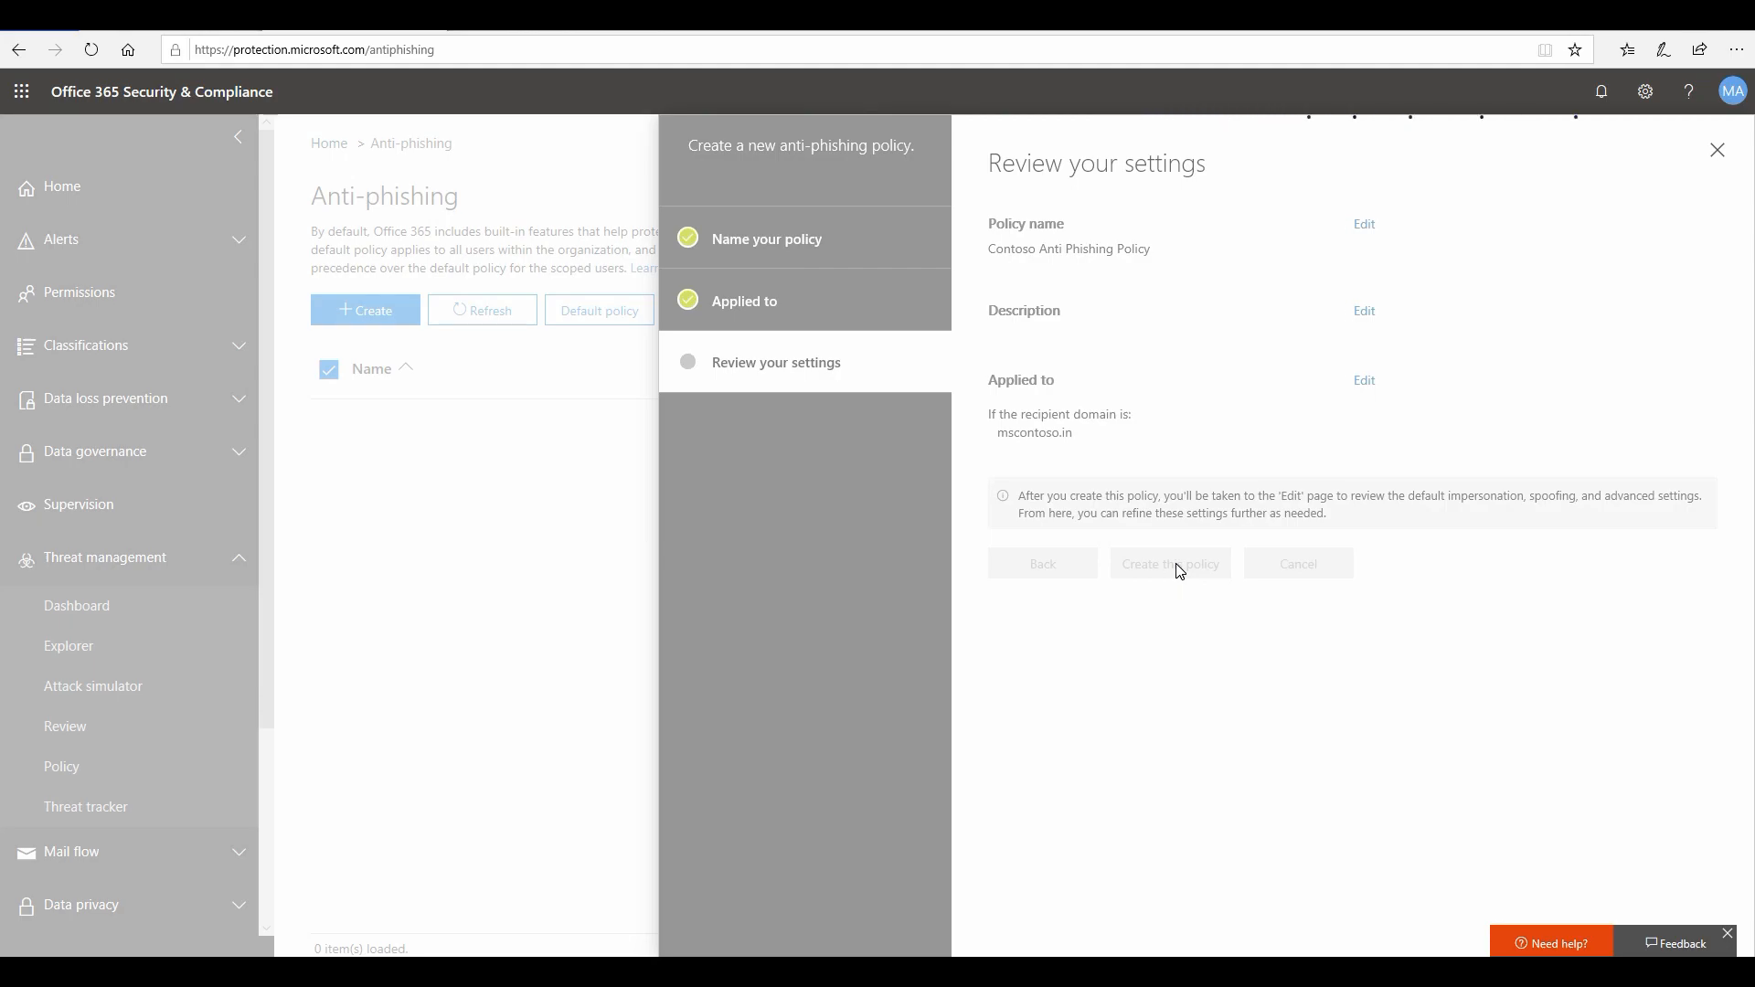
click(1168, 563)
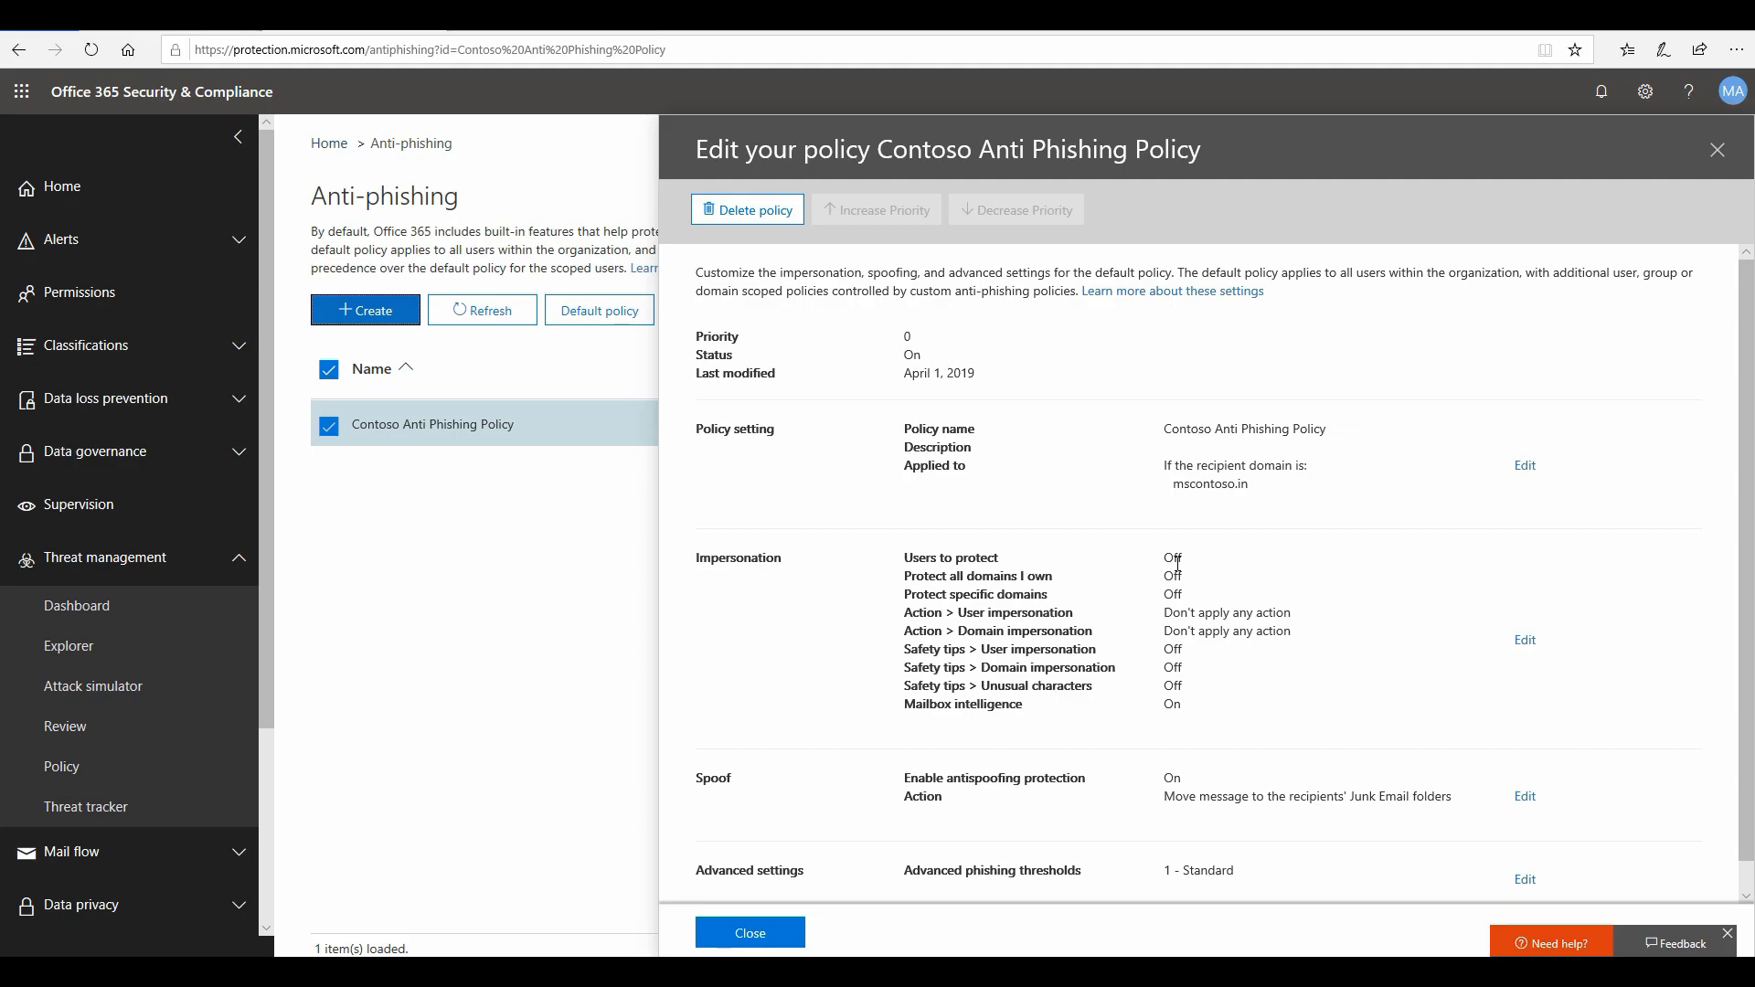
mouse_move(812, 575)
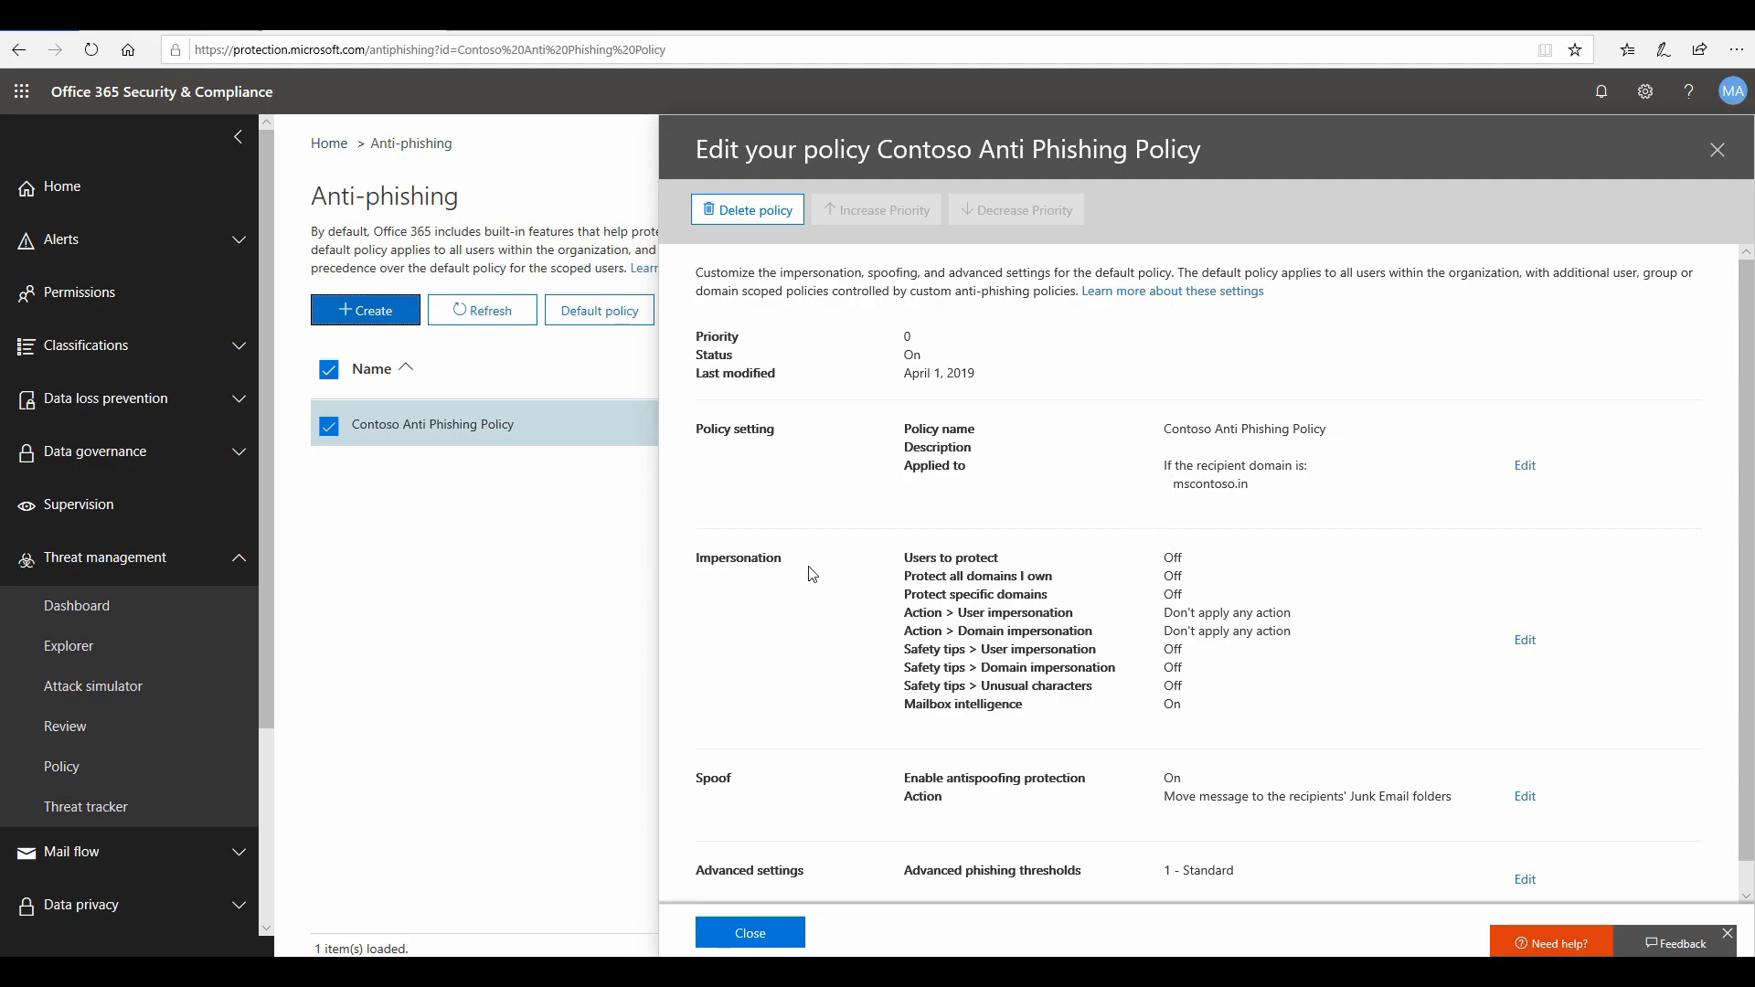
mouse_move(863, 575)
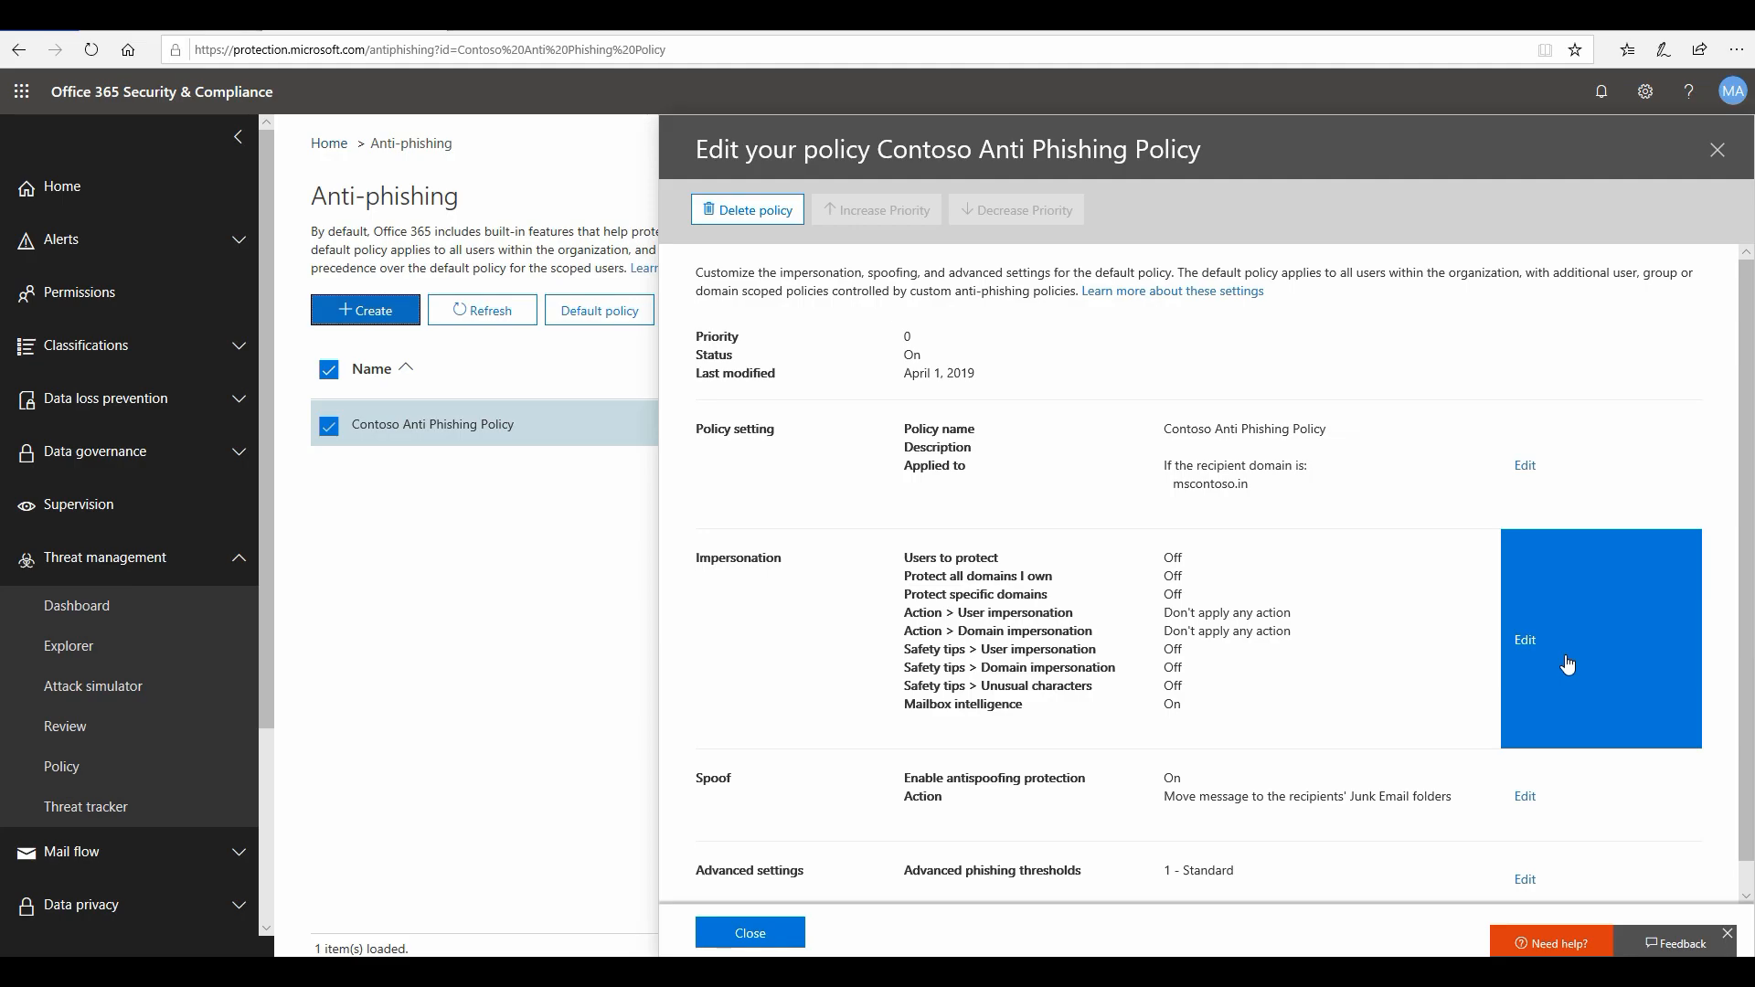
mouse_move(1548, 657)
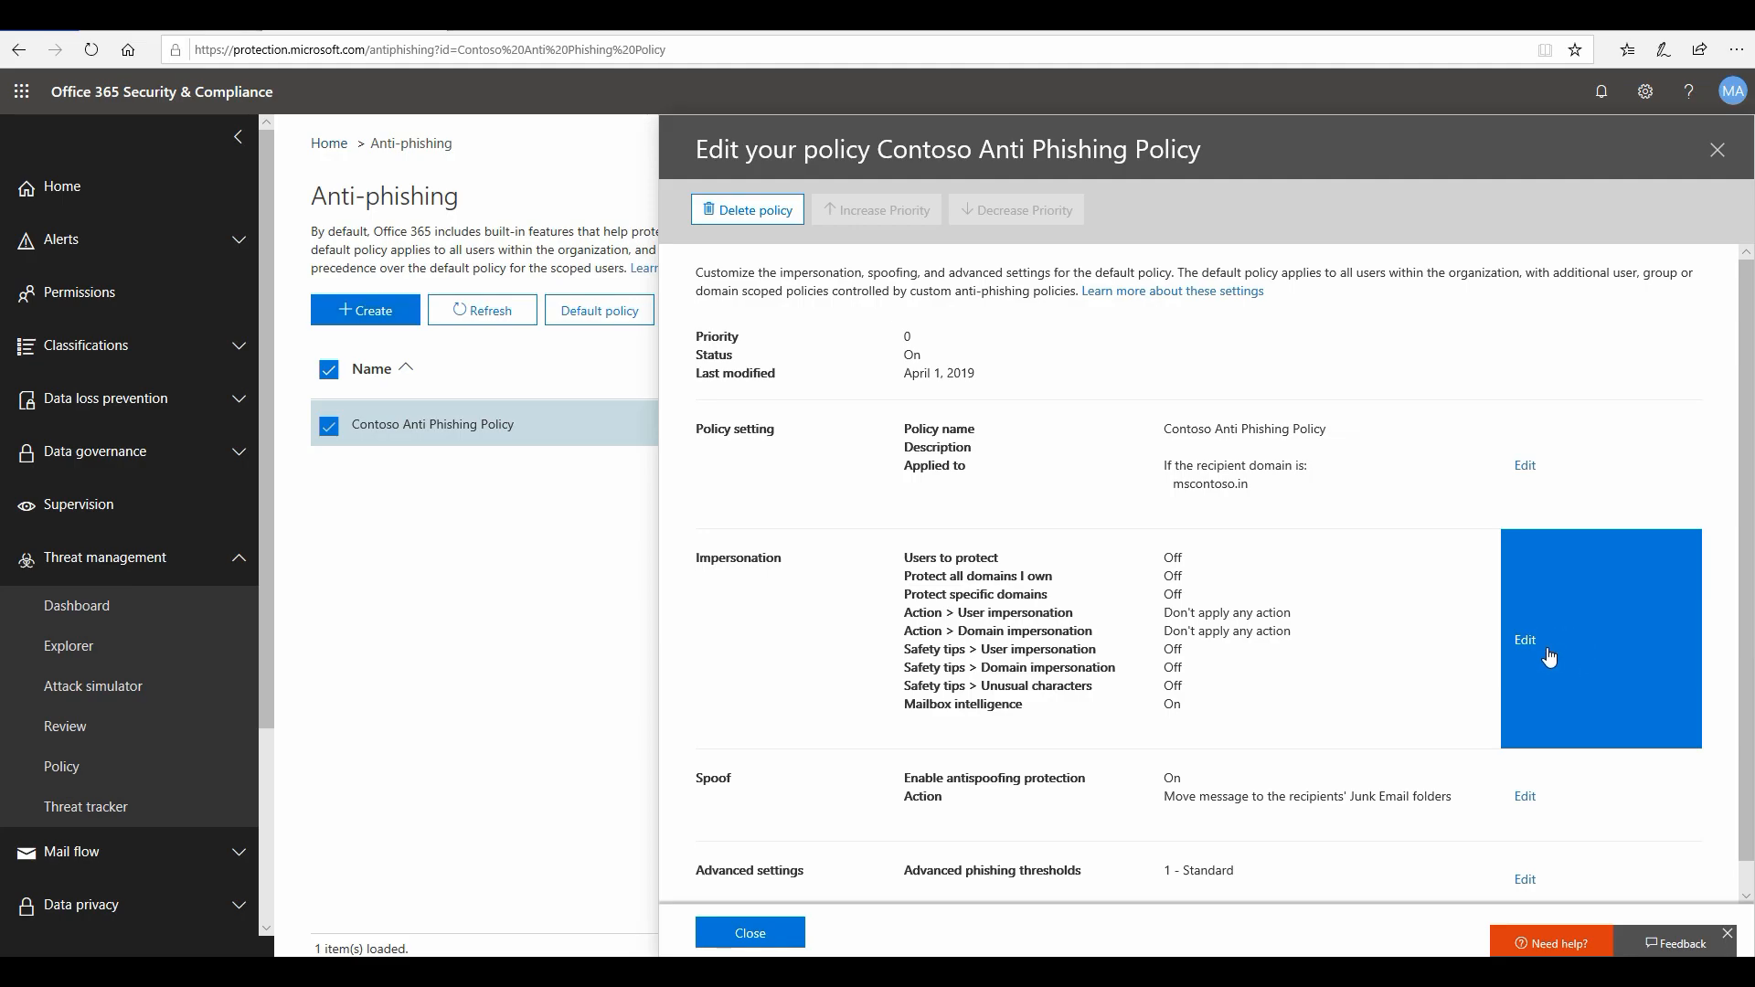
Edit Impersonation and turn the 'Add users to protect' toggle on.
click(1525, 639)
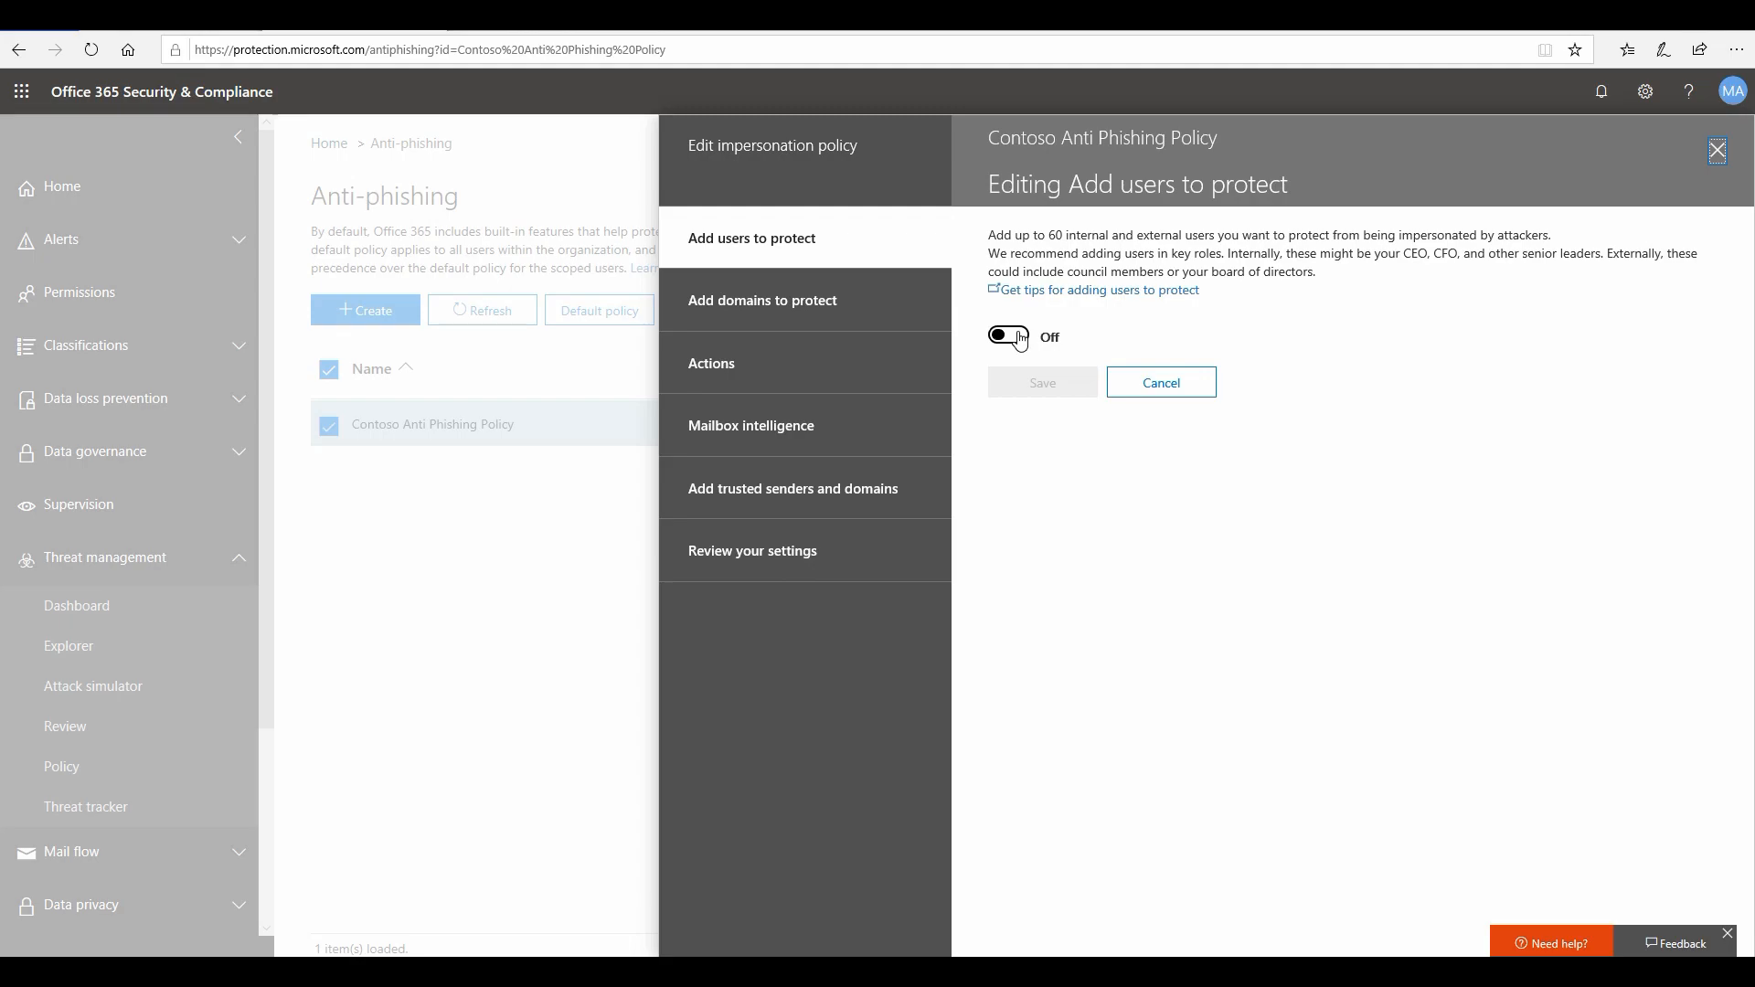
click(1007, 337)
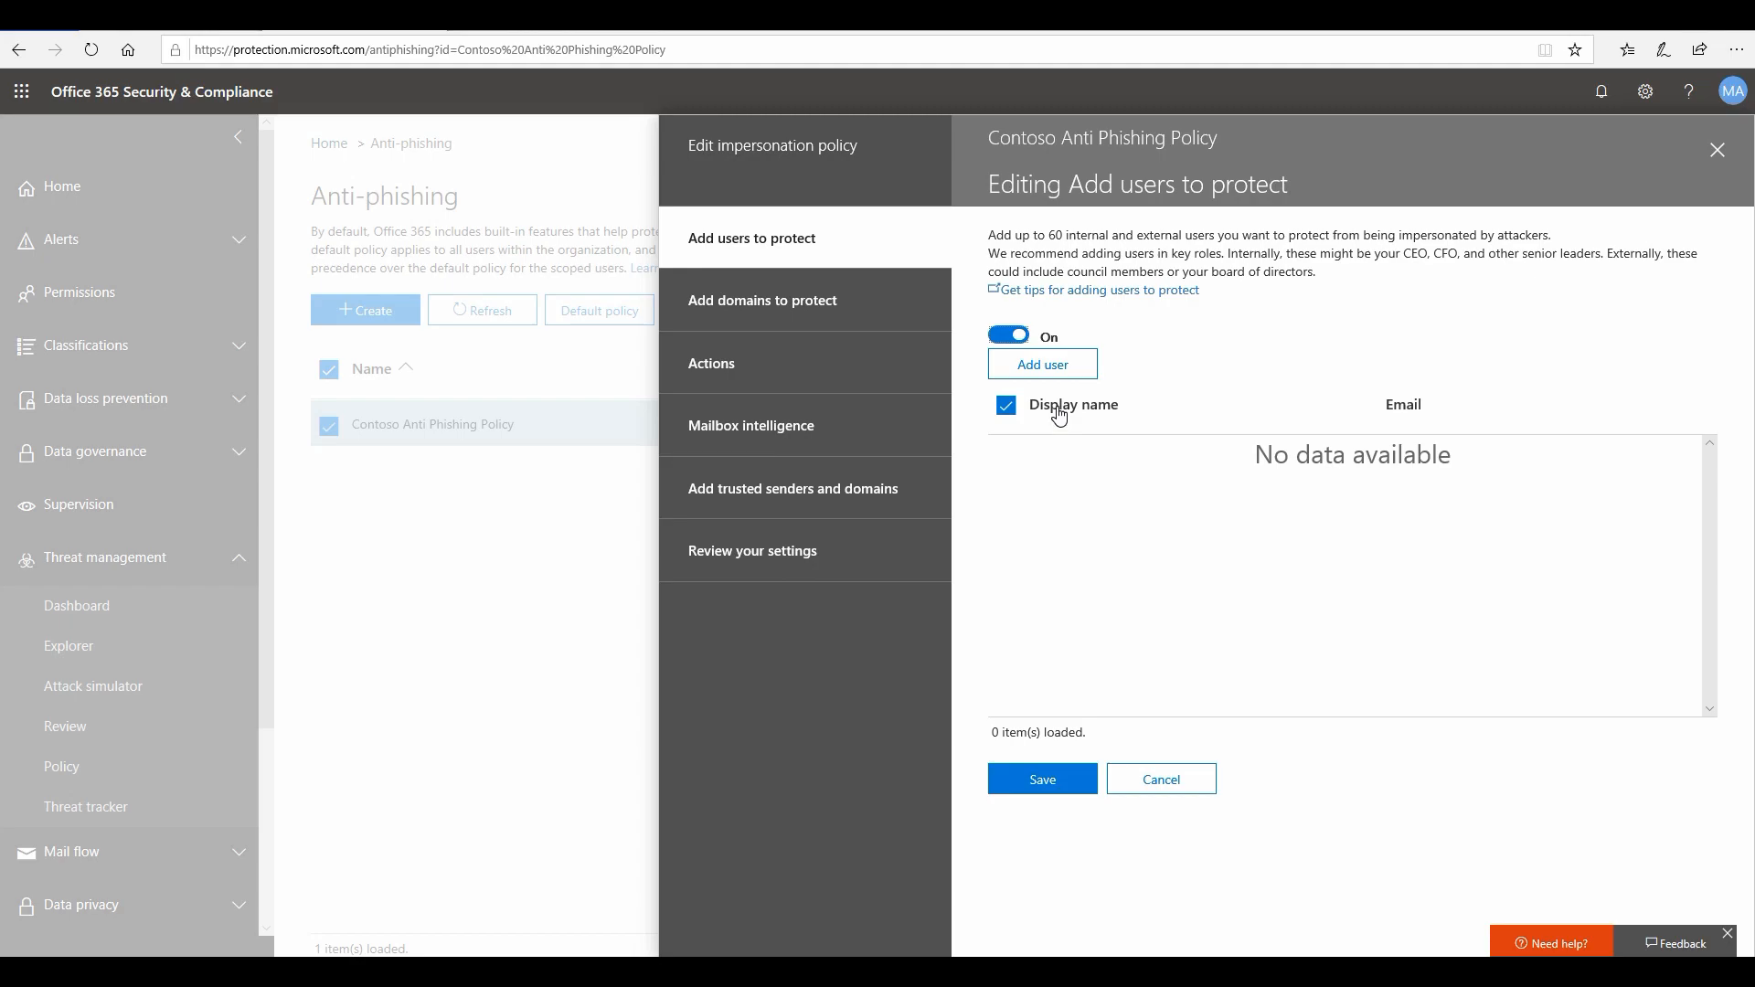
mouse_move(1058, 386)
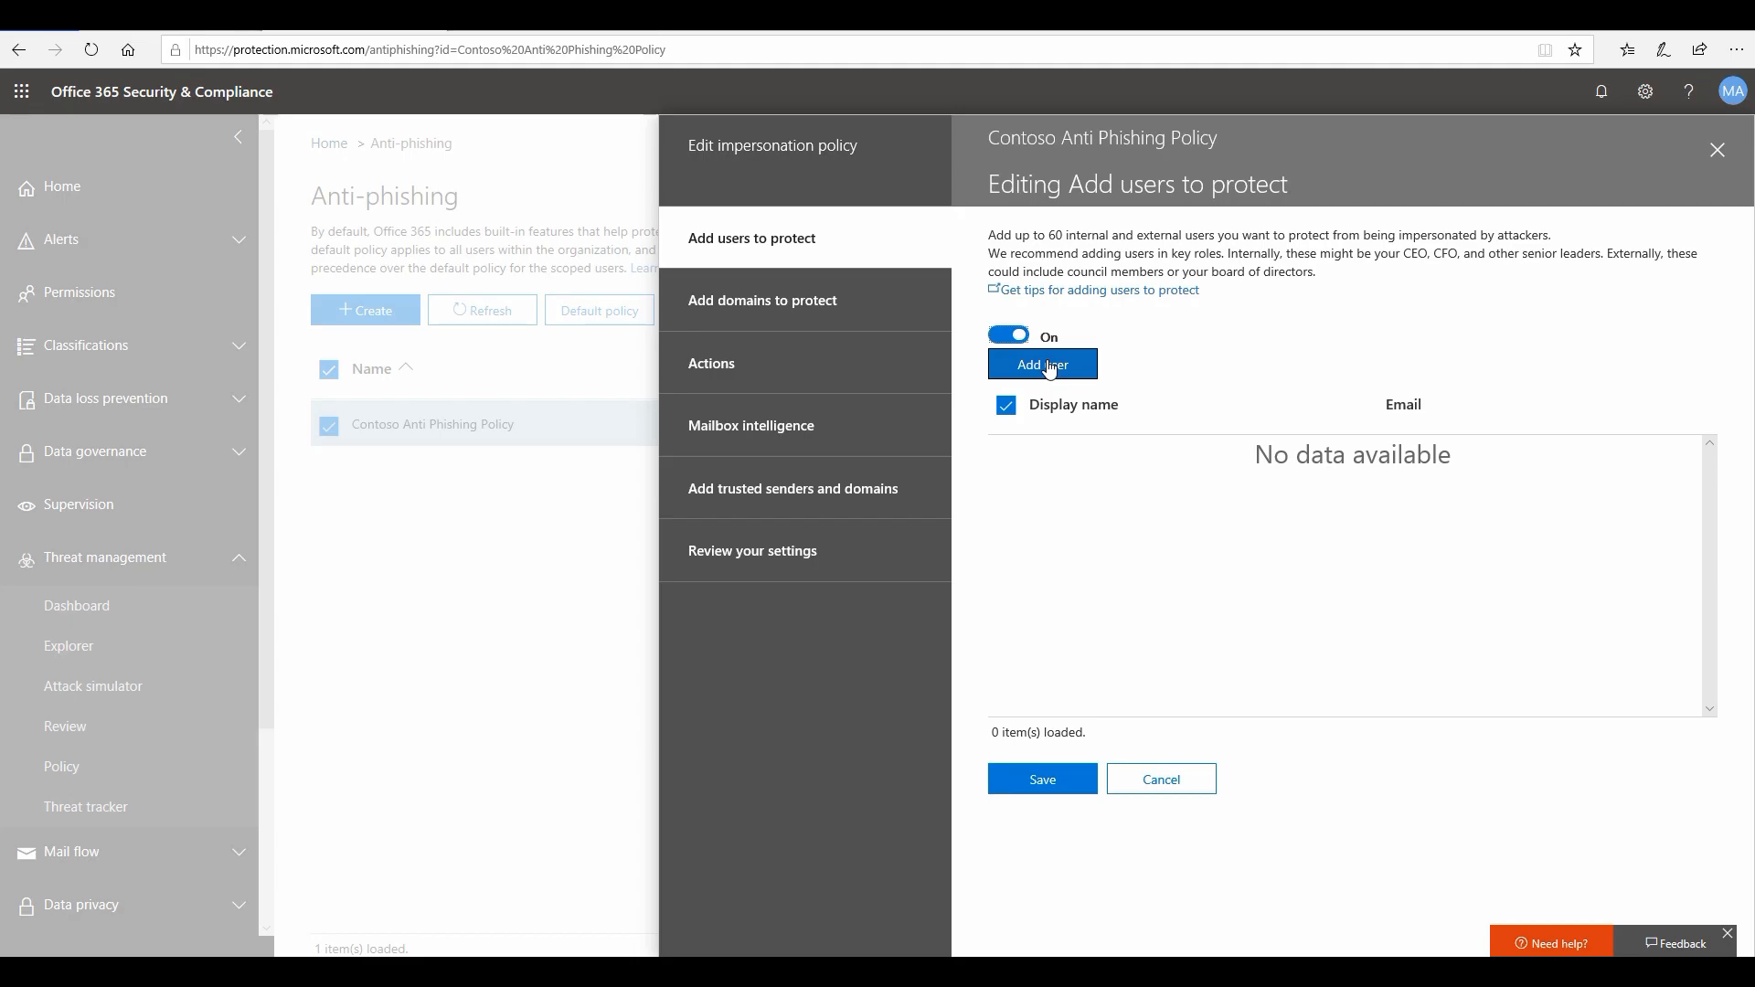
click(1041, 363)
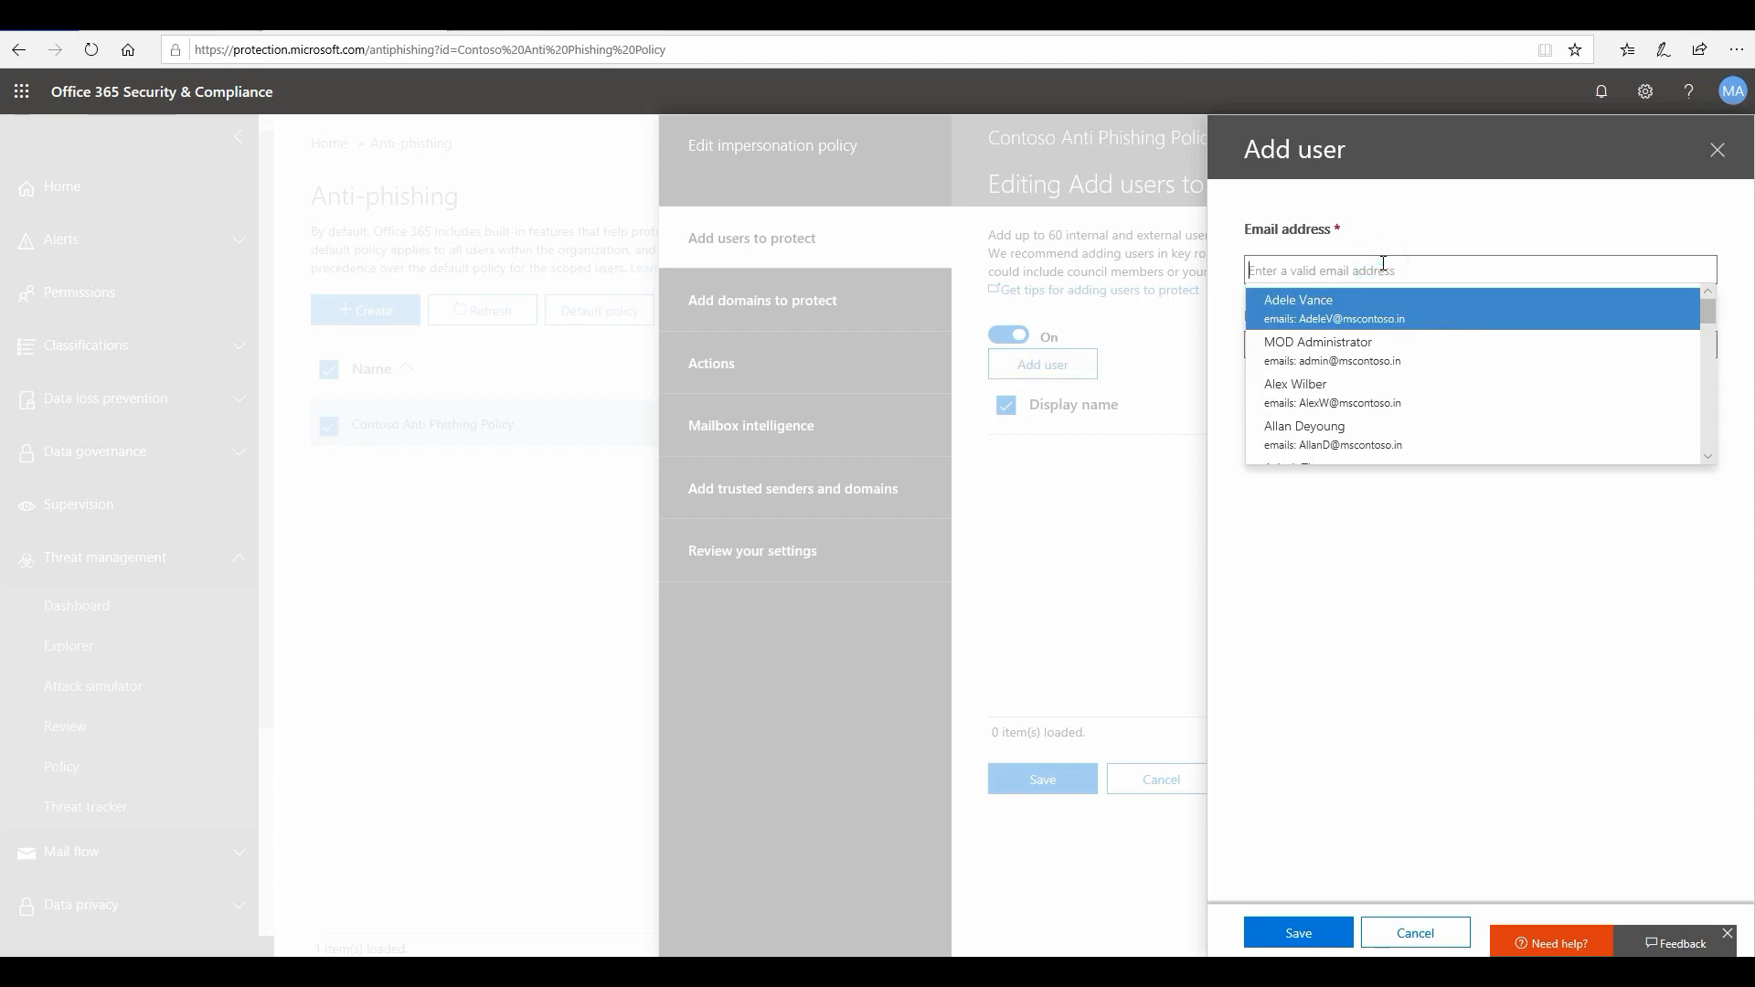
text(Emil)
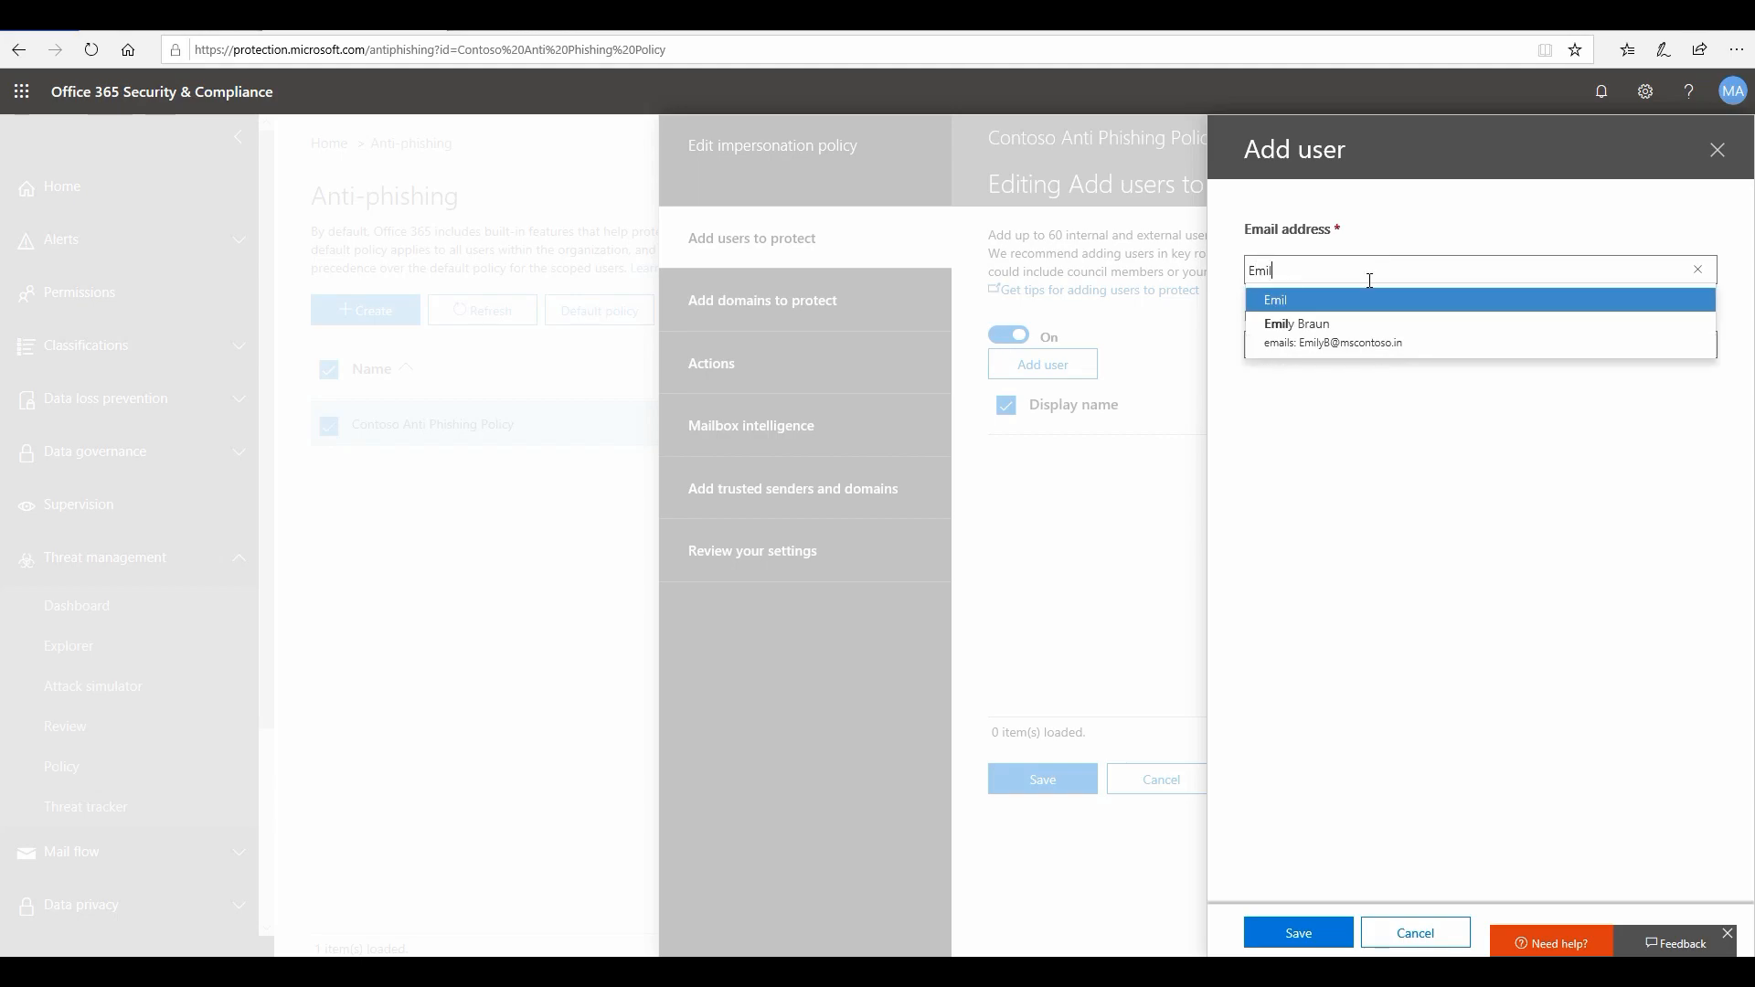
click(1332, 333)
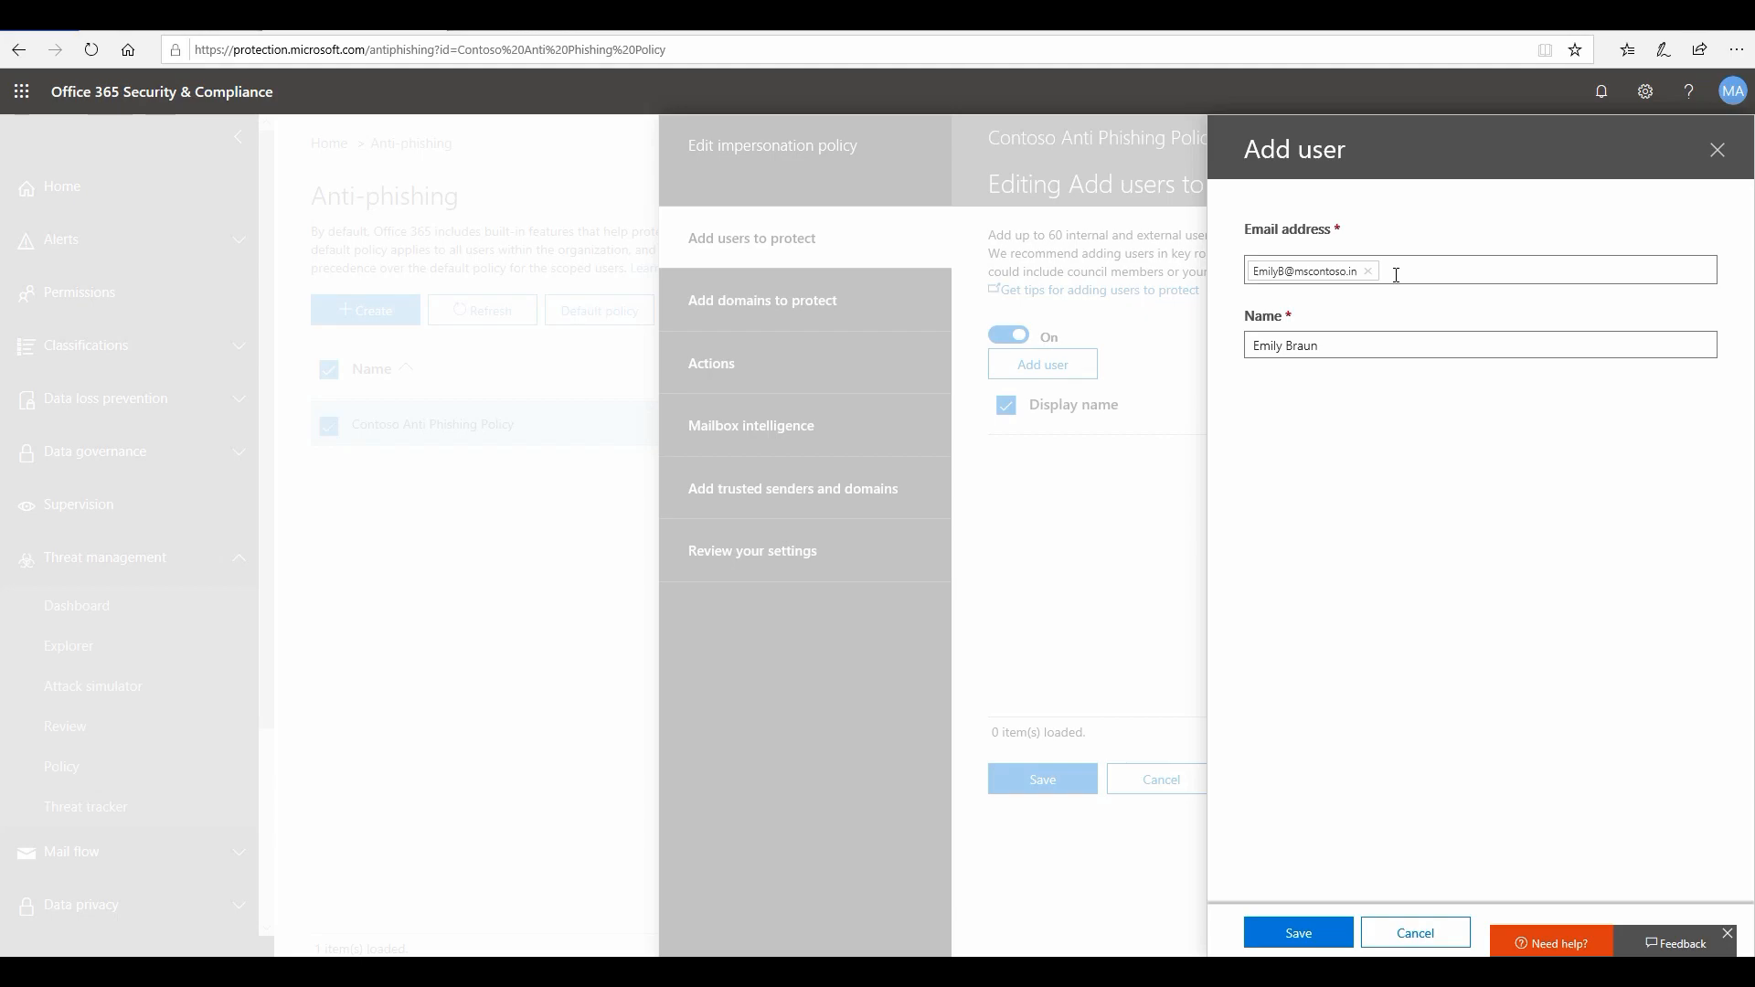
mouse_move(1350, 344)
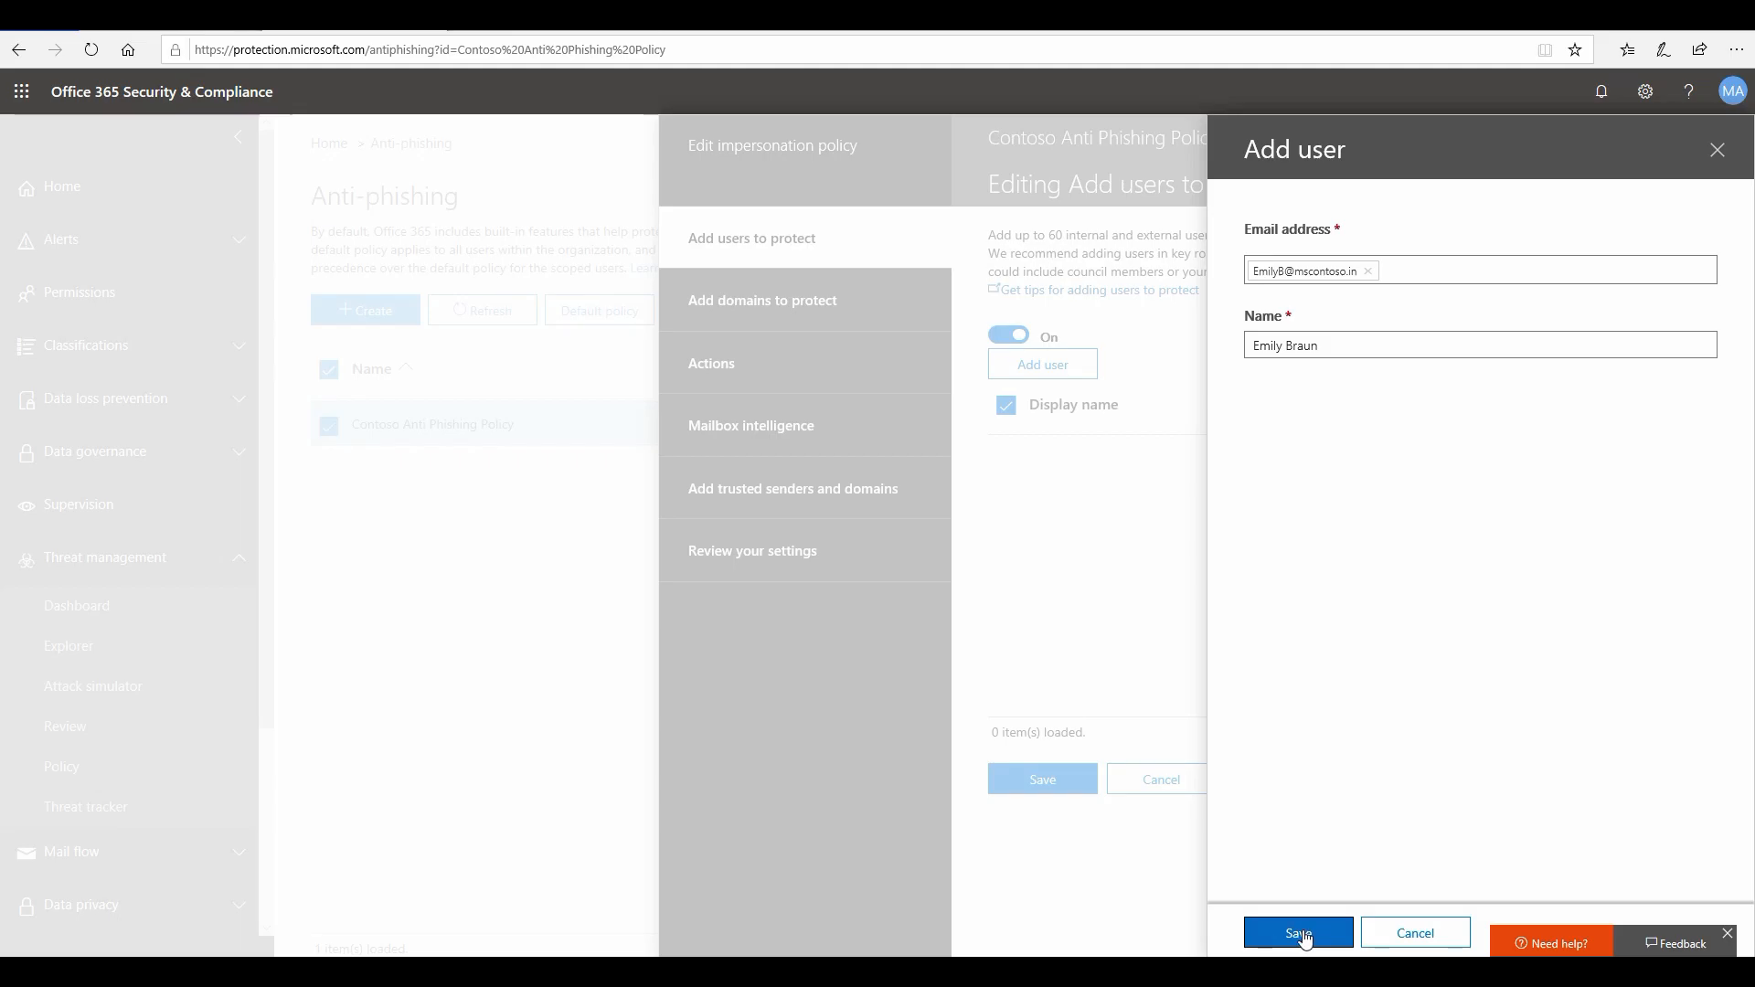
click(1298, 933)
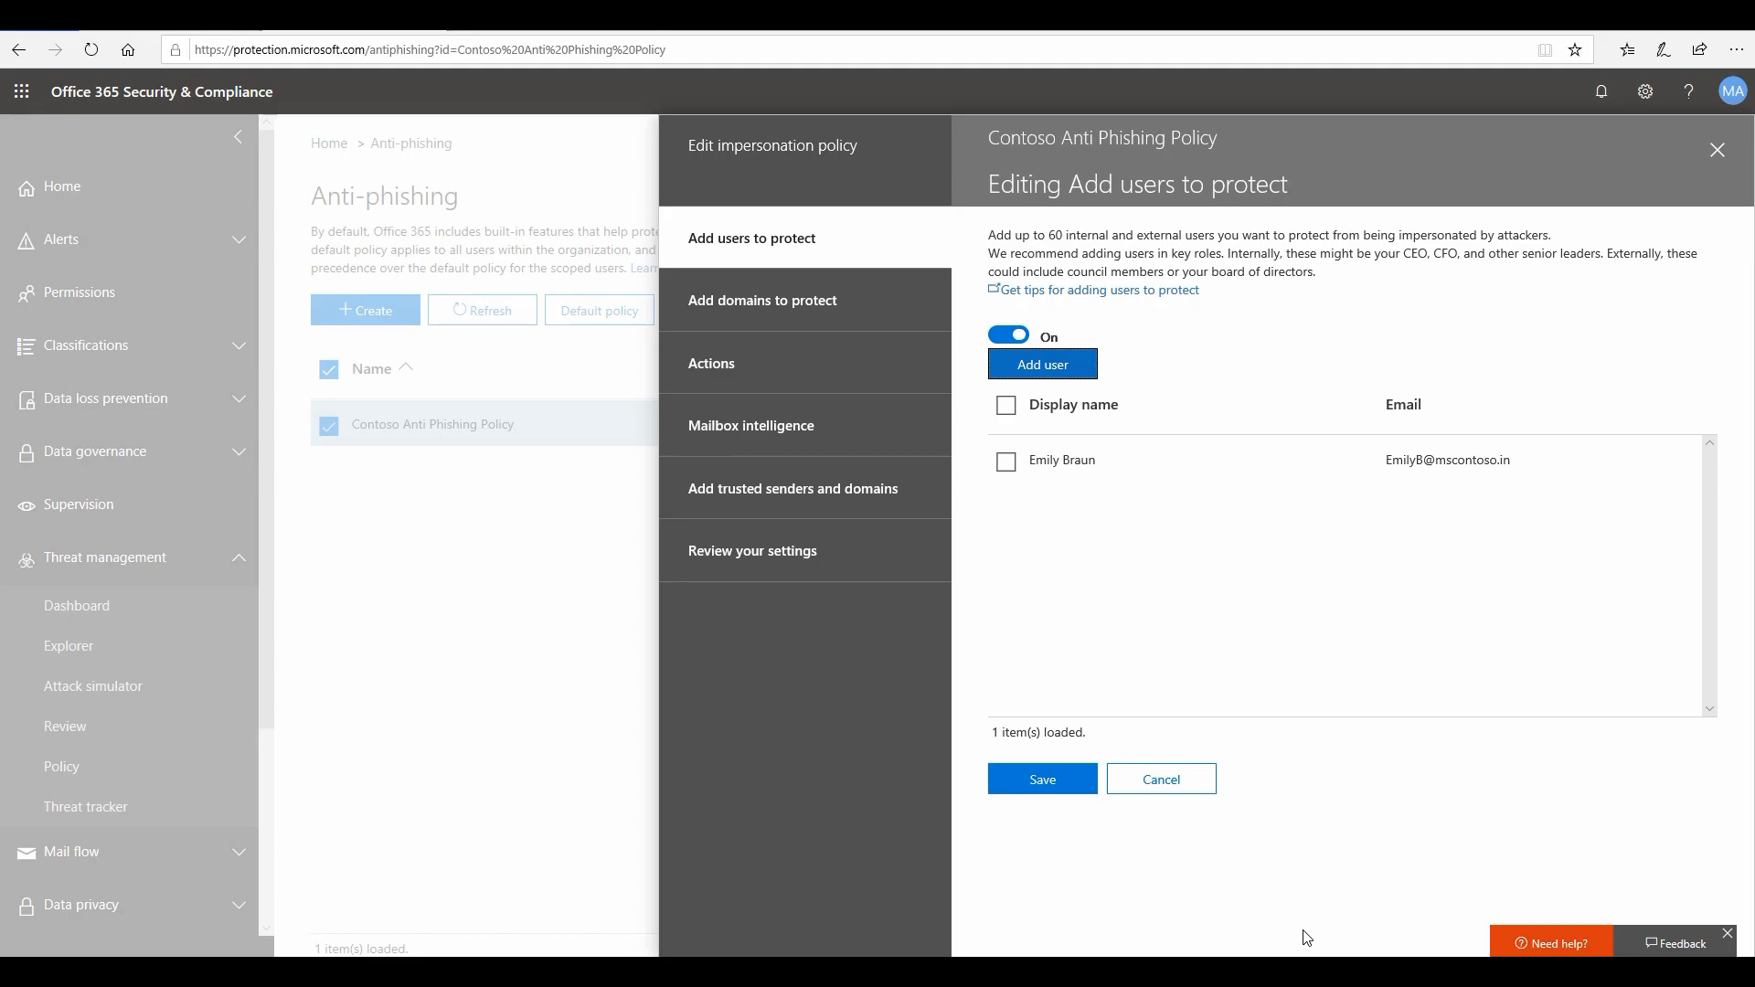
mouse_move(1031, 516)
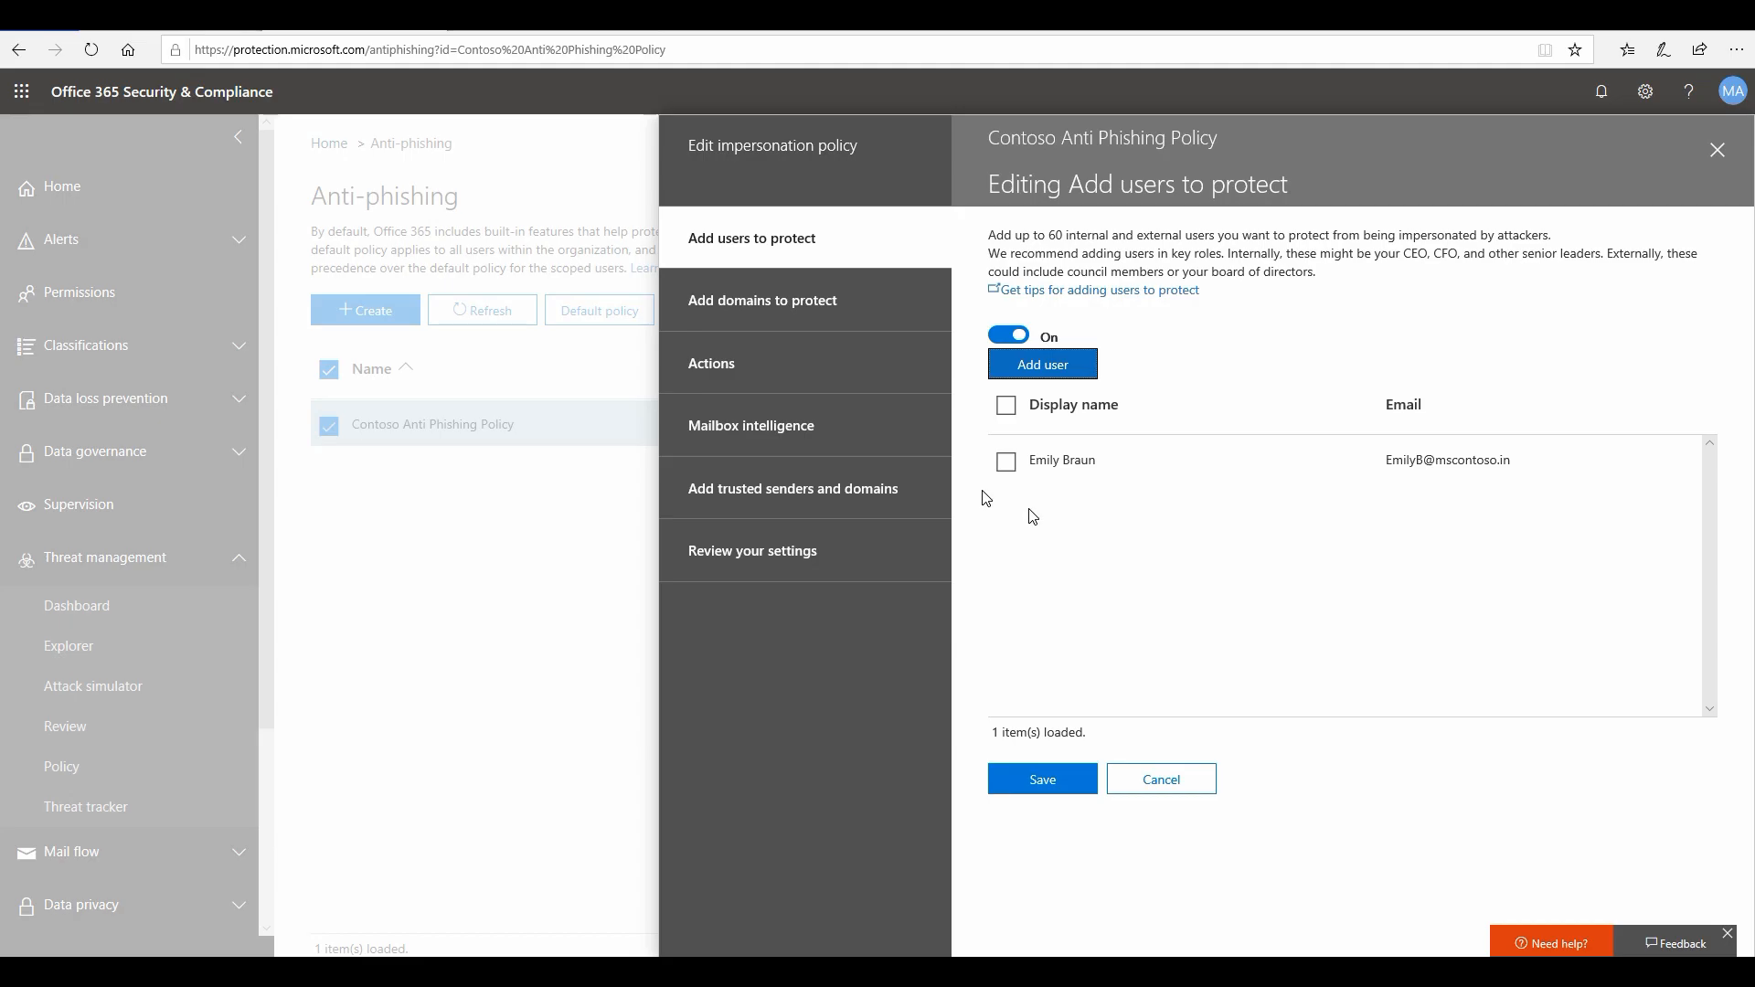
Turn on 'Automatically include the domains I own' for domain impersonation protection.
click(762, 299)
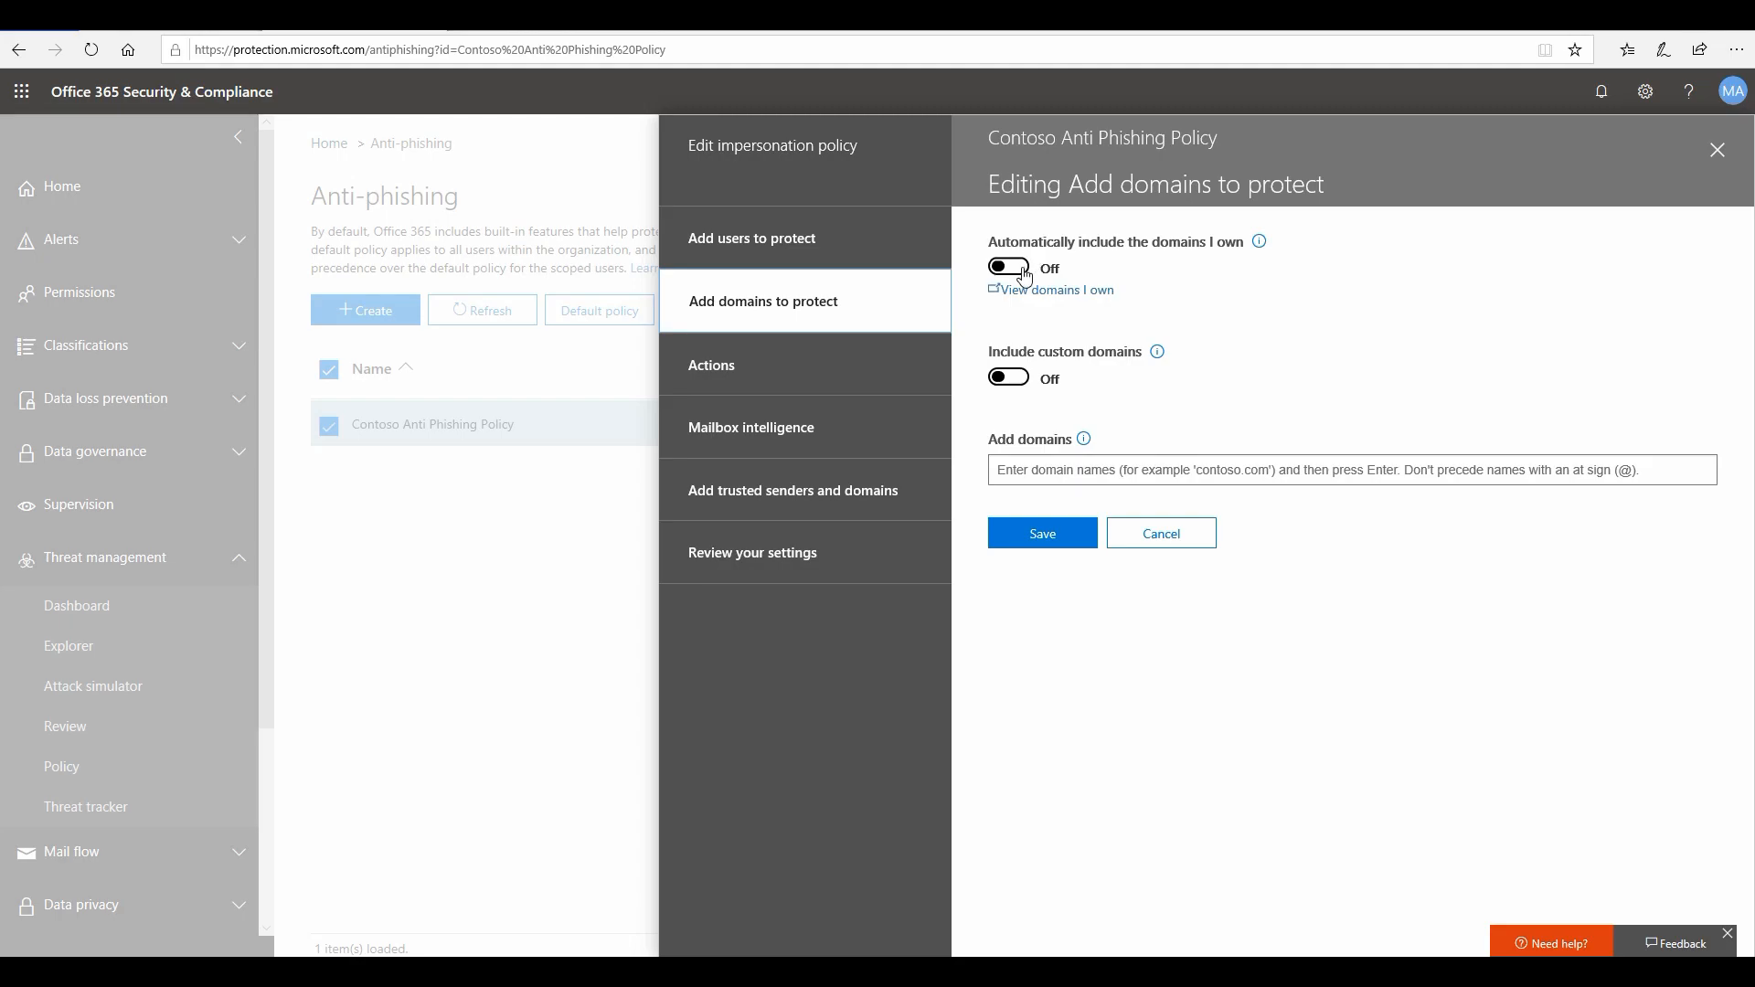
mouse_move(1021, 279)
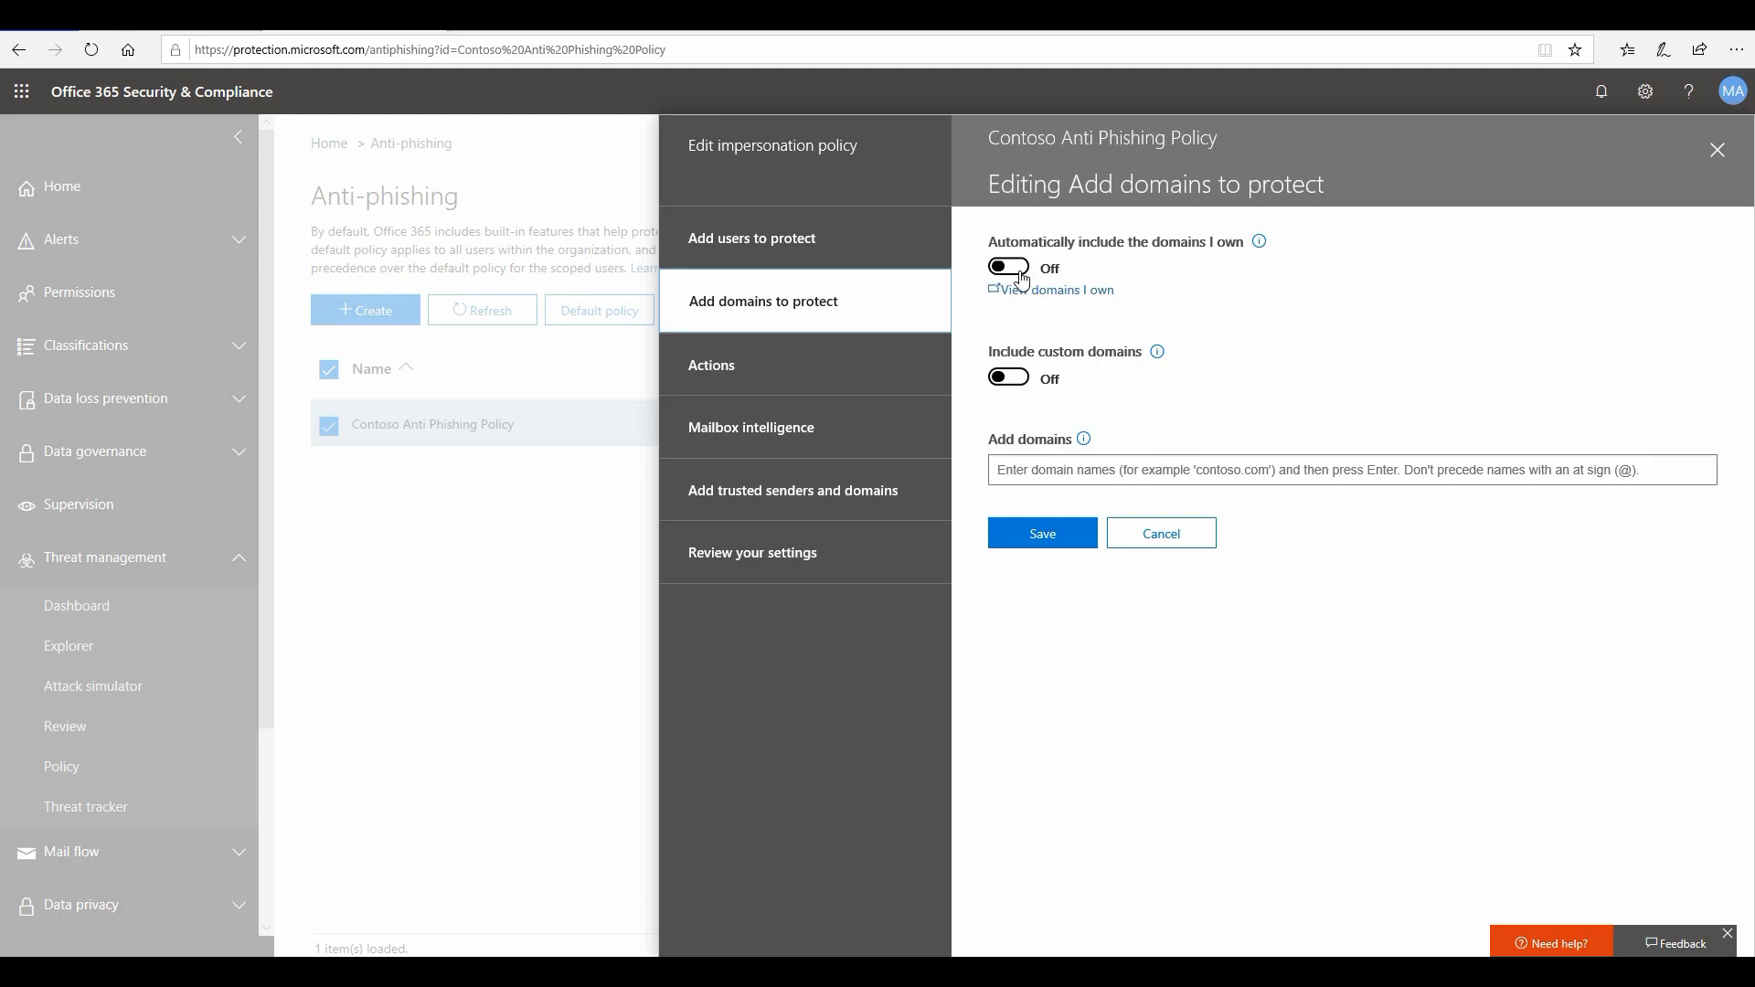
click(1007, 266)
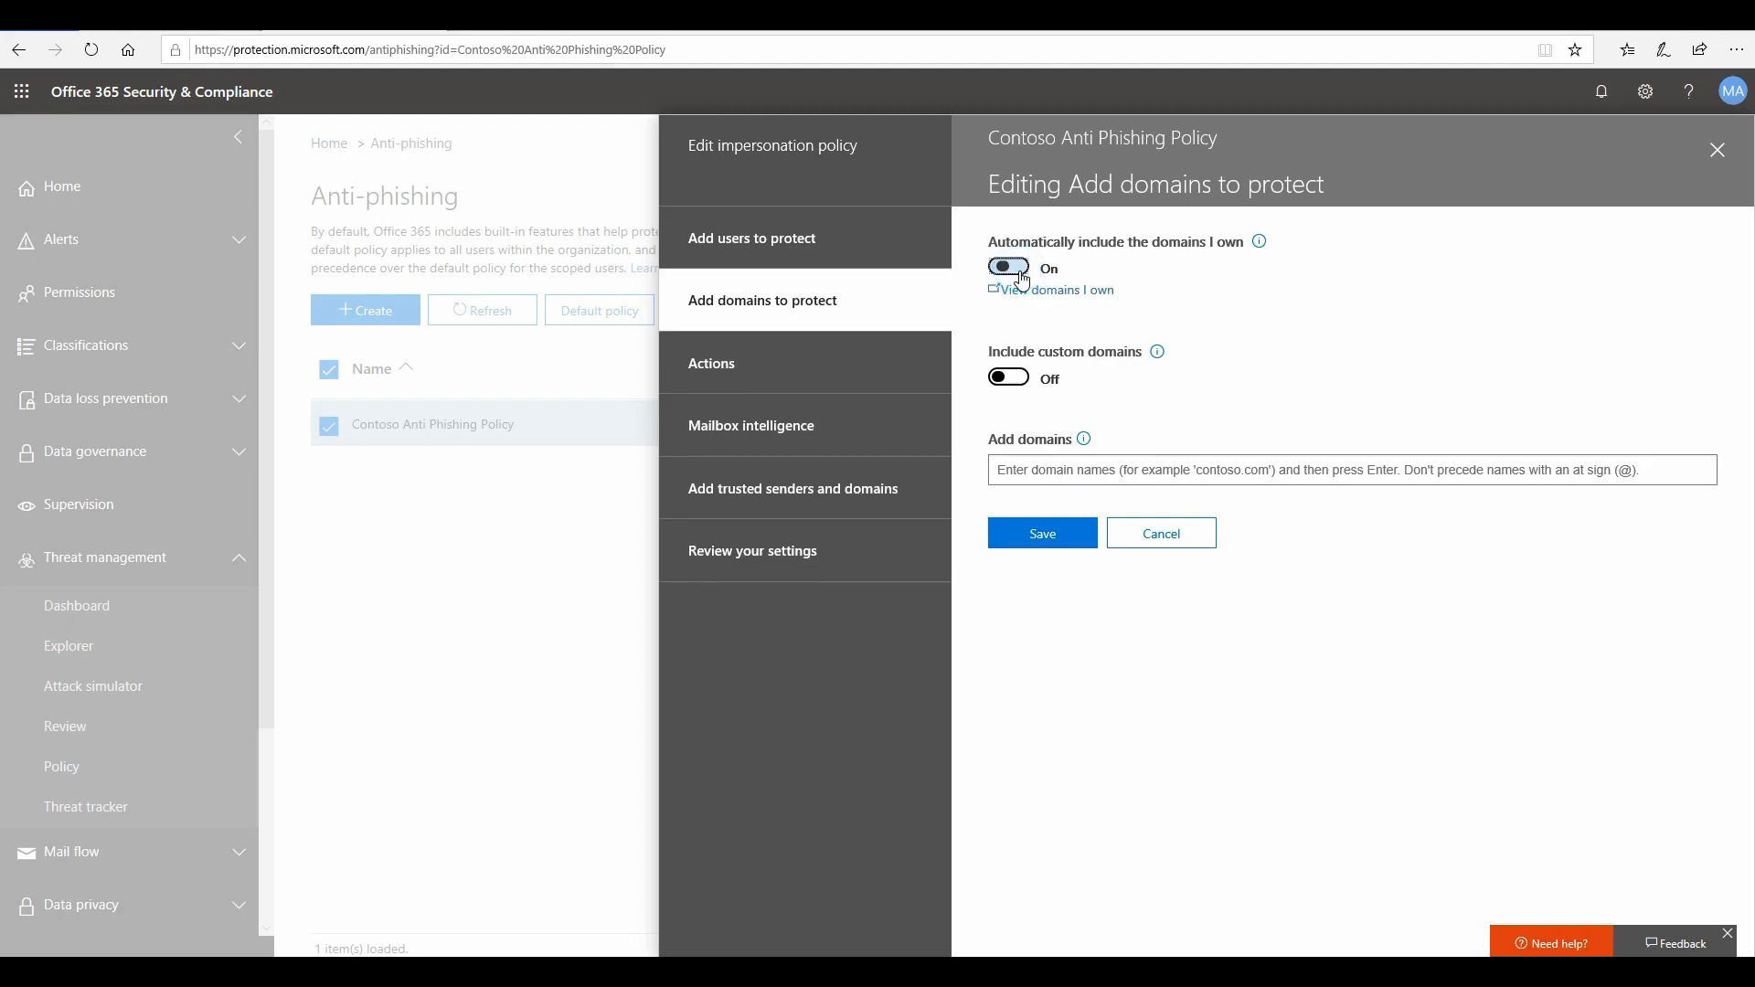
click(1006, 266)
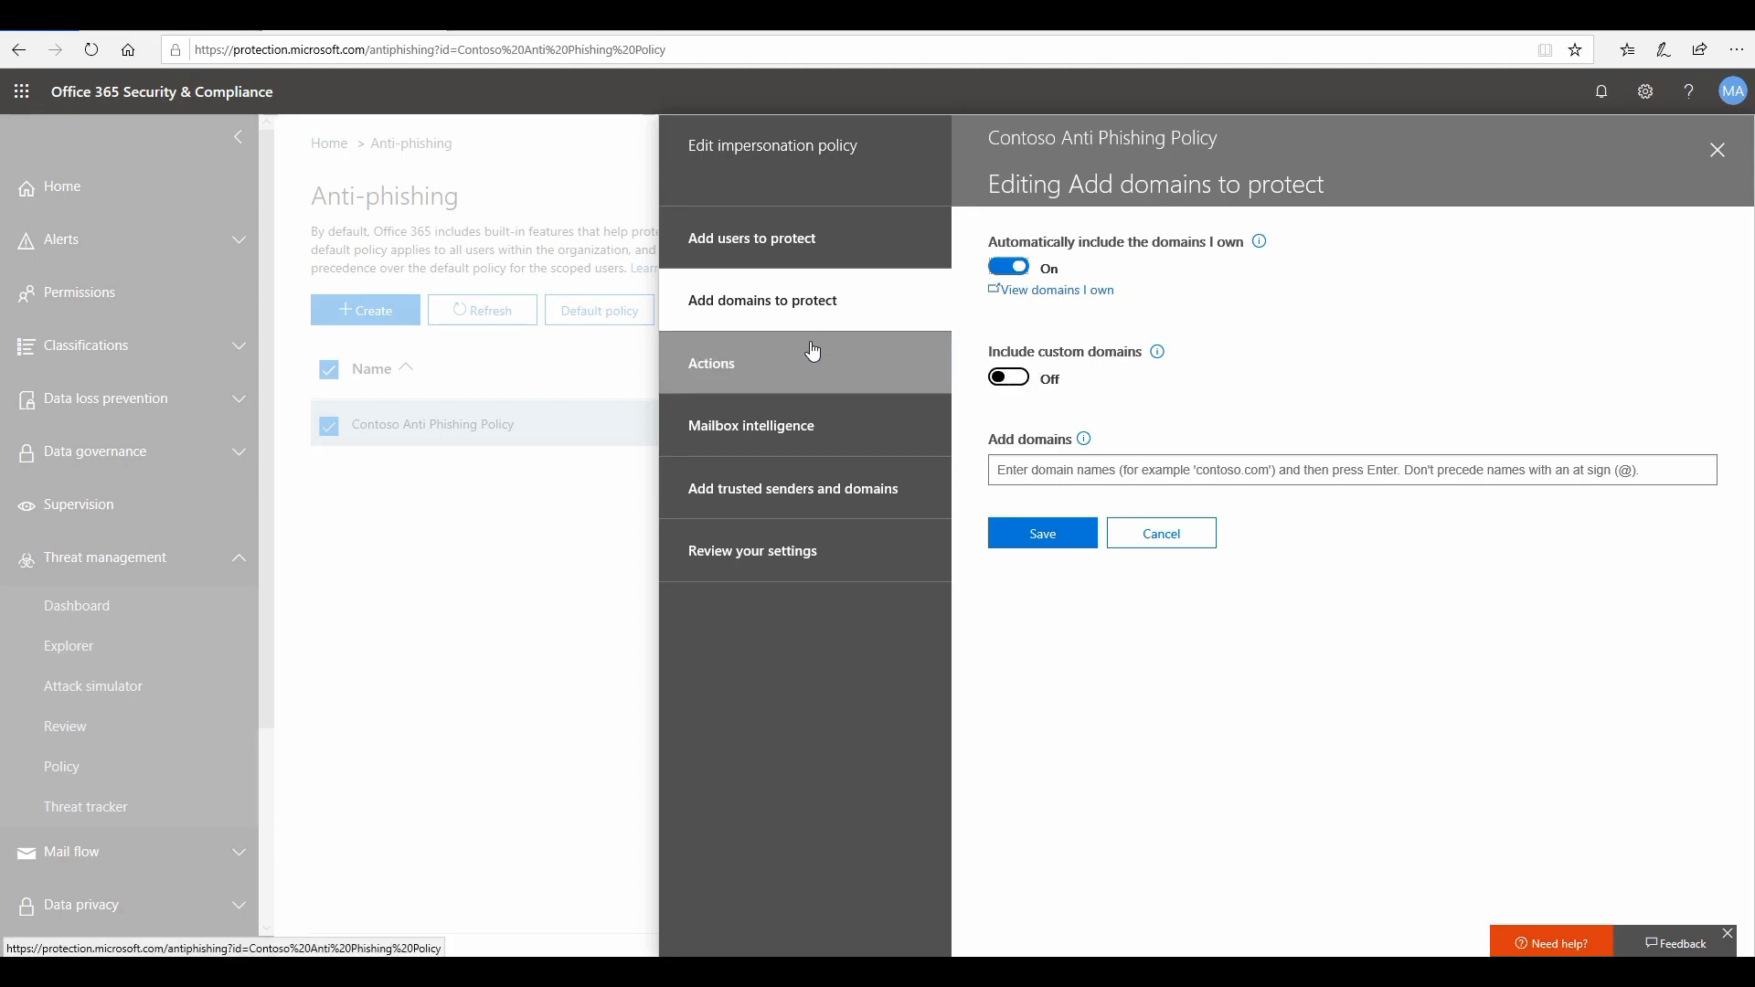
click(711, 363)
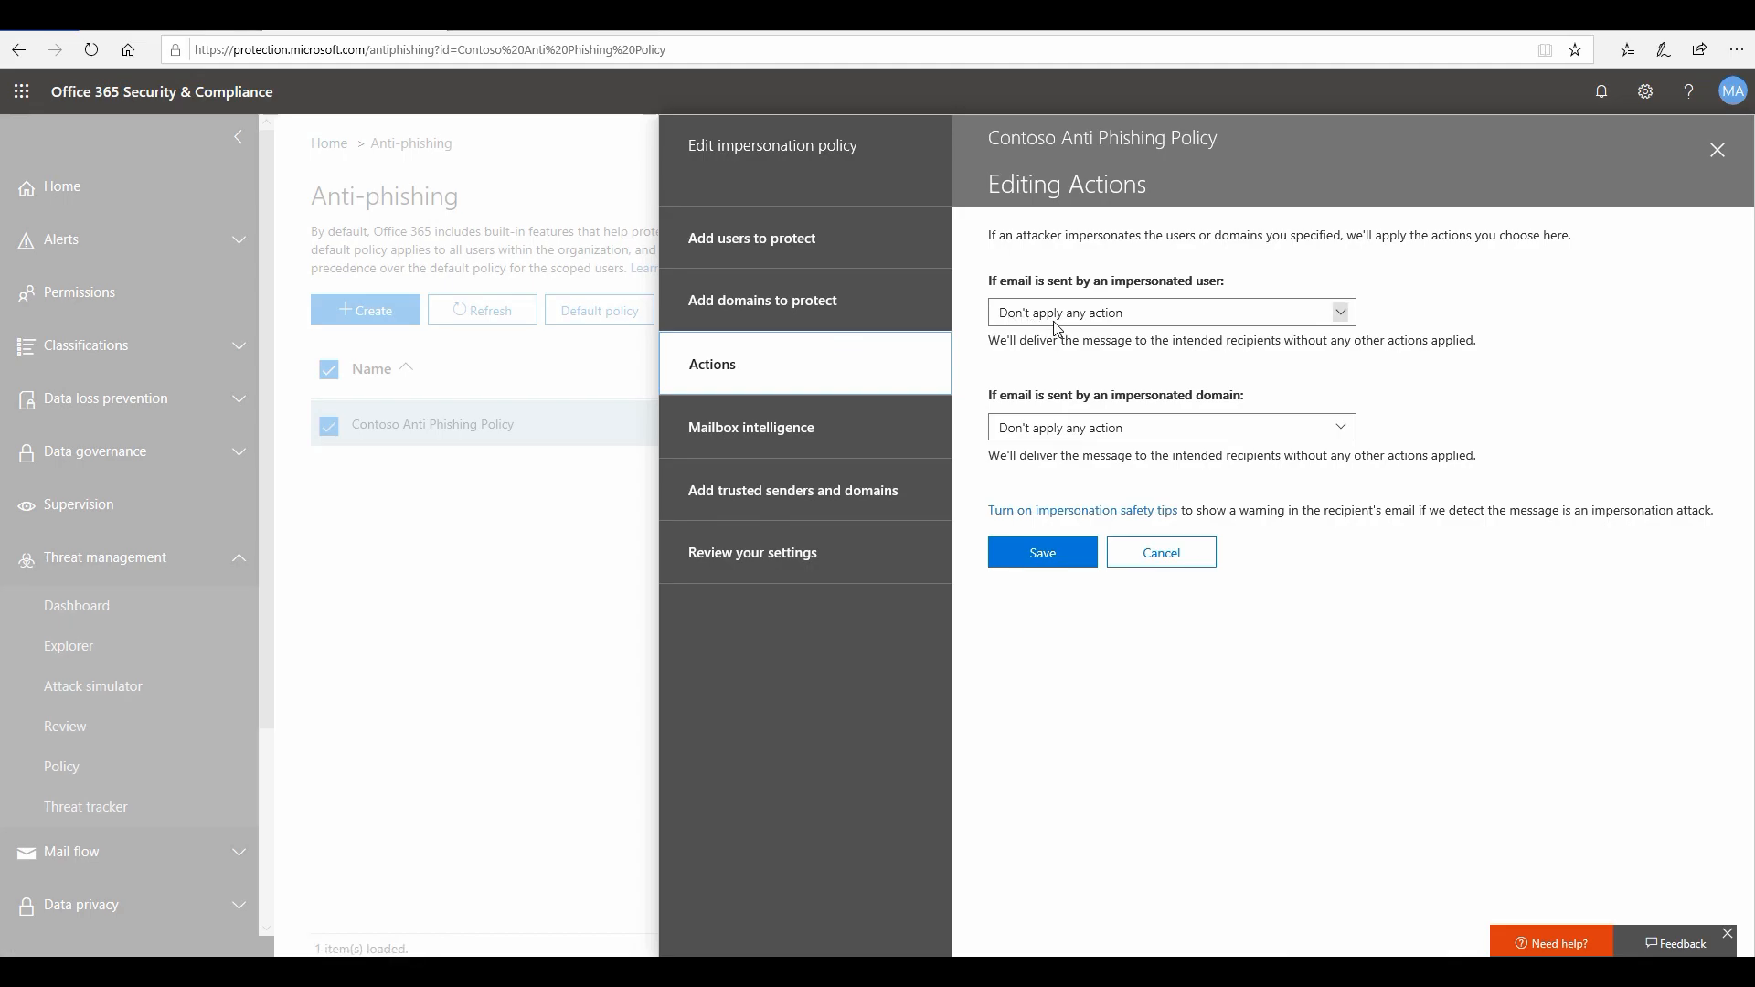
Set impersonated user and impersonated domain actions to 'Quarantine the message'.
click(1168, 313)
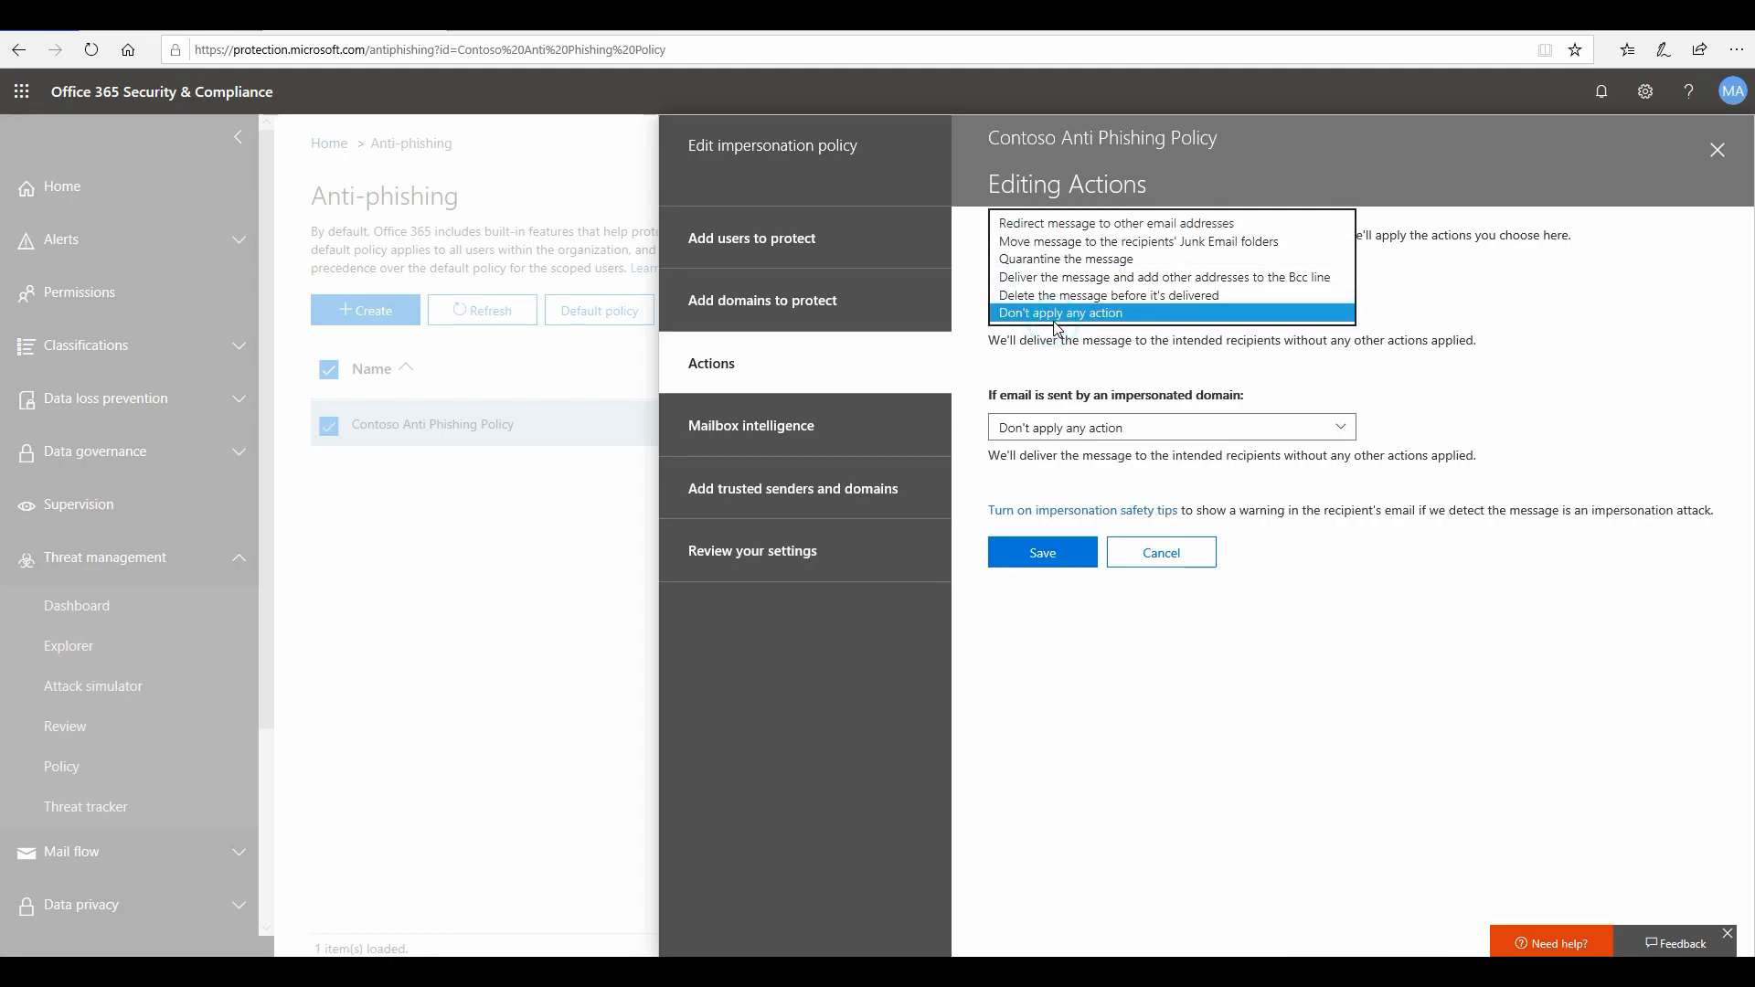
mouse_move(1064, 258)
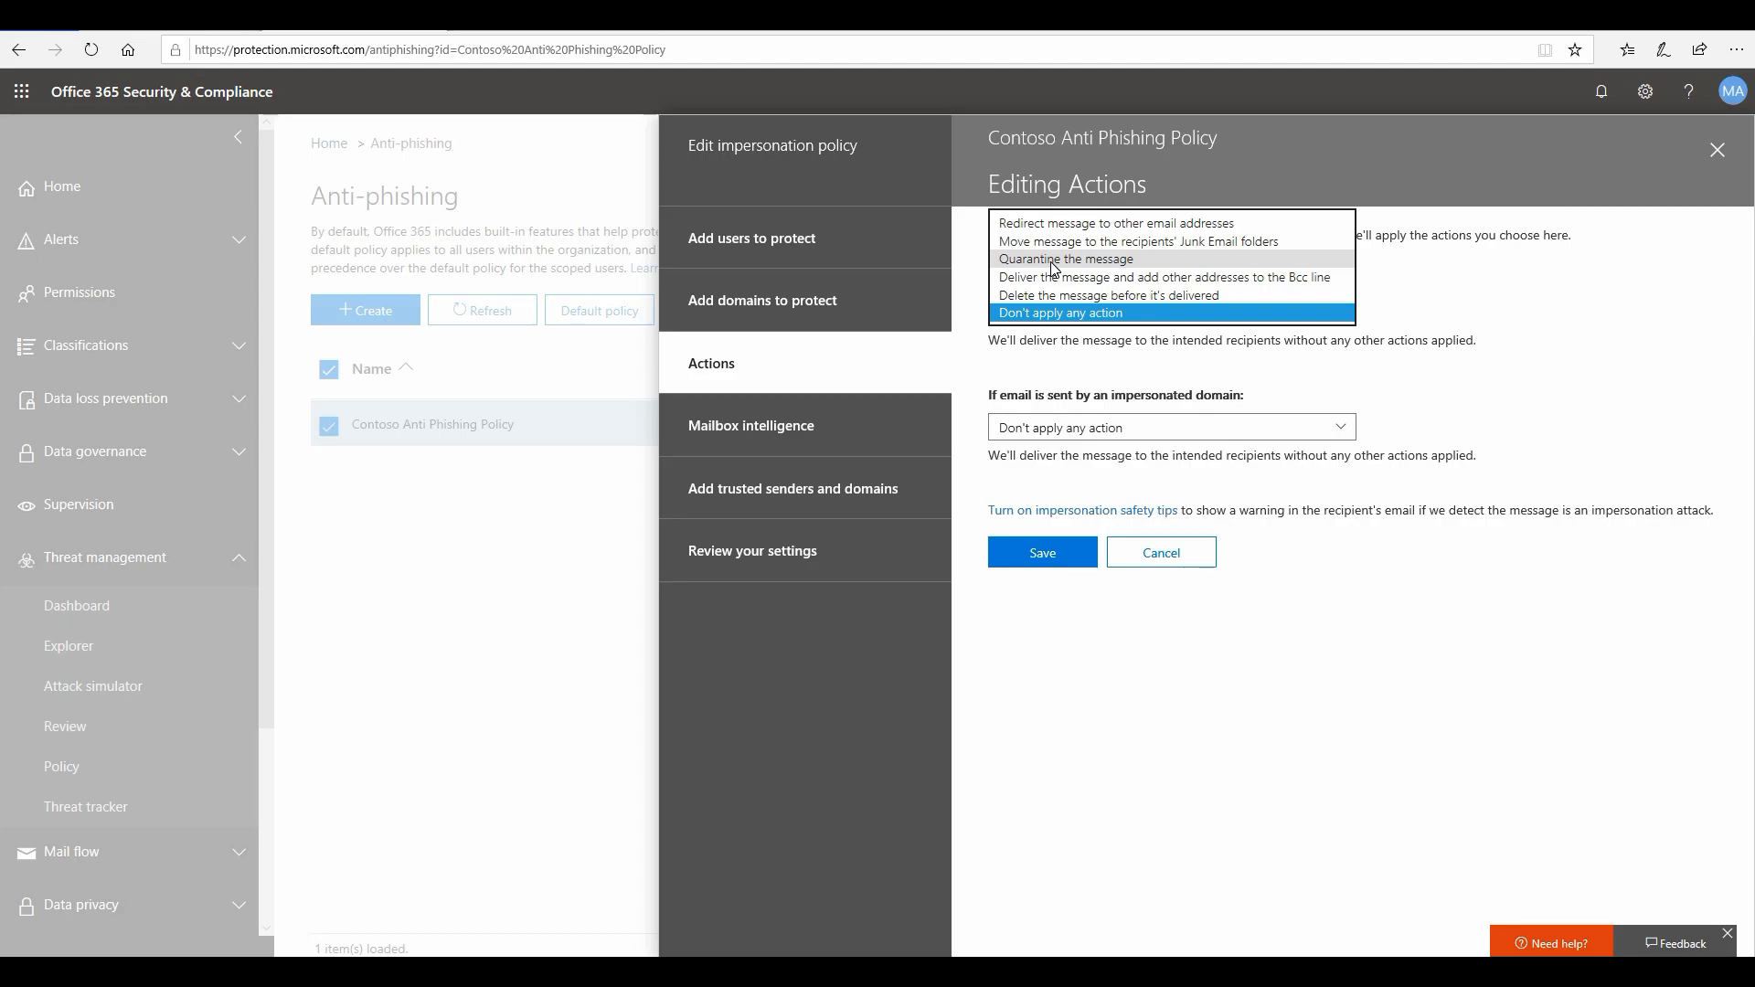
mouse_move(1114, 223)
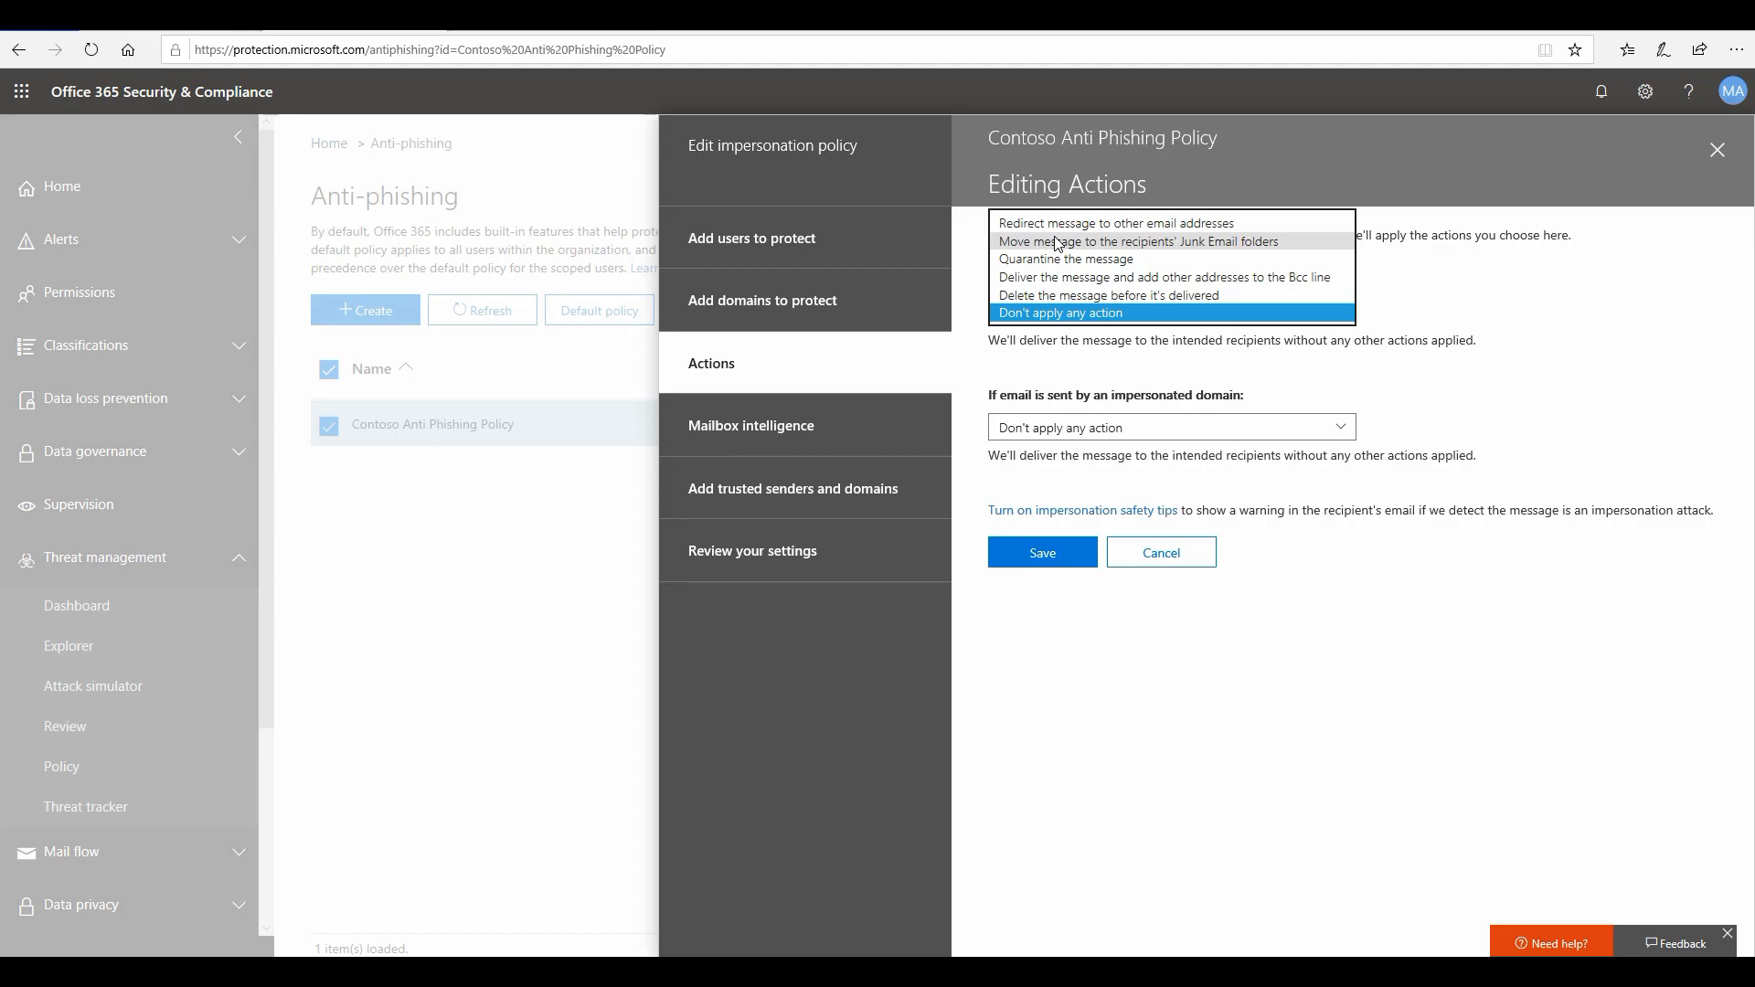
mouse_move(1064, 258)
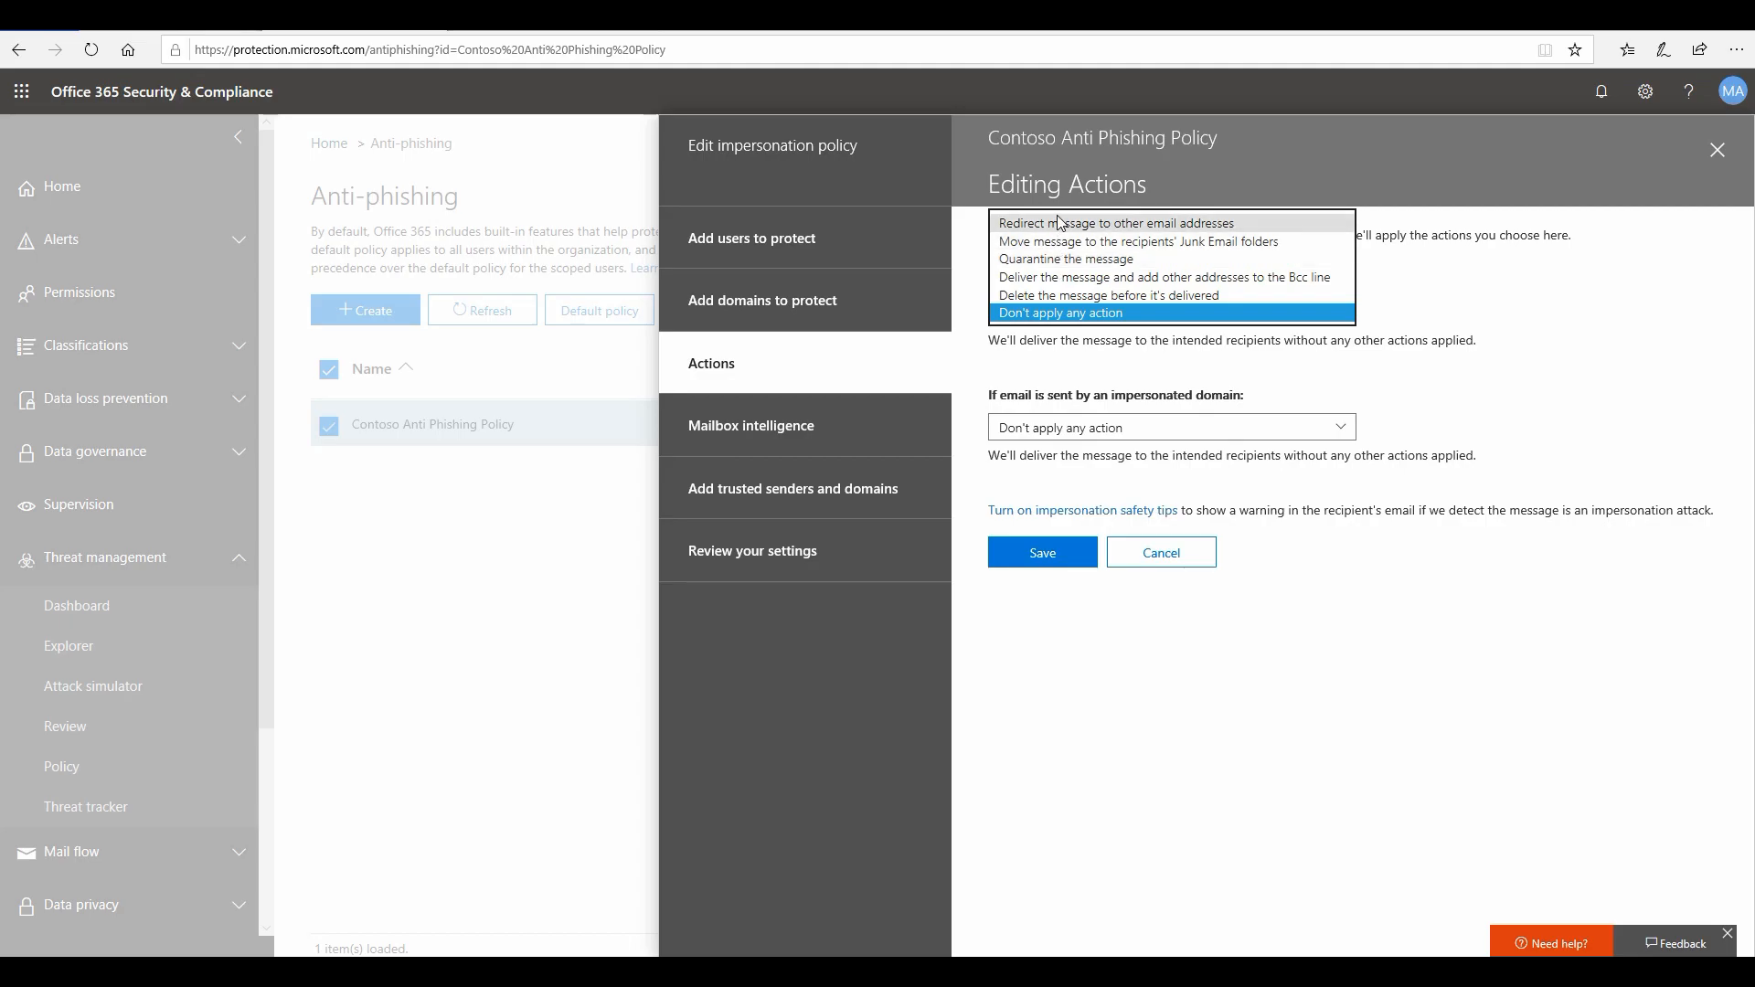
mouse_move(1062, 259)
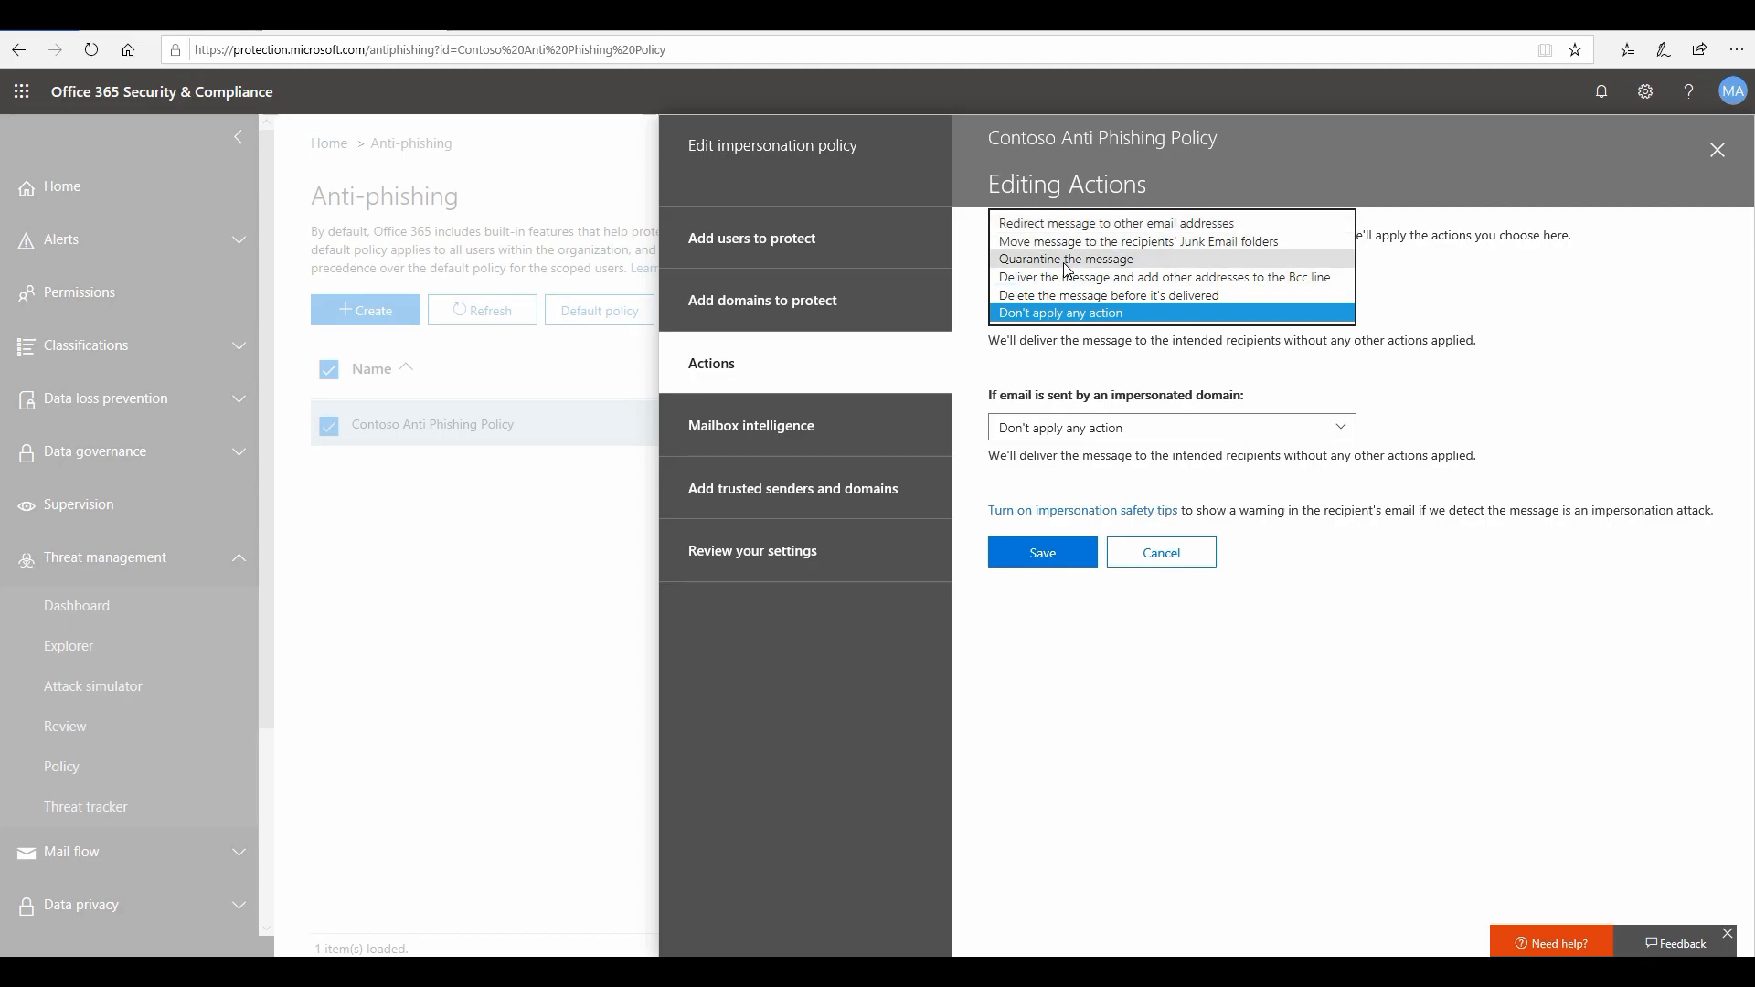
click(1063, 258)
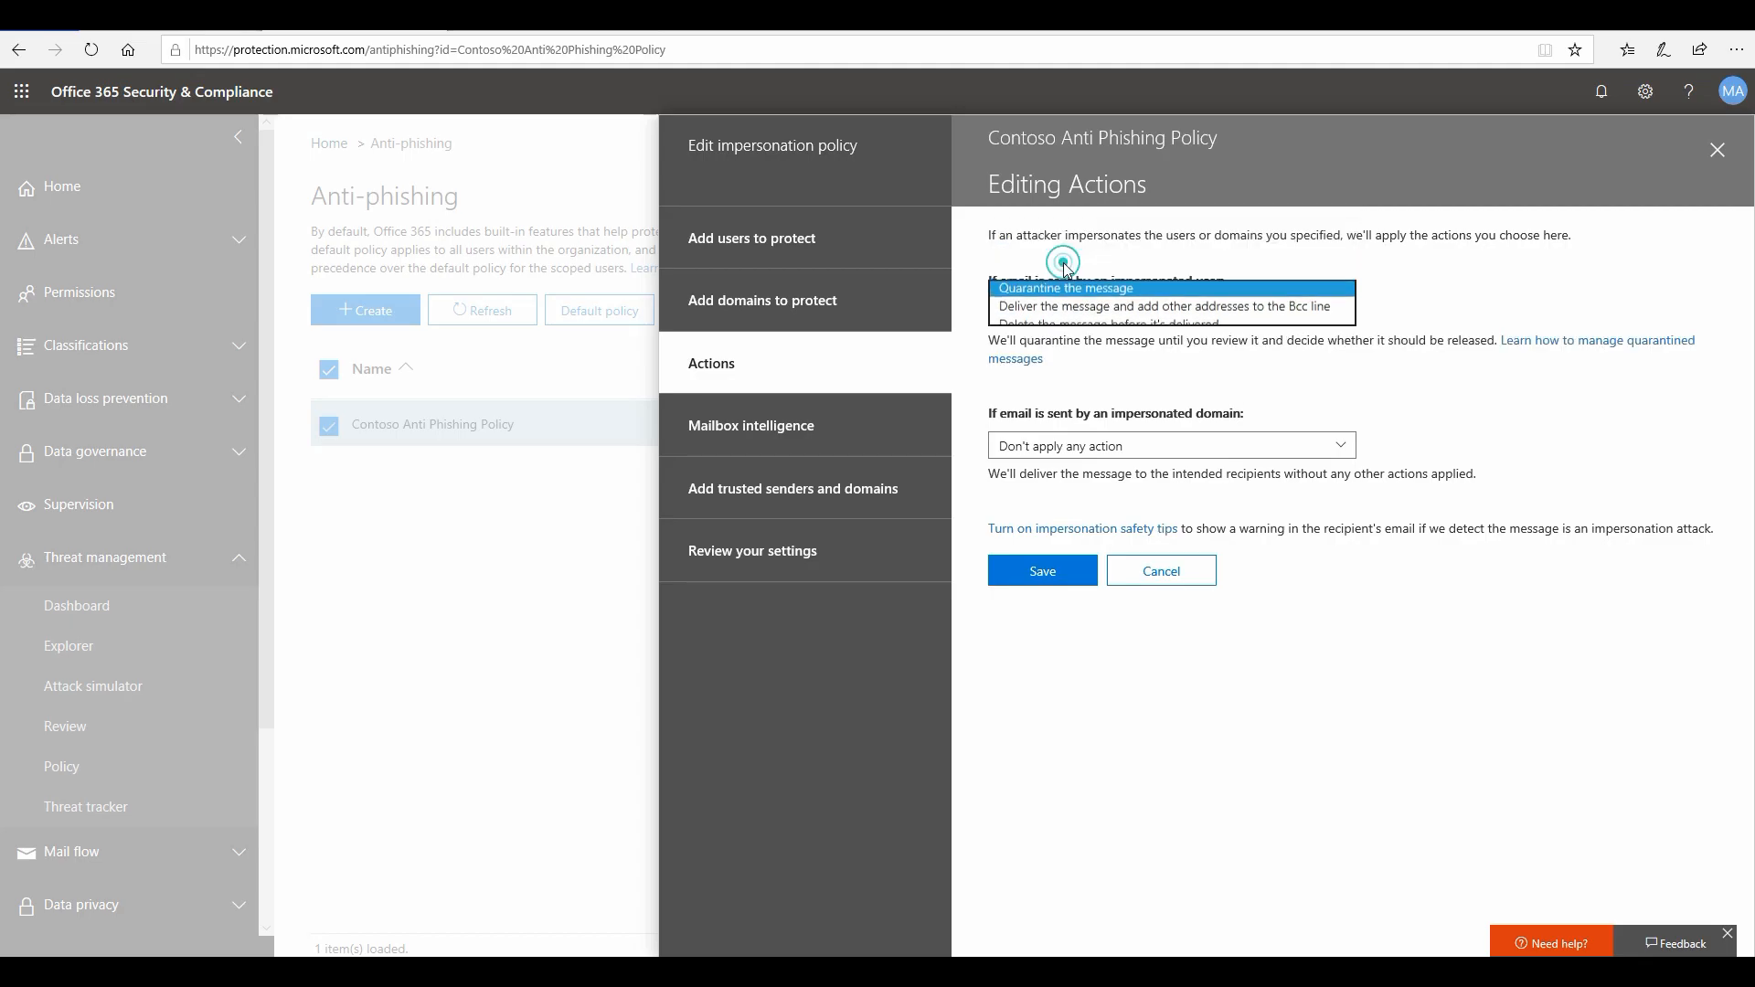
click(1068, 288)
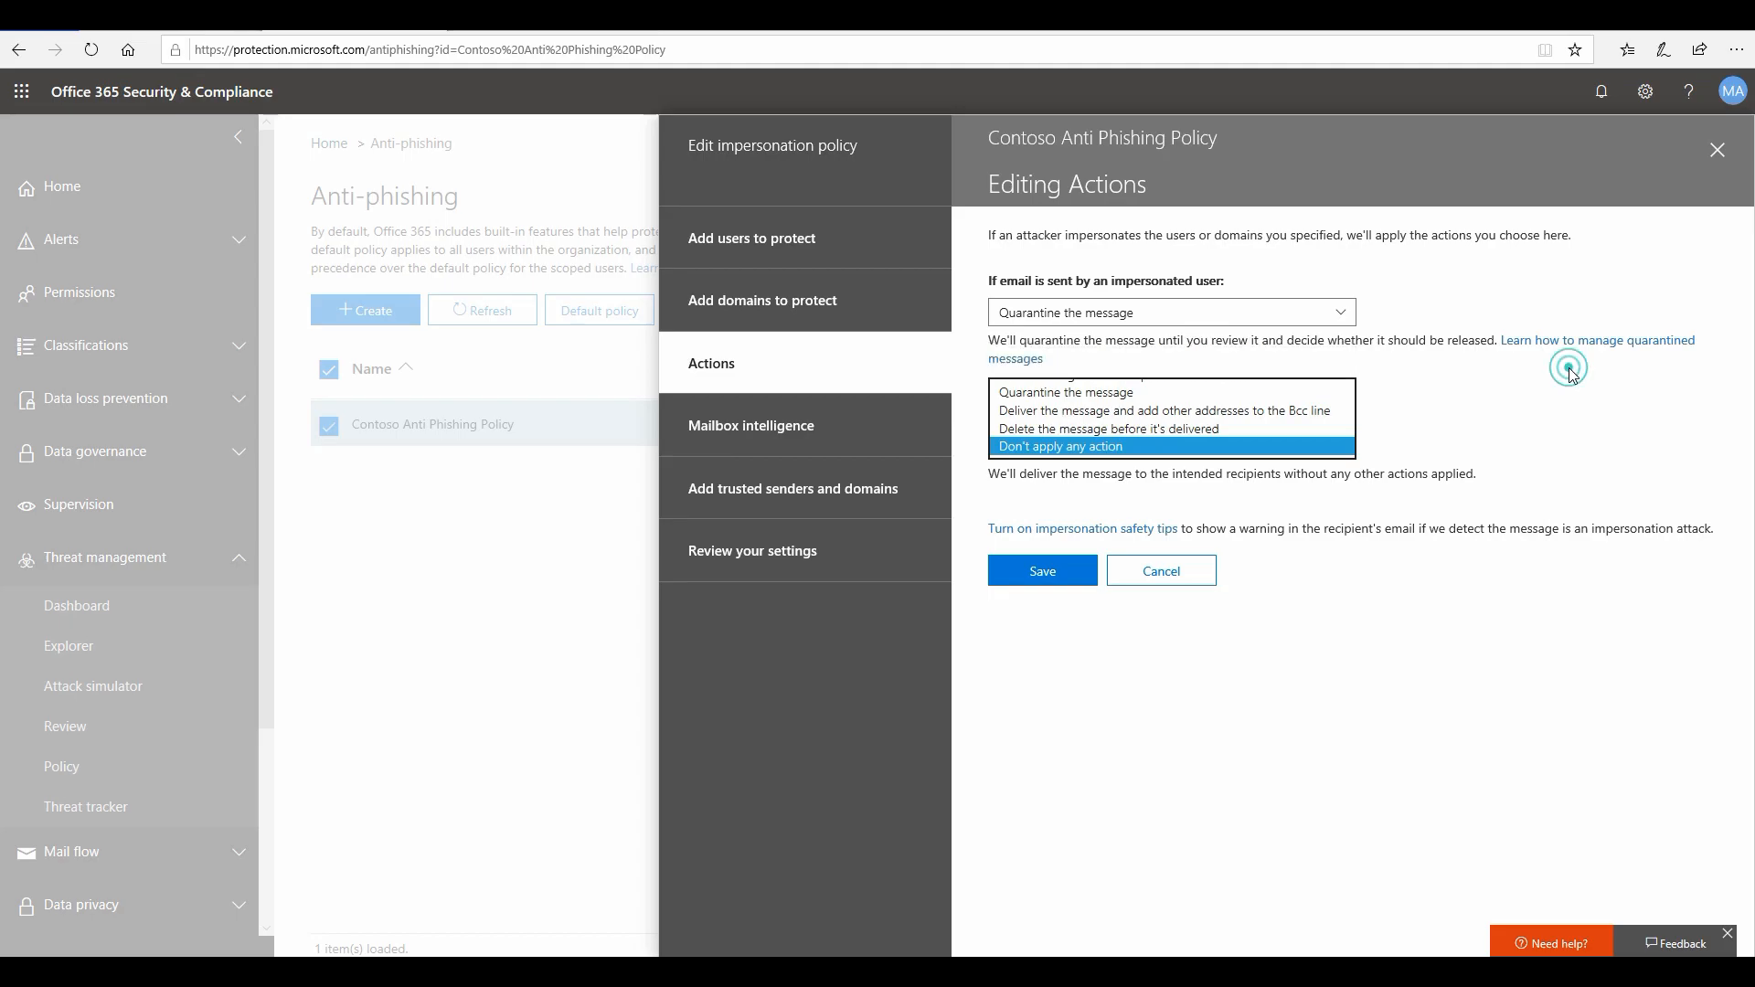
click(1135, 459)
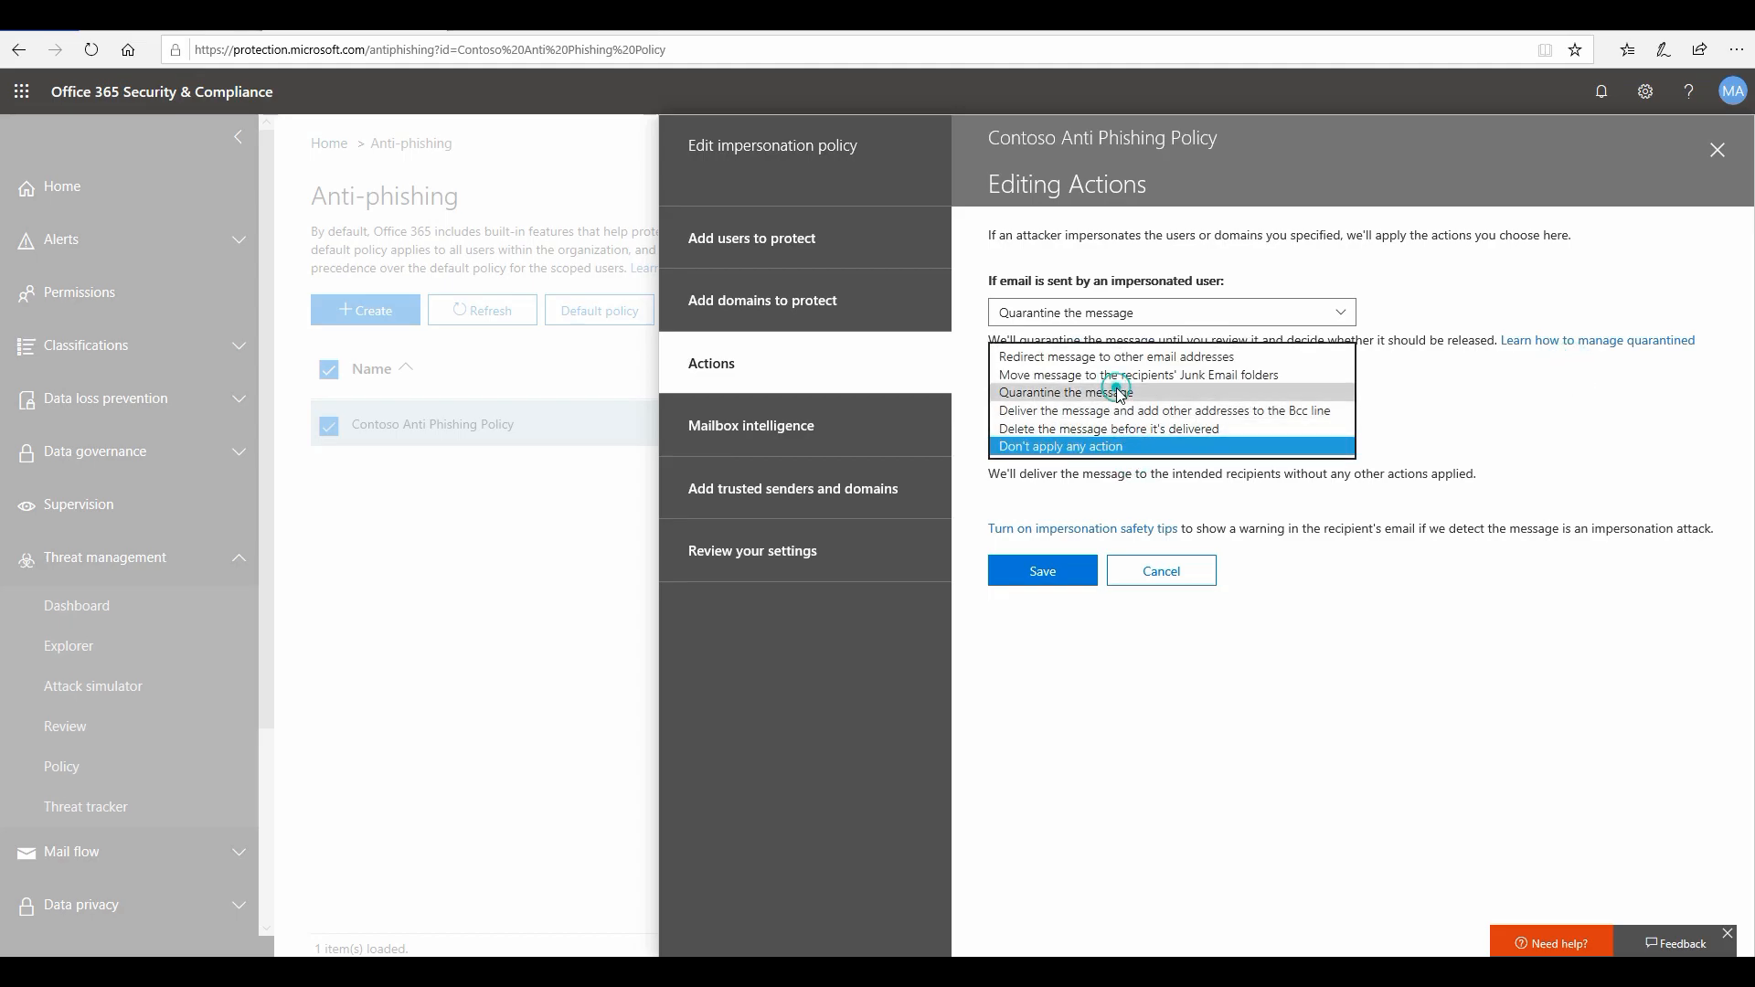
click(1064, 392)
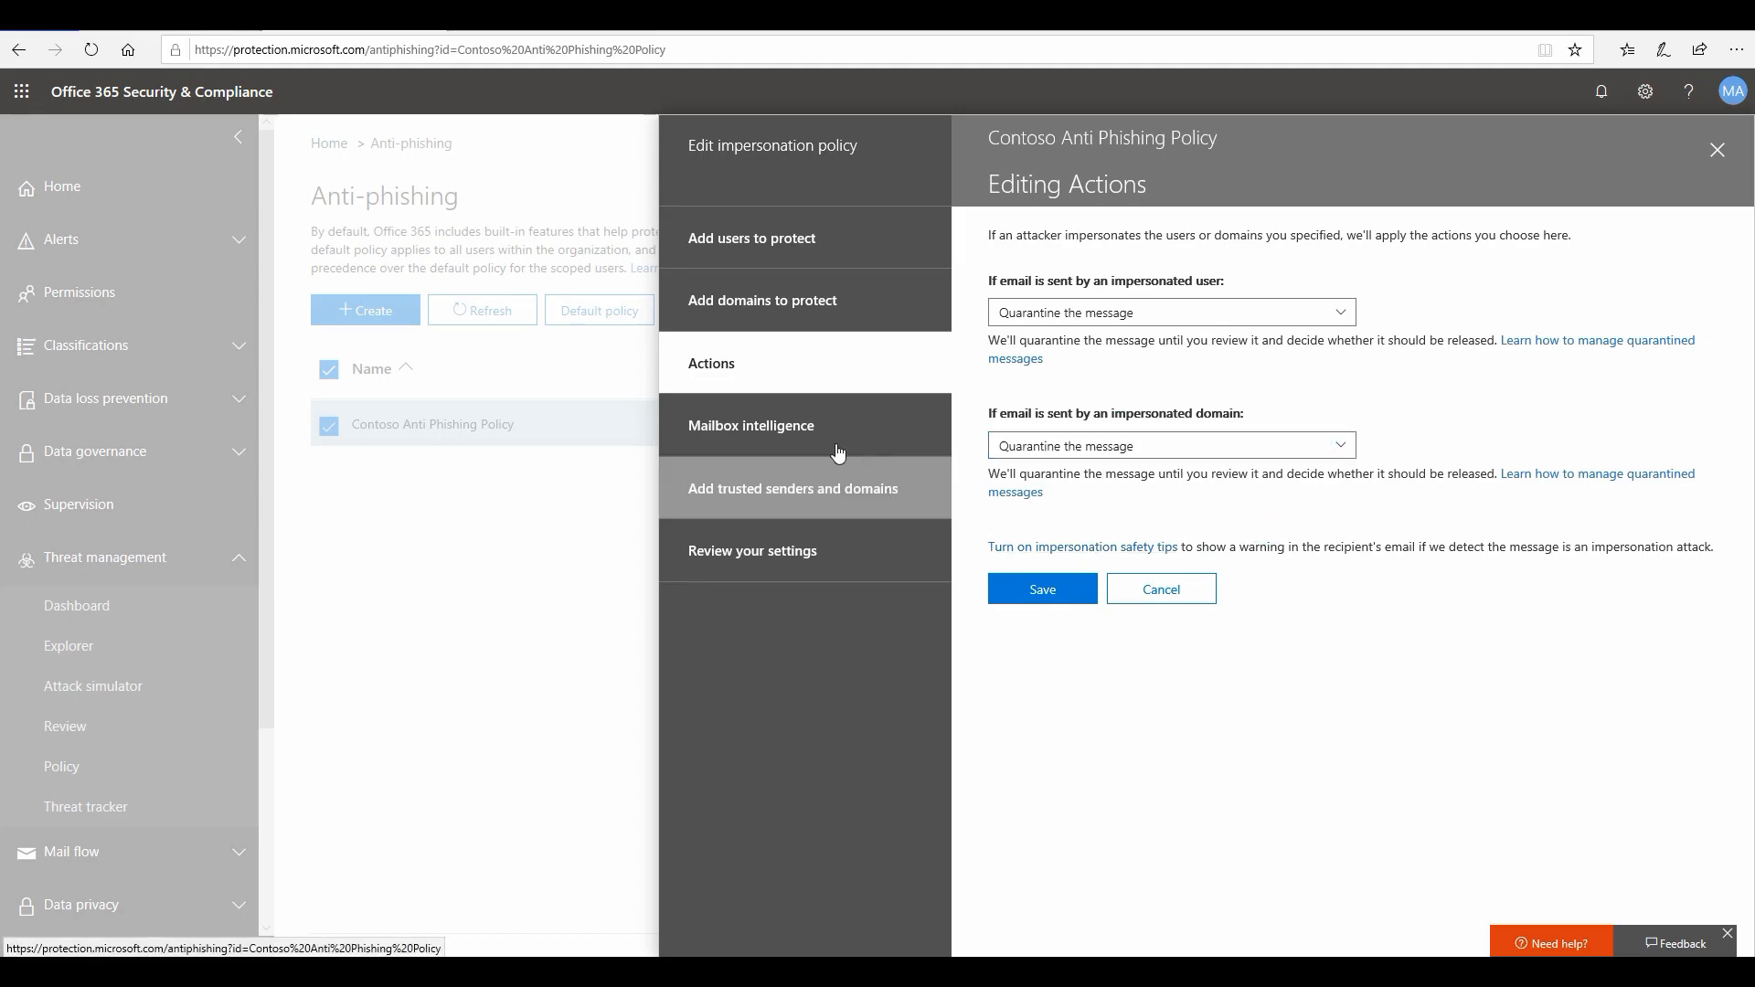
Leave mailbox intelligence on and view trusted senders and domains, adding none.
click(752, 427)
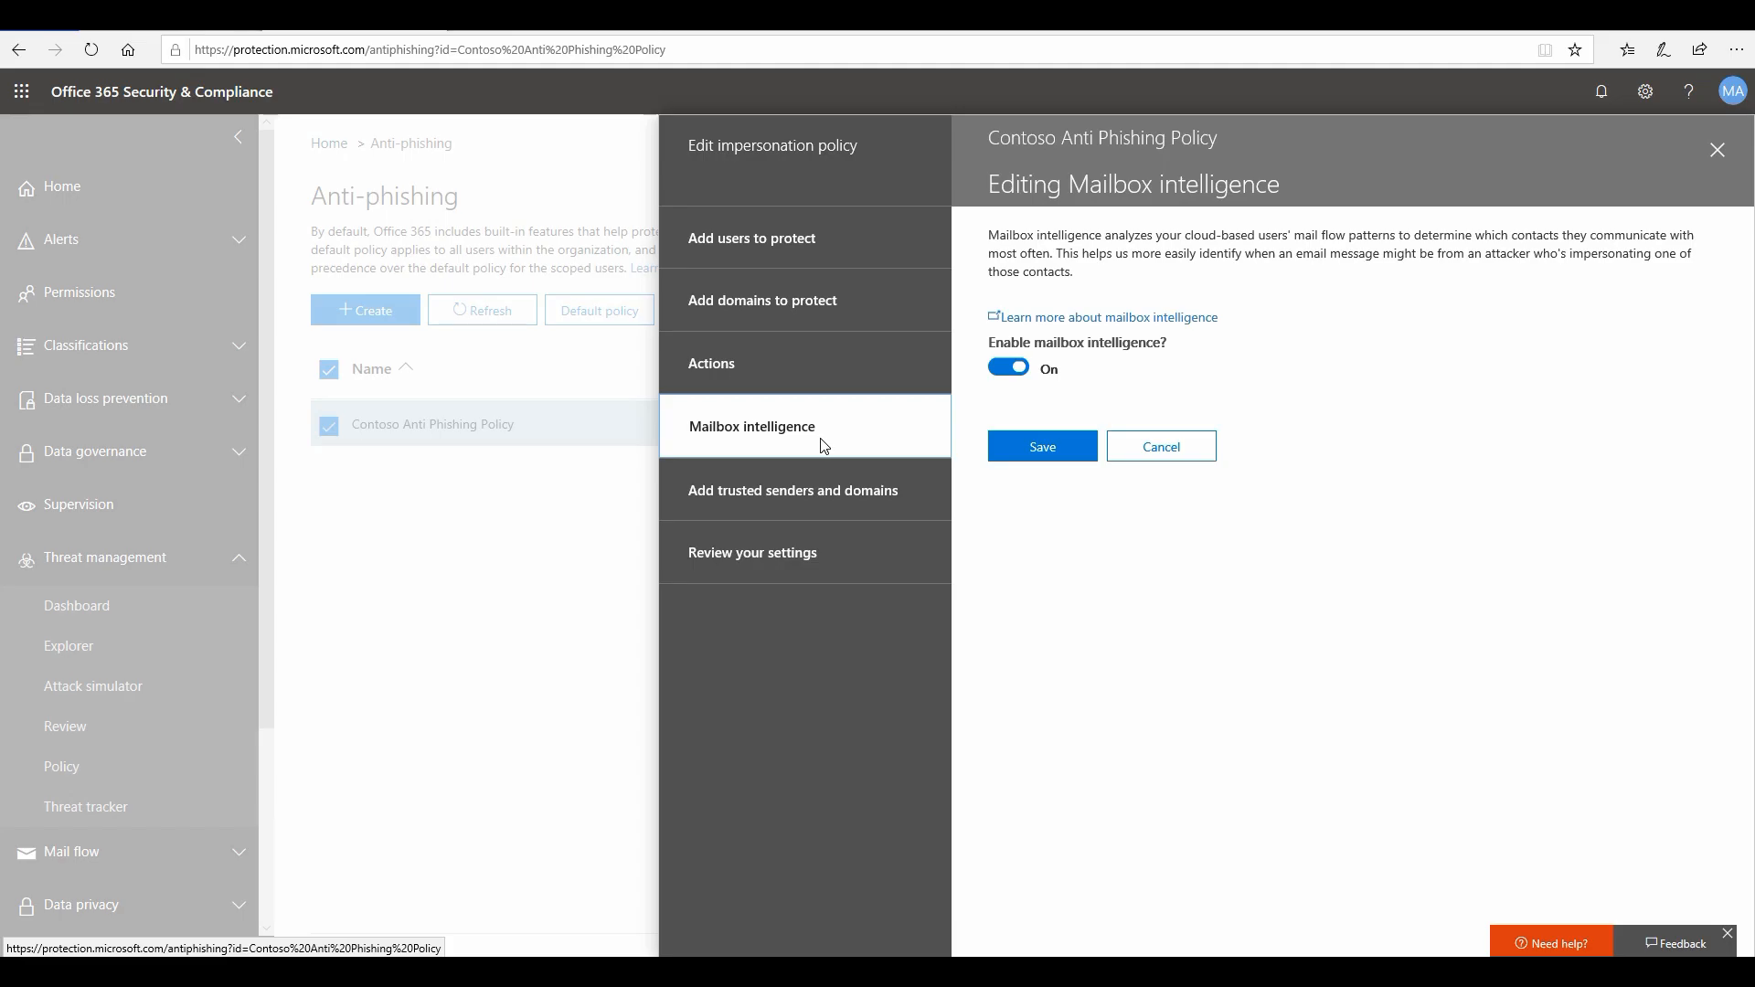
click(789, 489)
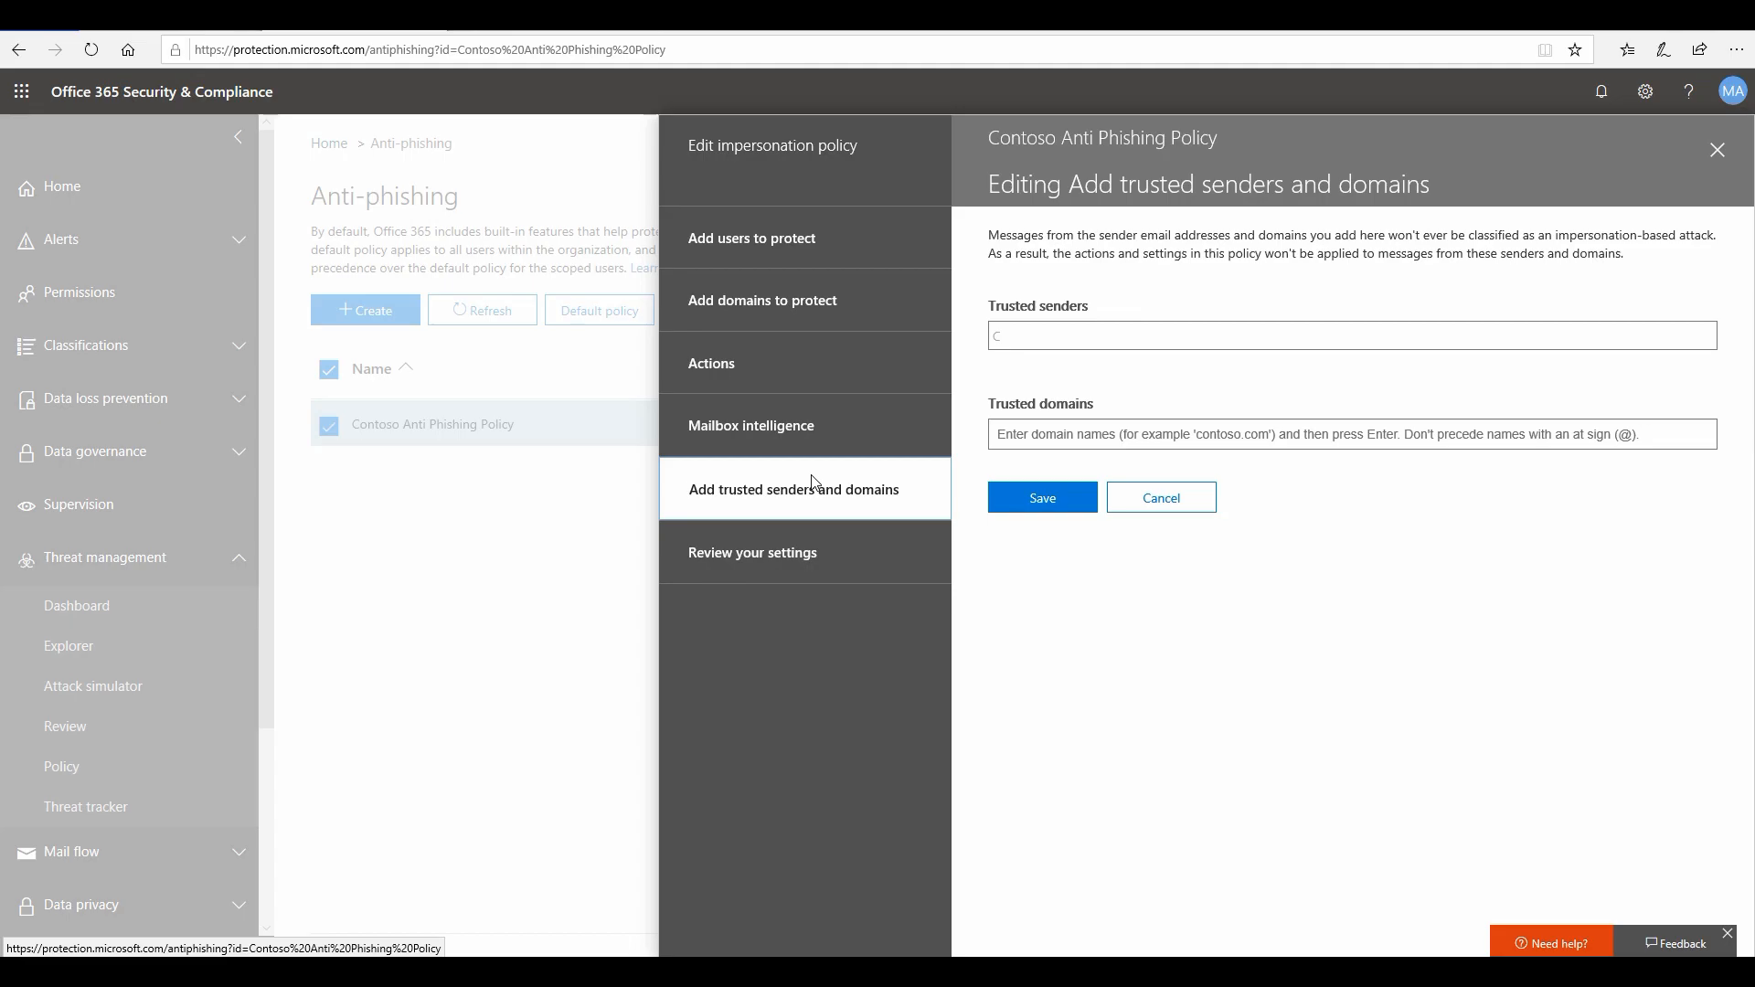
mouse_move(813, 512)
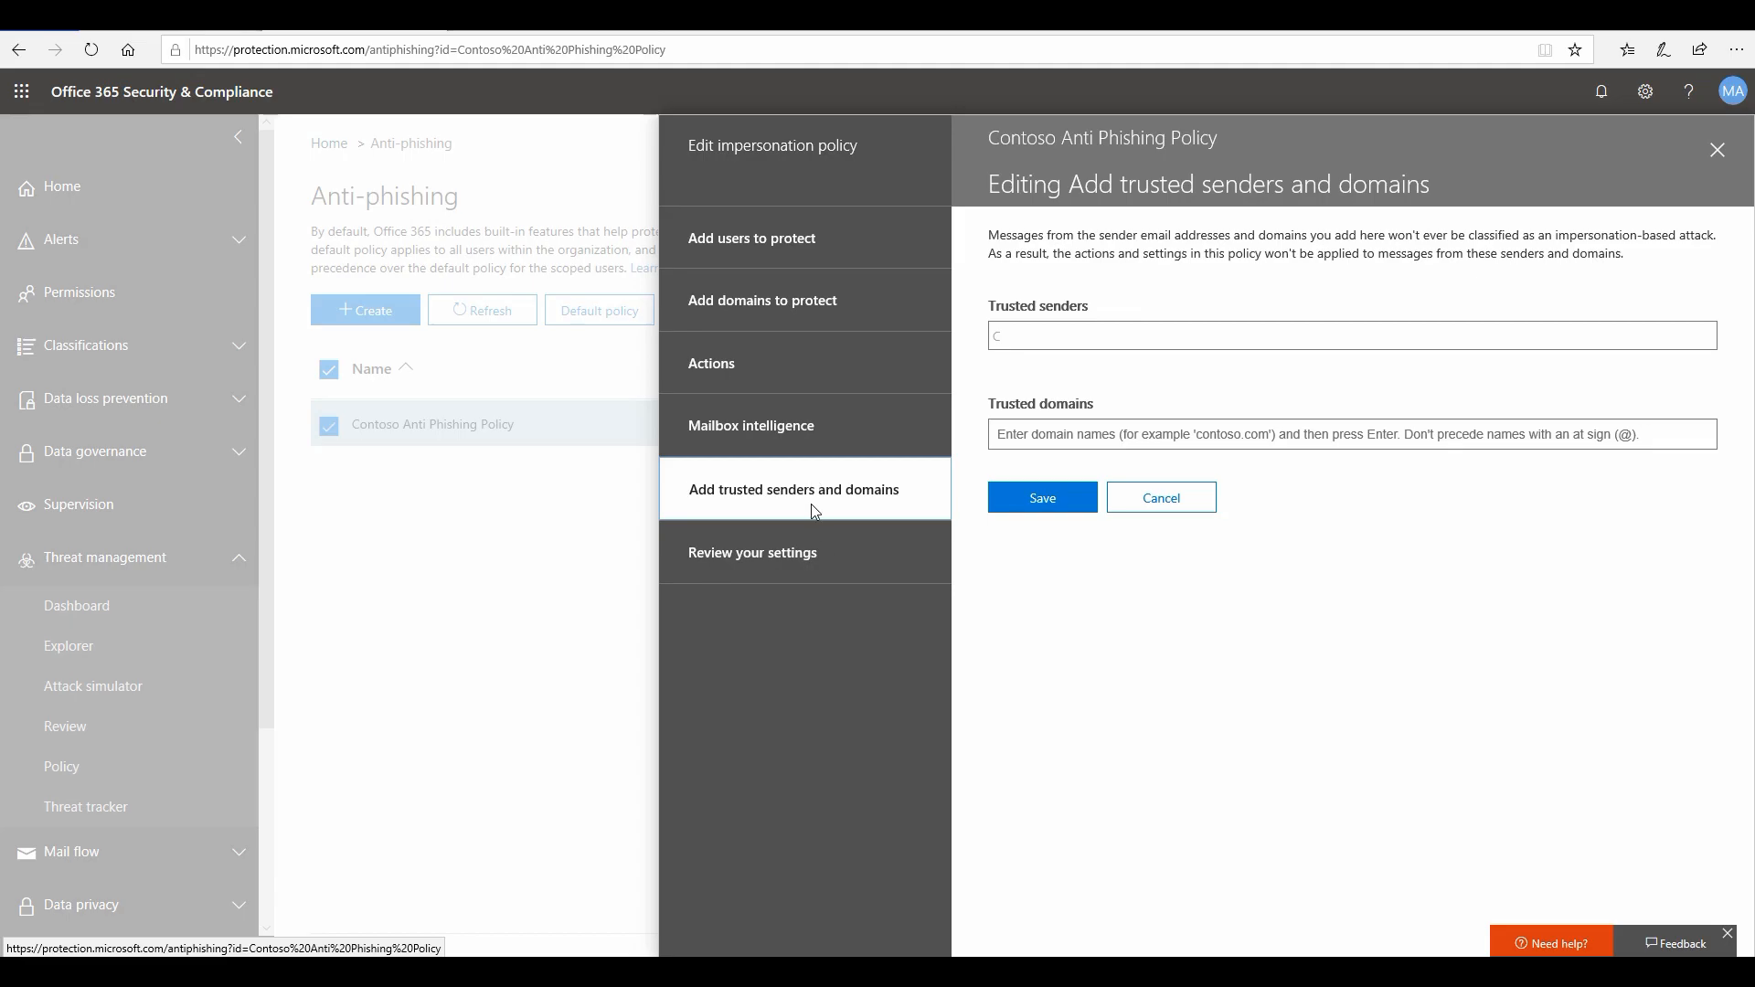
Check the policy settings summary, then reopen the Actions editor.
click(752, 552)
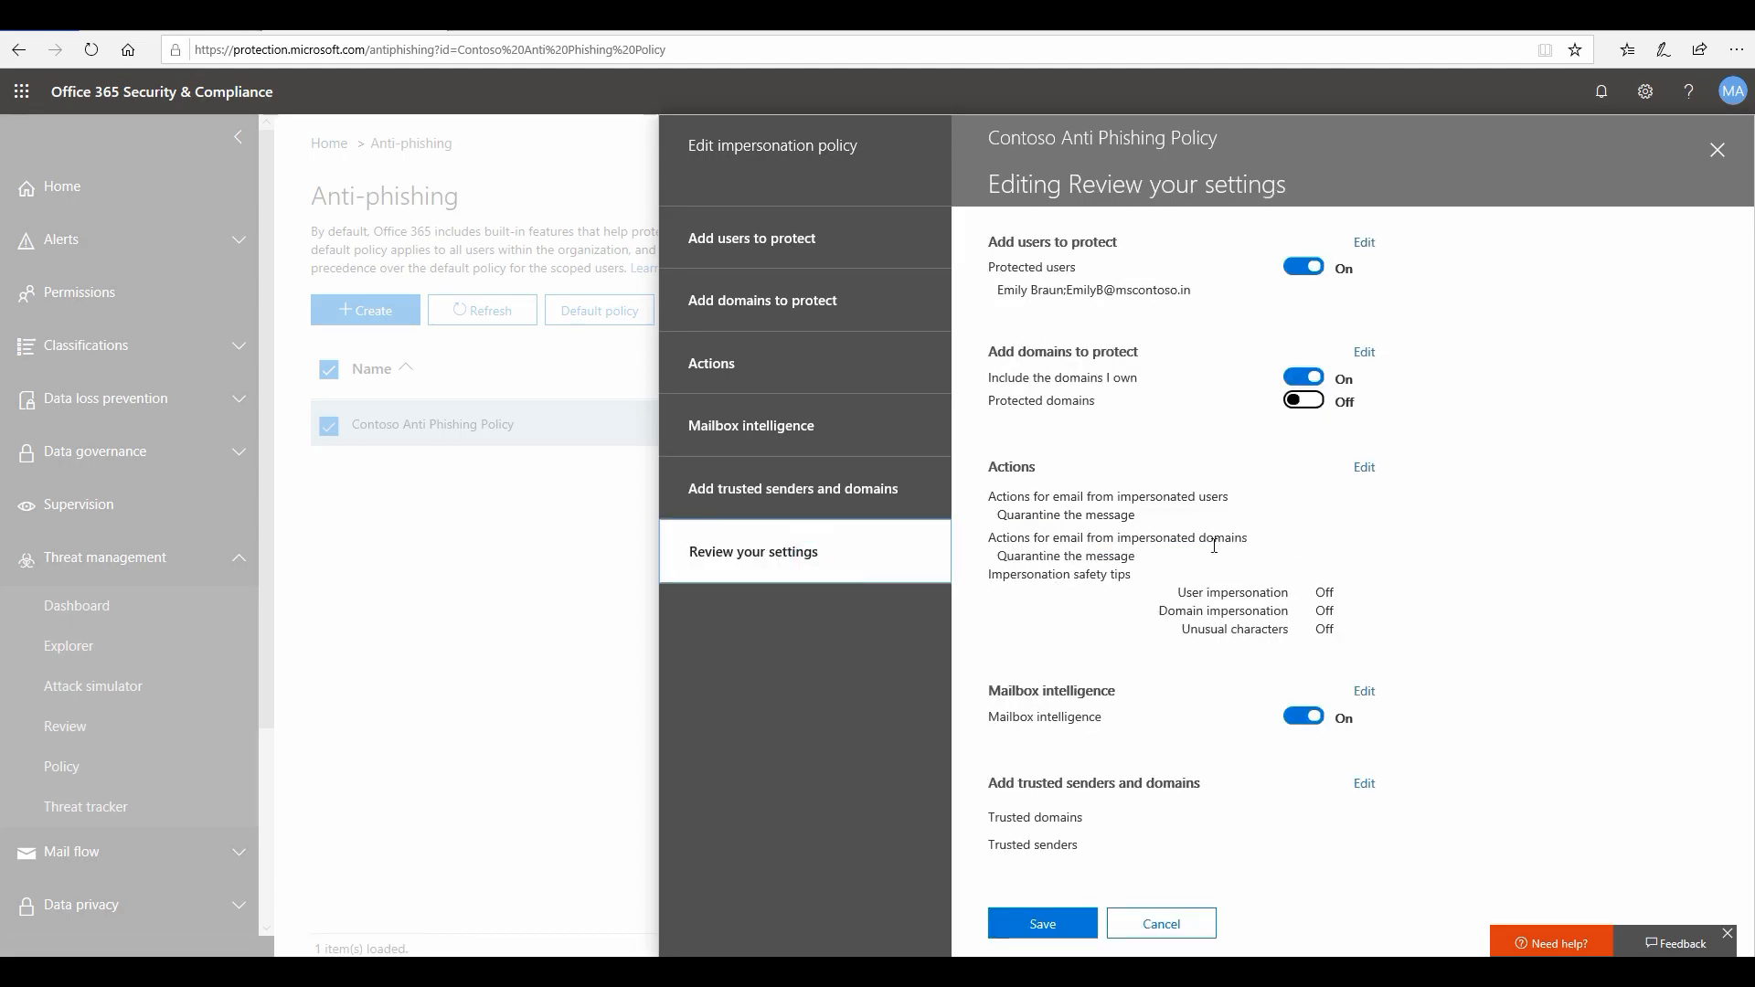
mouse_move(1218, 564)
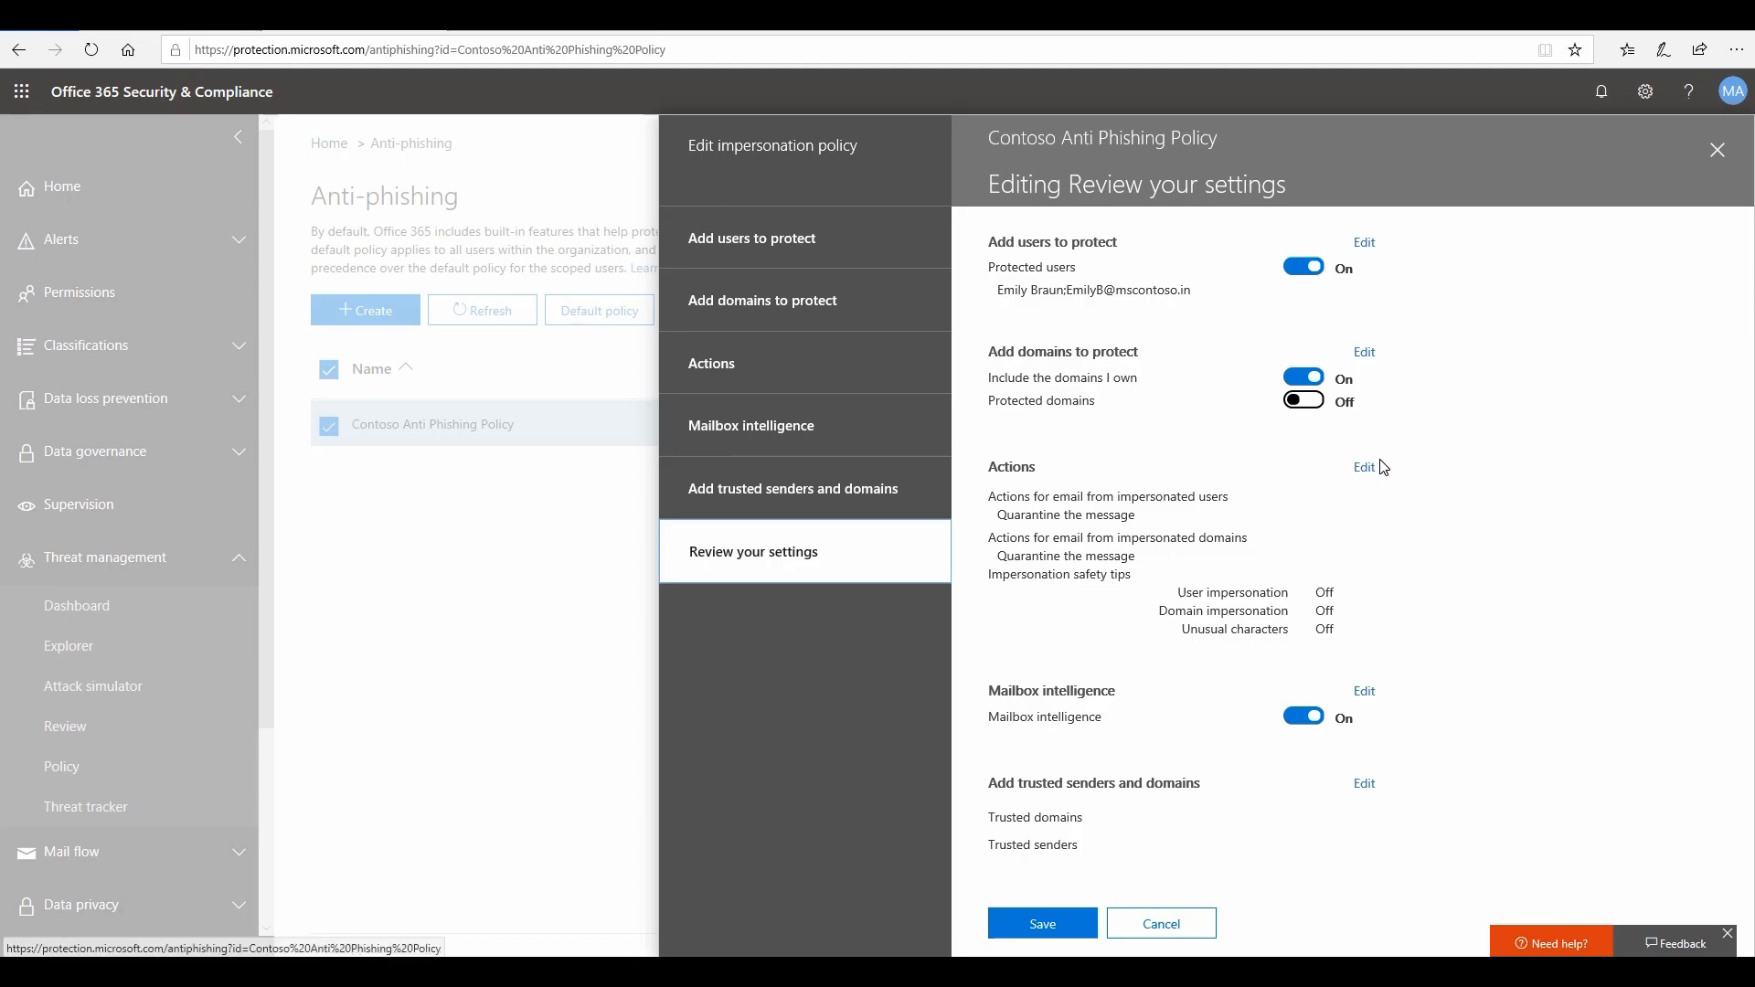
mouse_move(1364, 467)
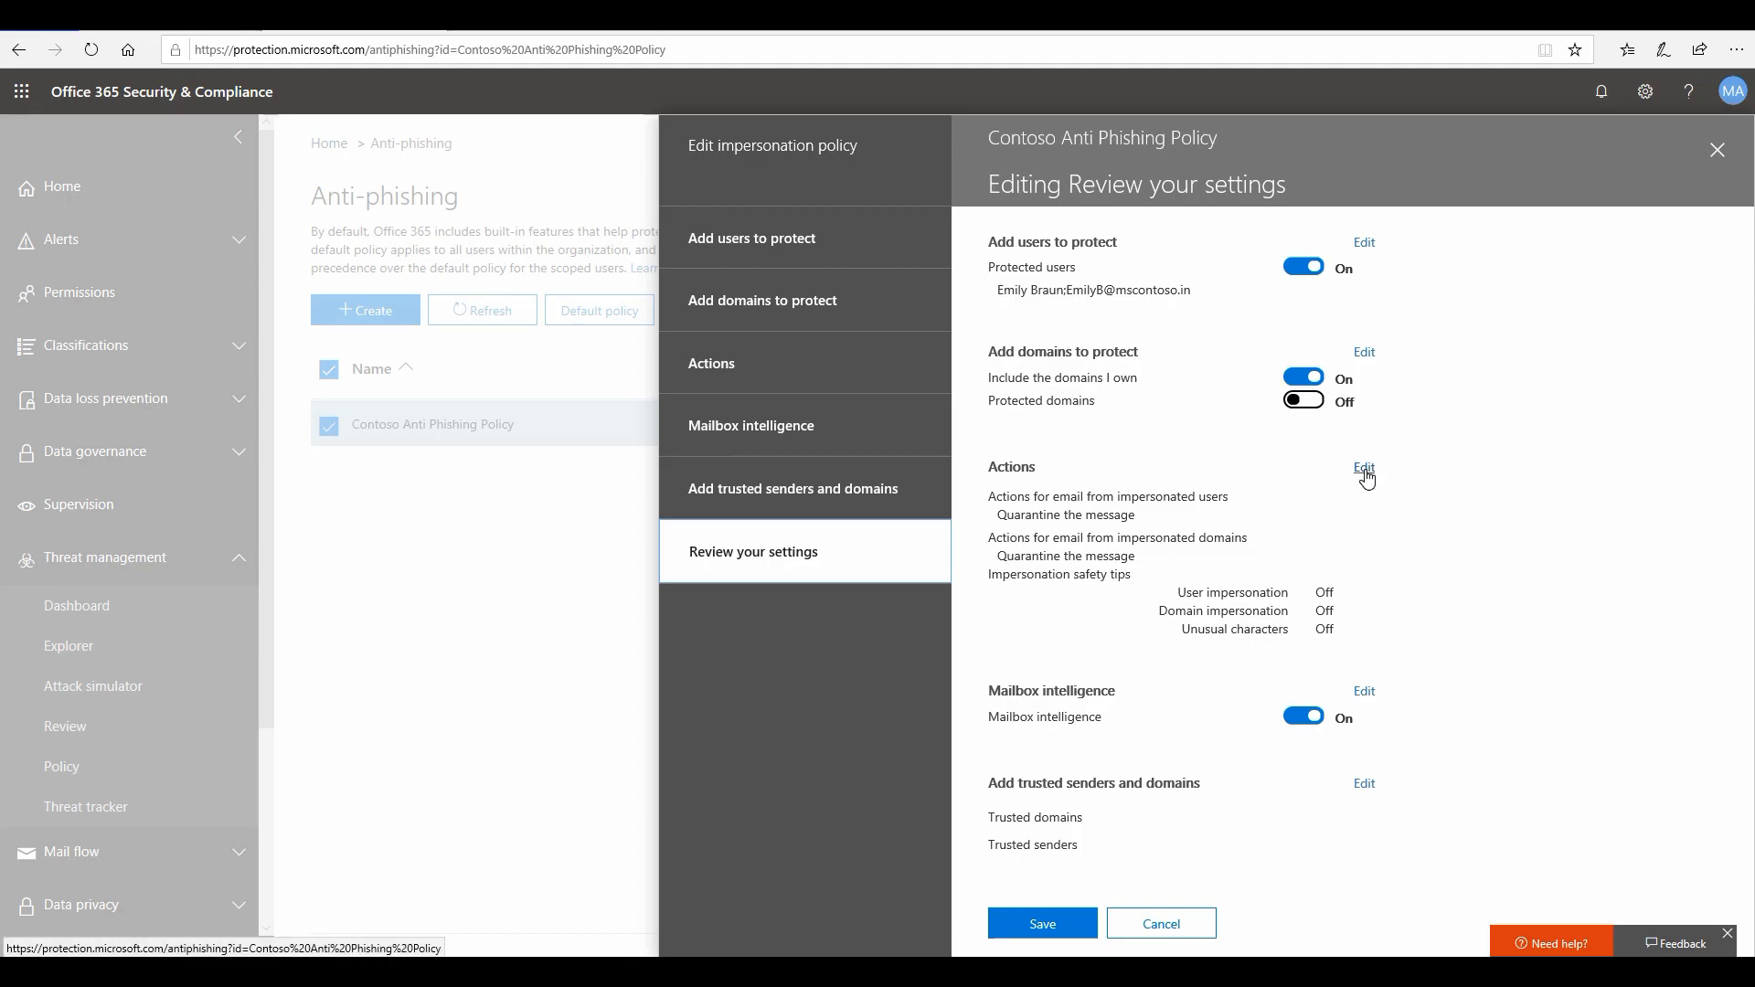
click(1363, 468)
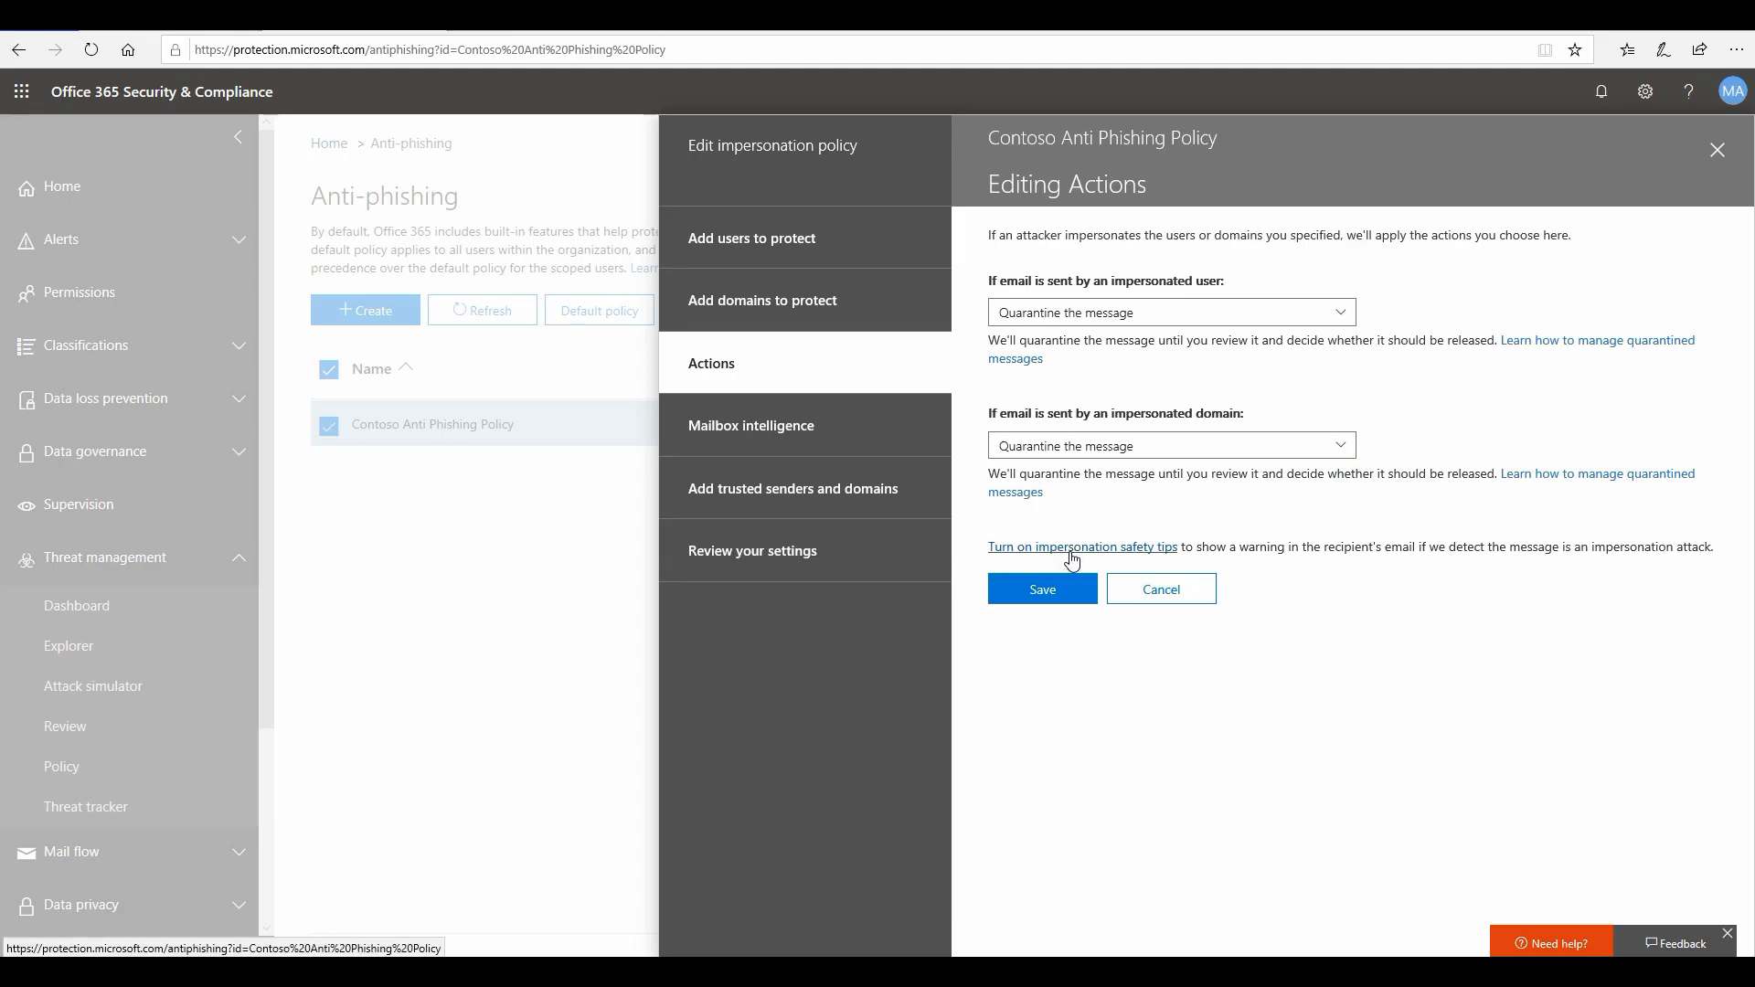
Enable safety tips for impersonated users, impersonated domains and unusual characters, then save.
click(1080, 547)
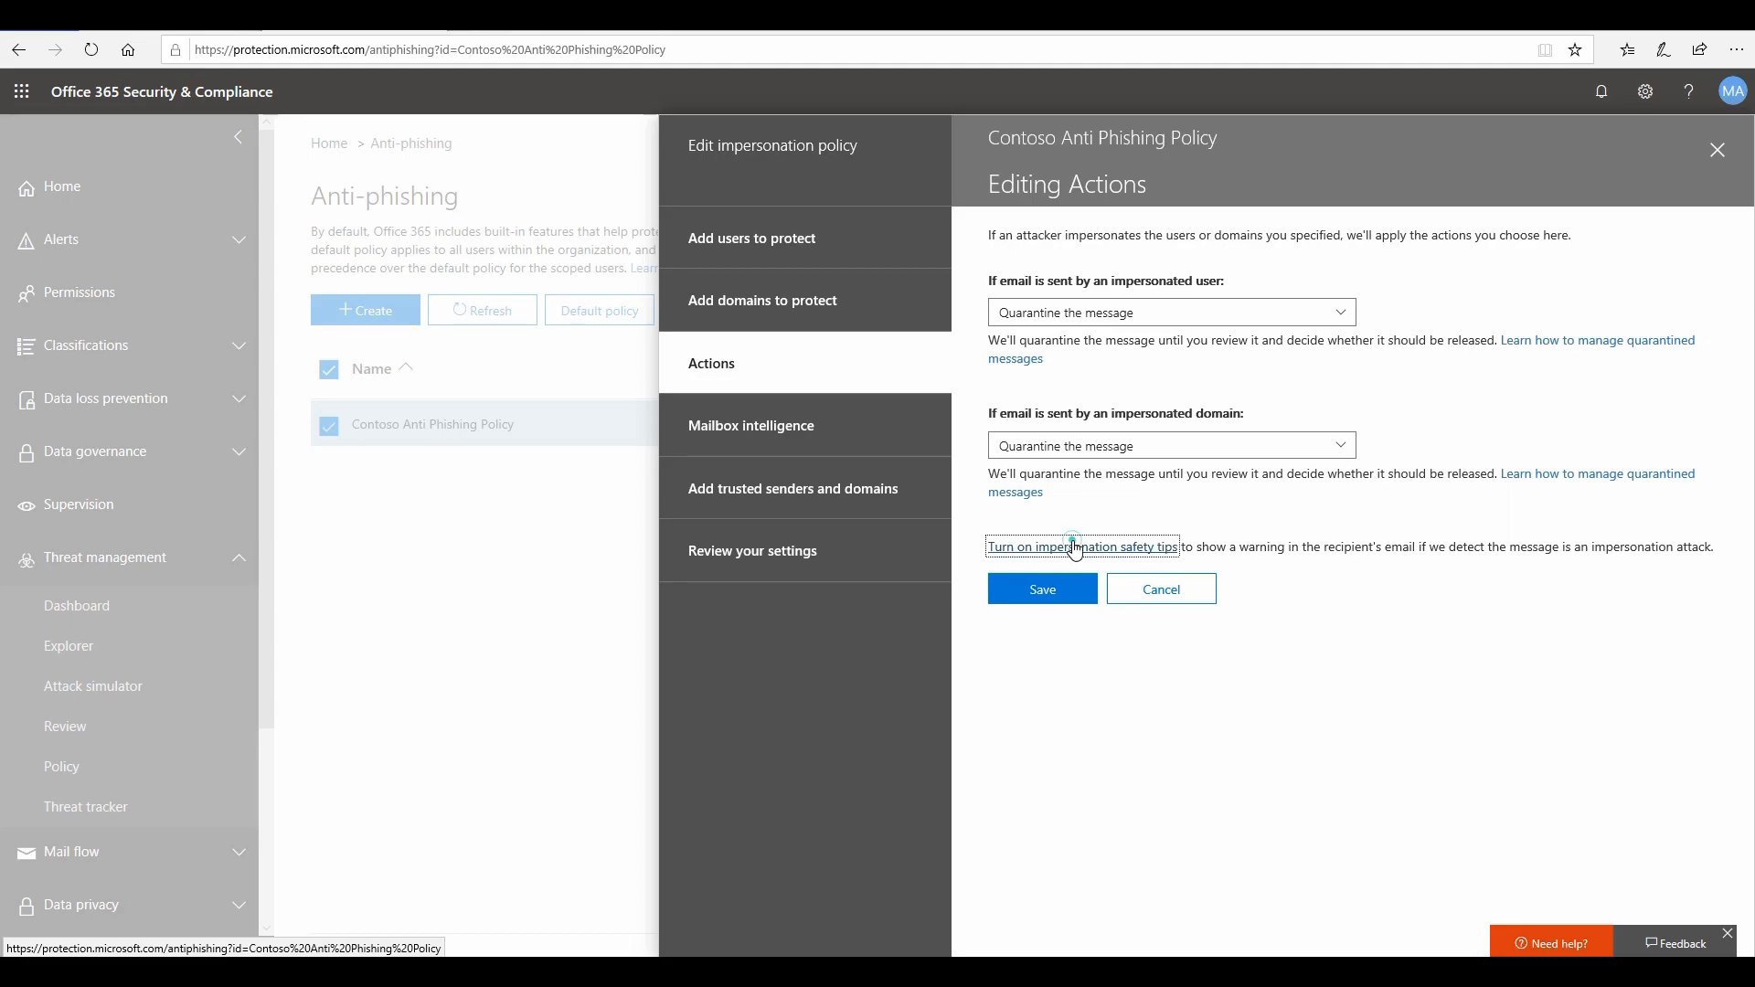
click(1080, 546)
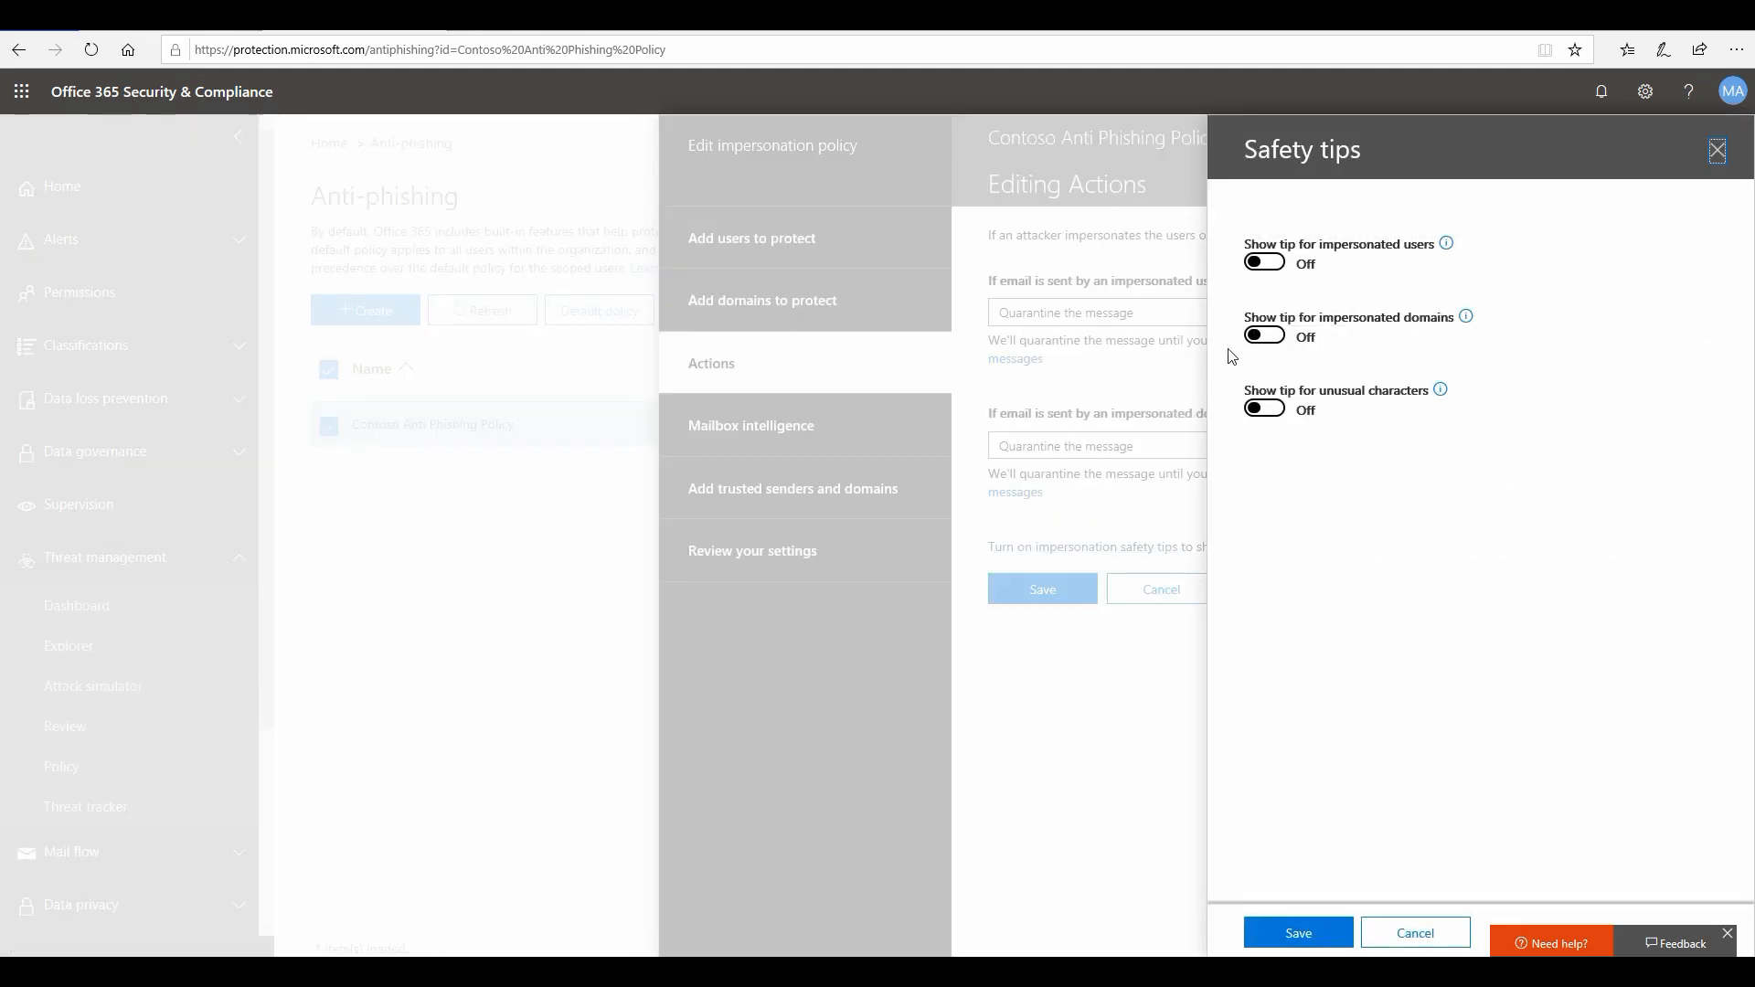
click(1263, 261)
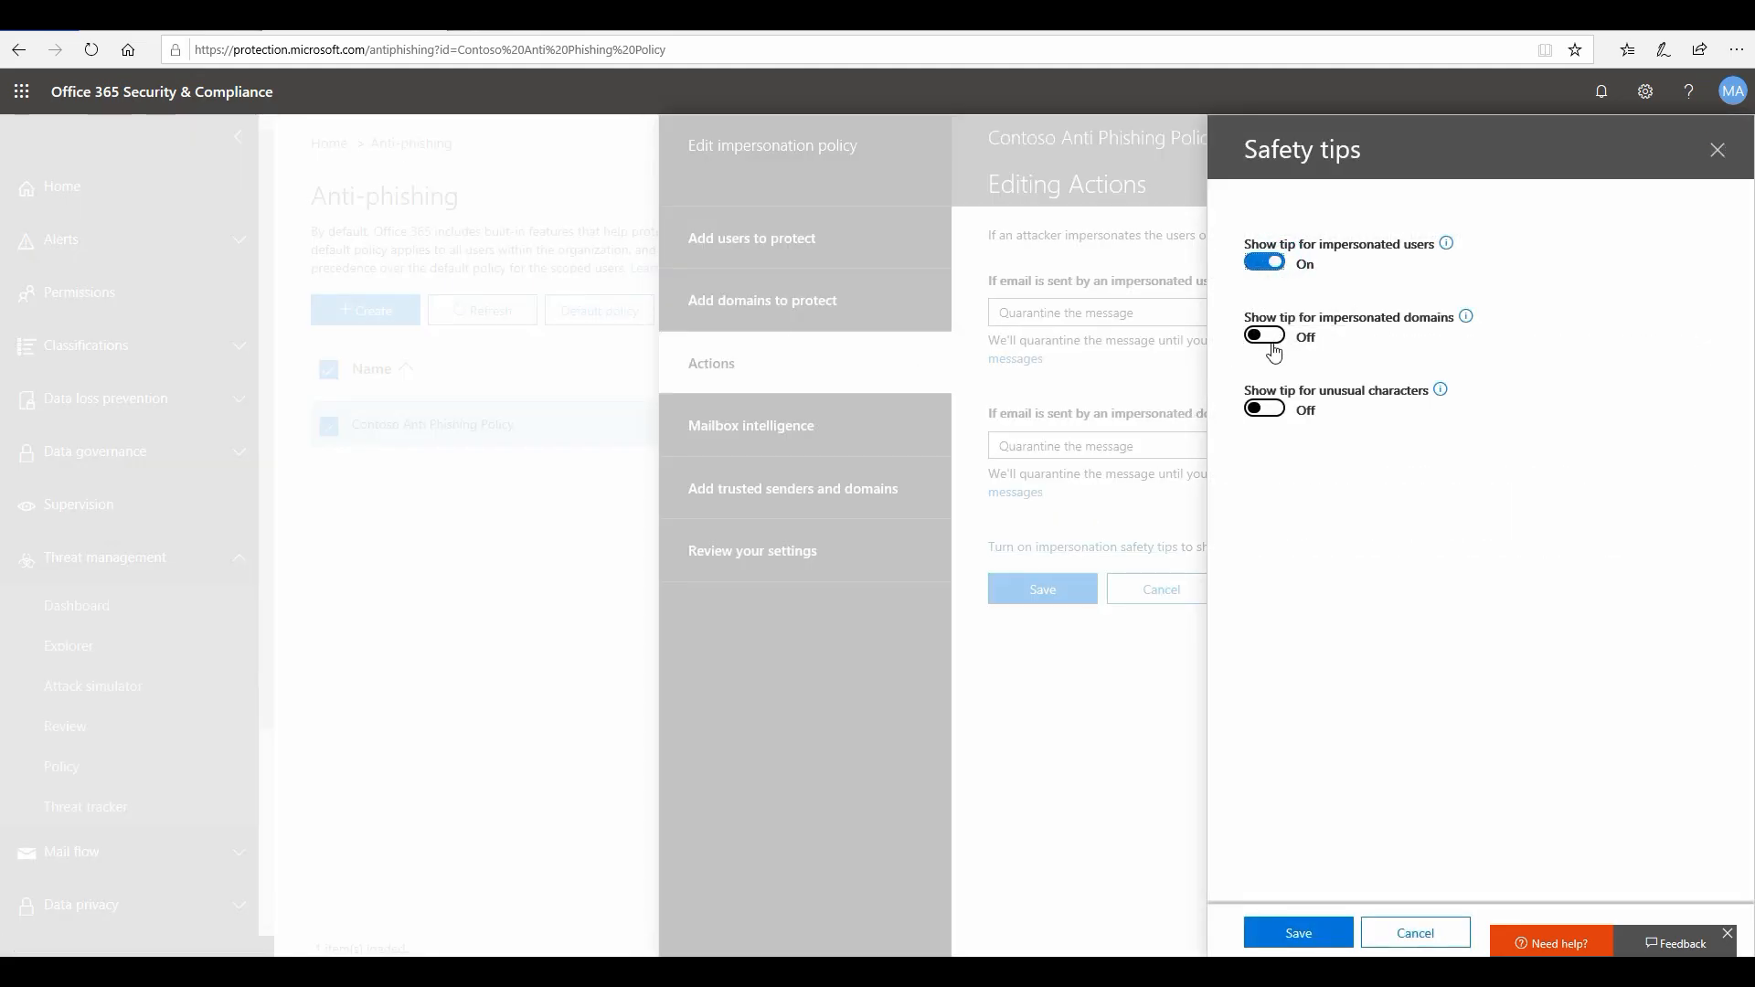
click(1263, 335)
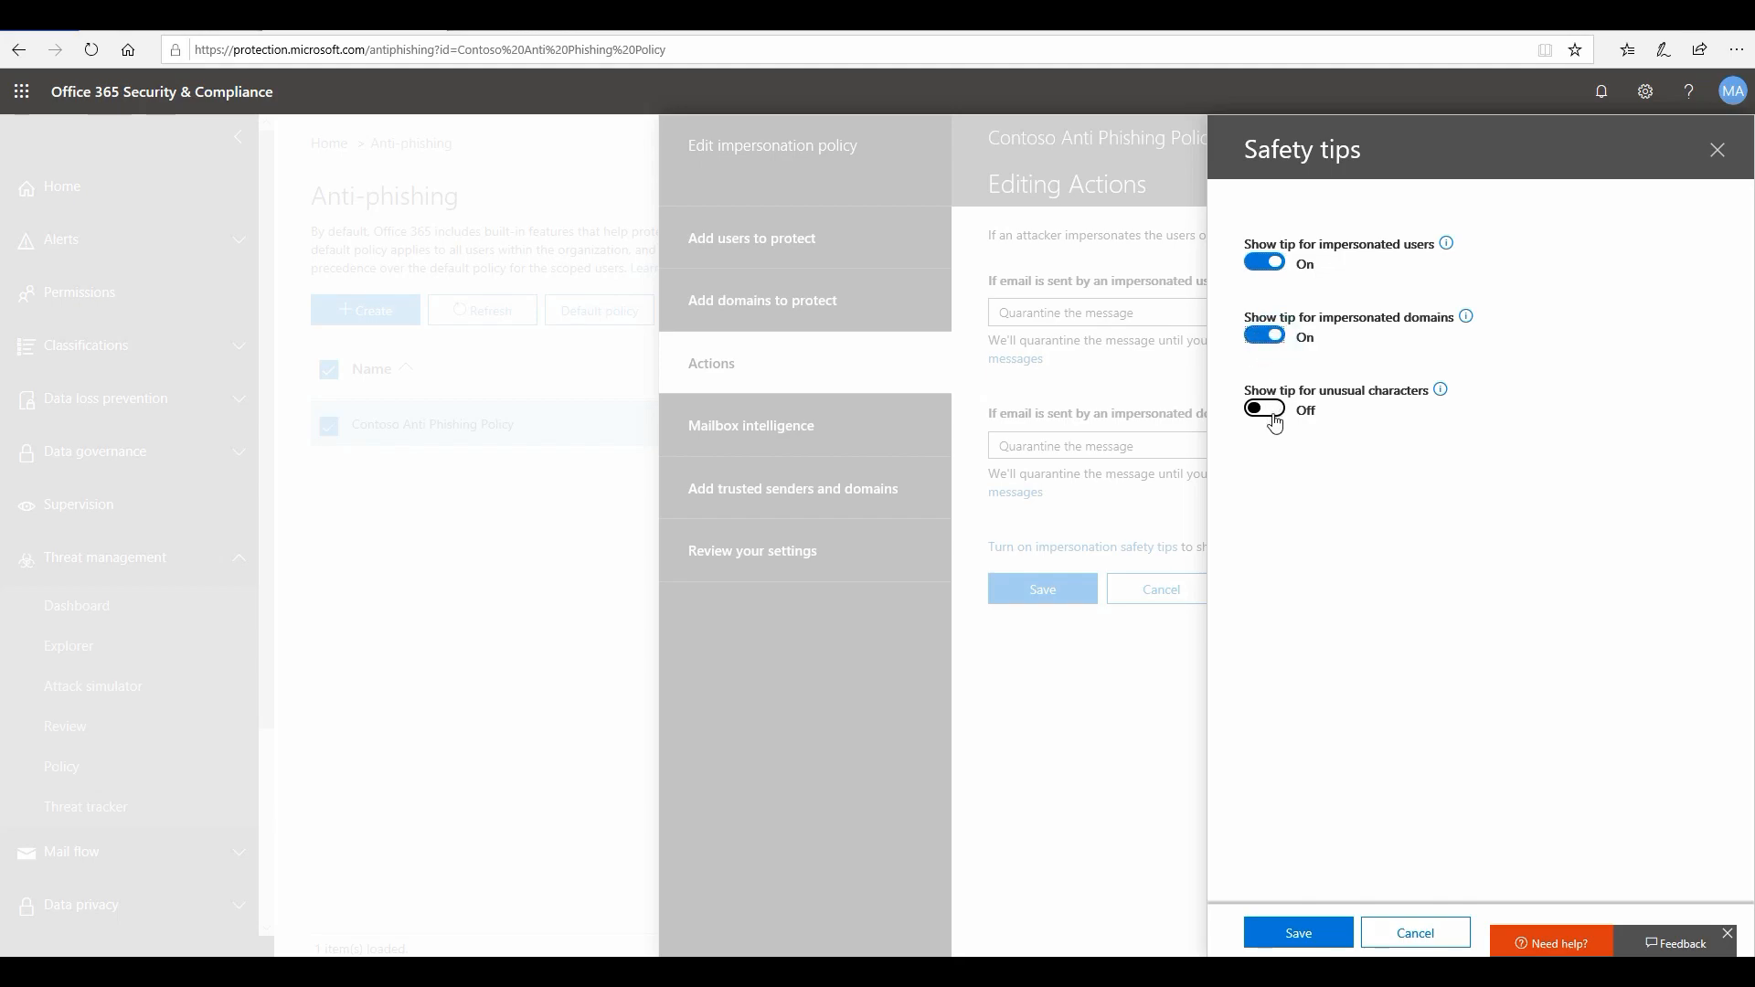
click(1262, 408)
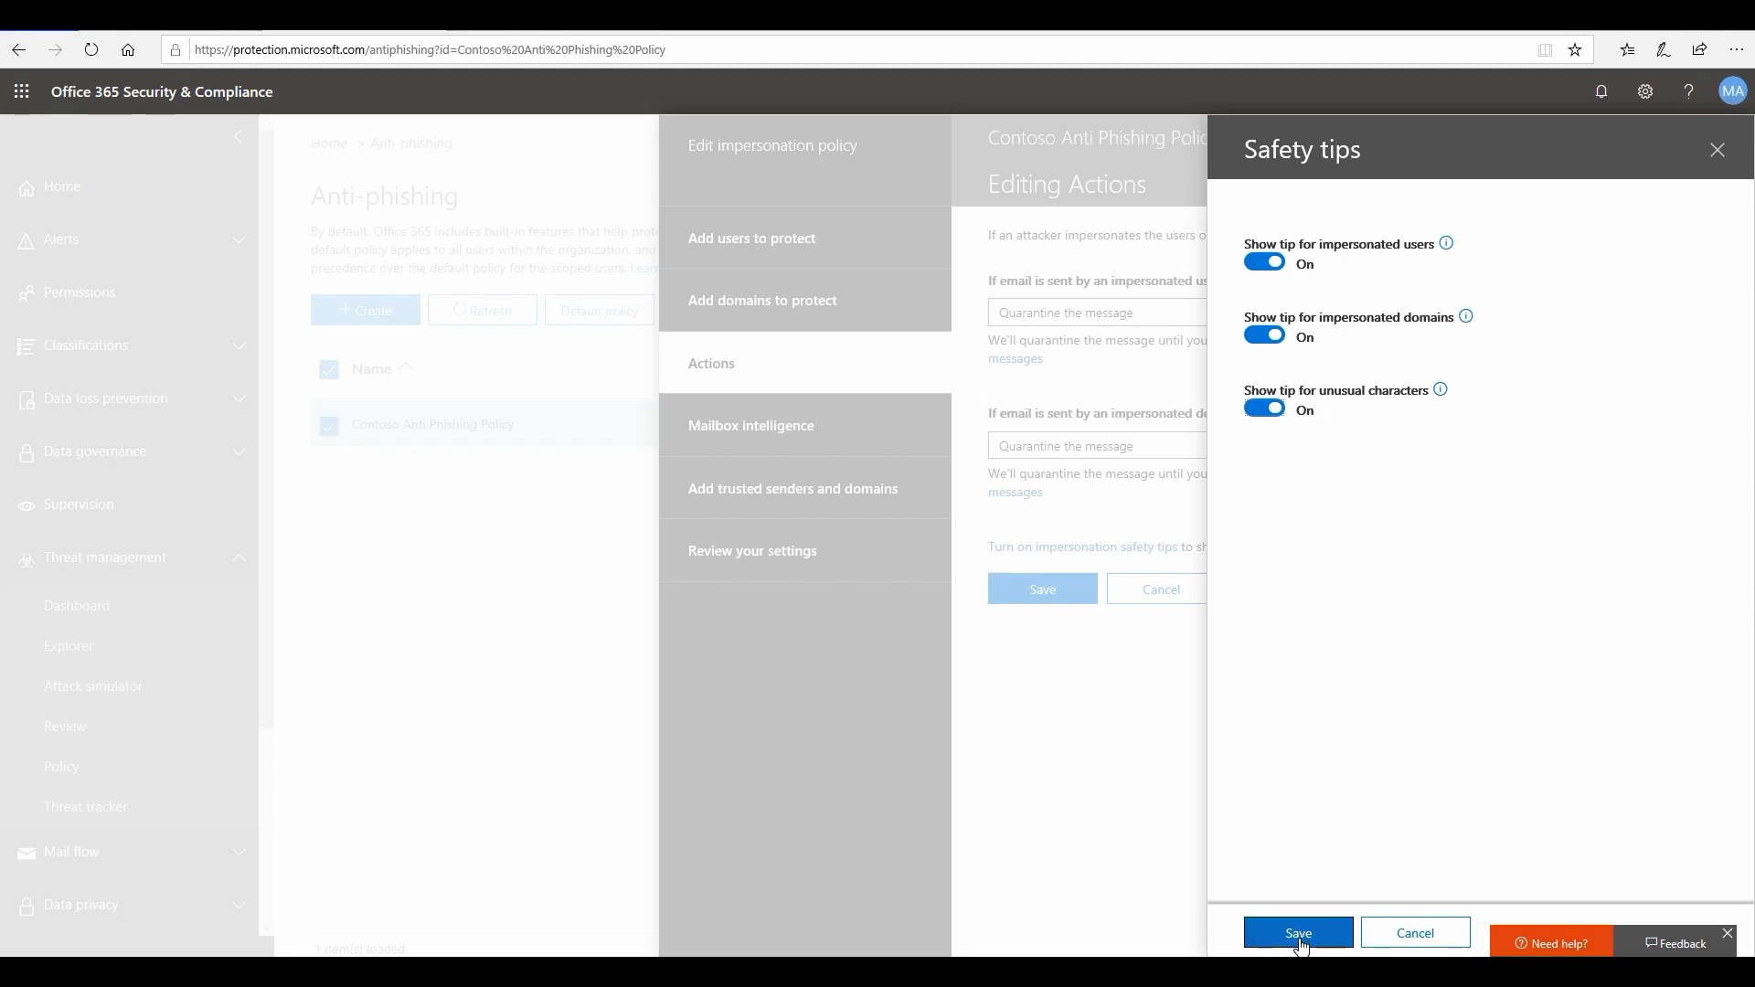
click(1297, 933)
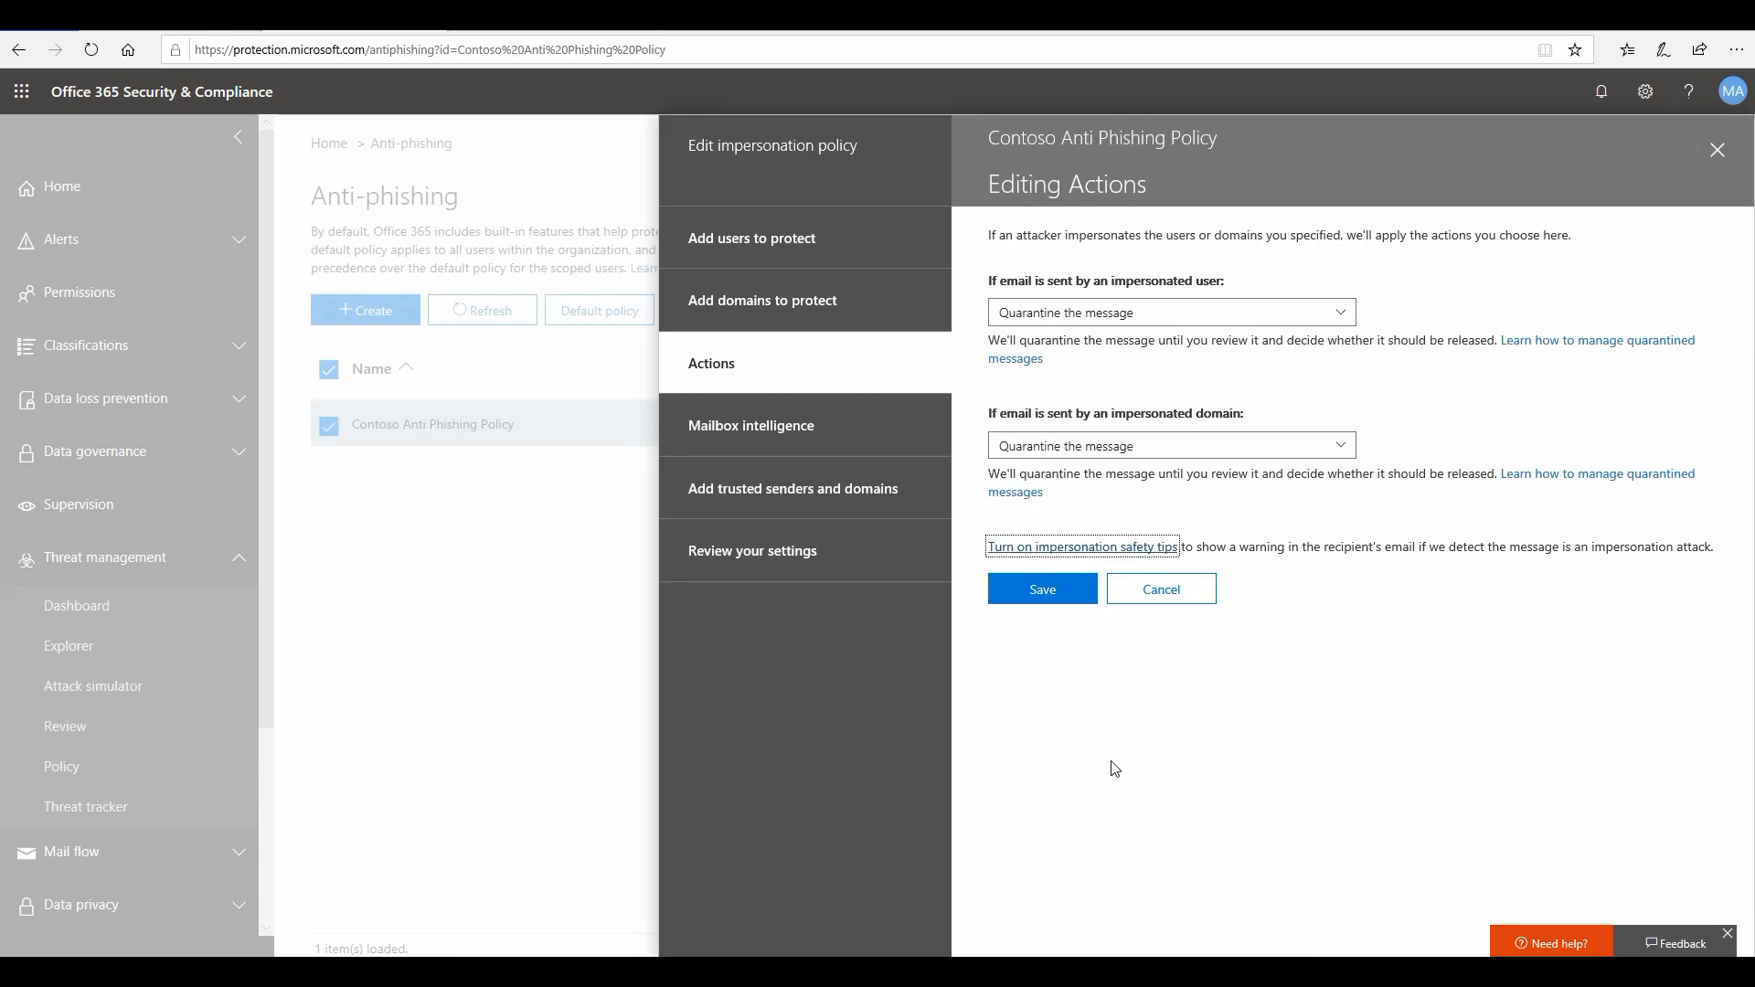
click(1041, 588)
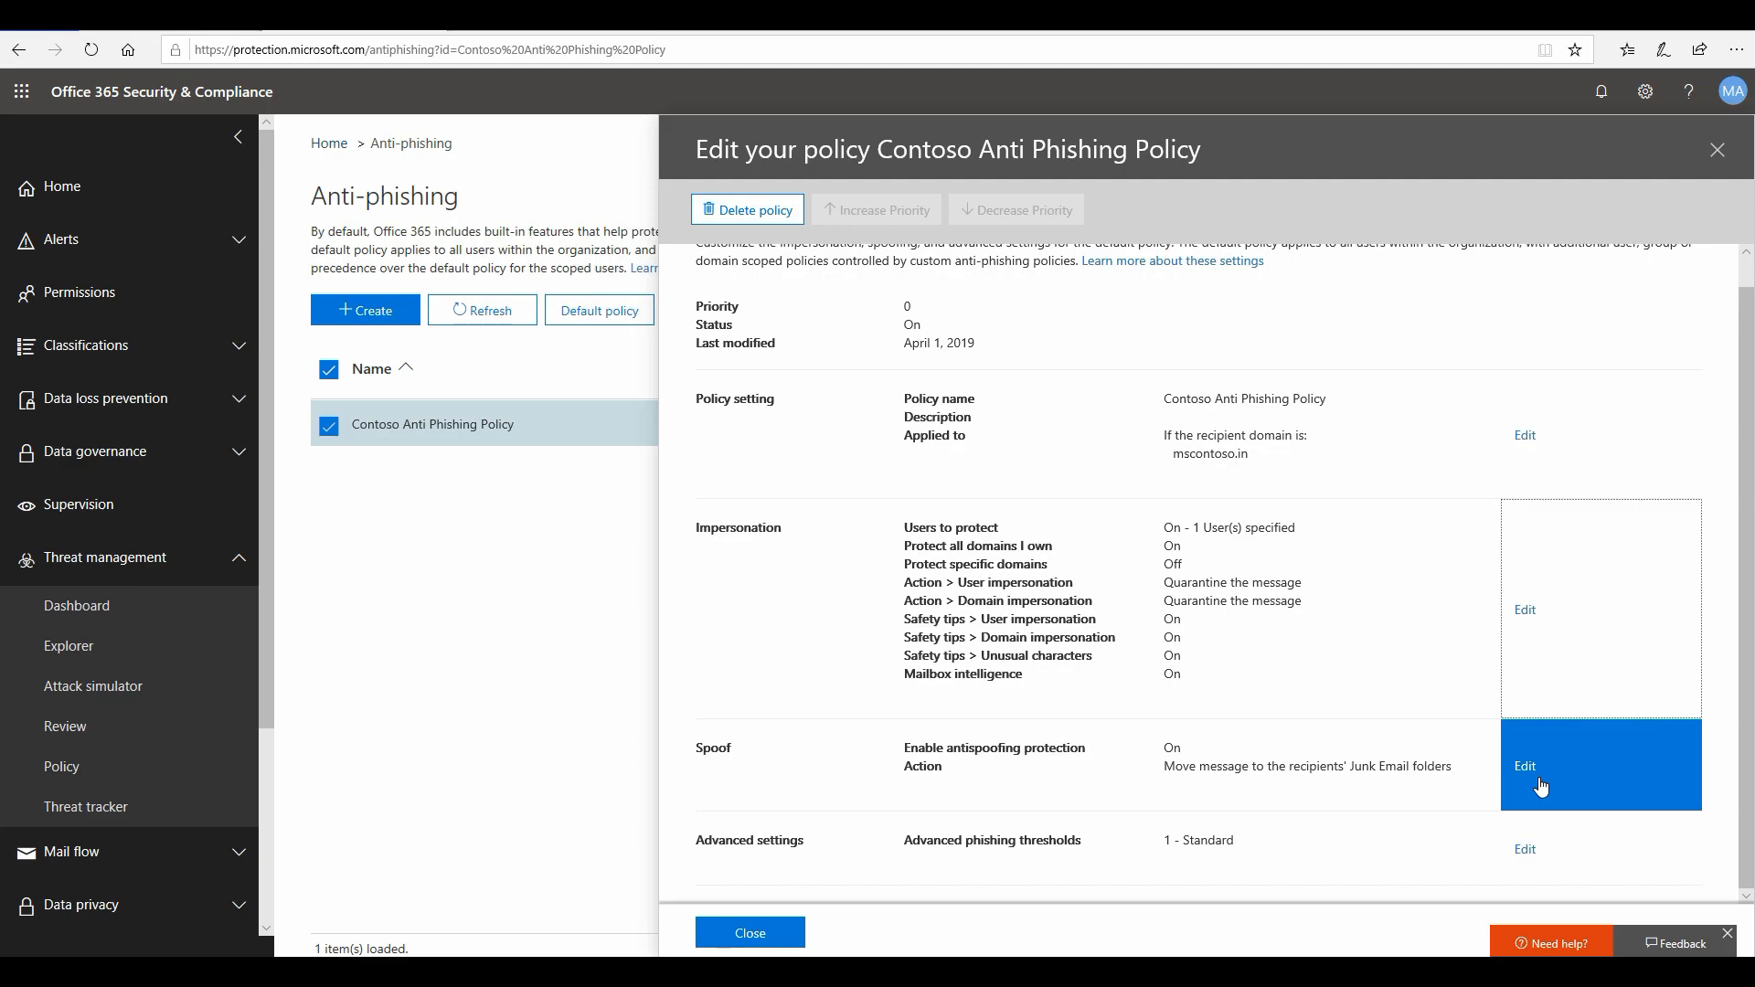
click(1524, 766)
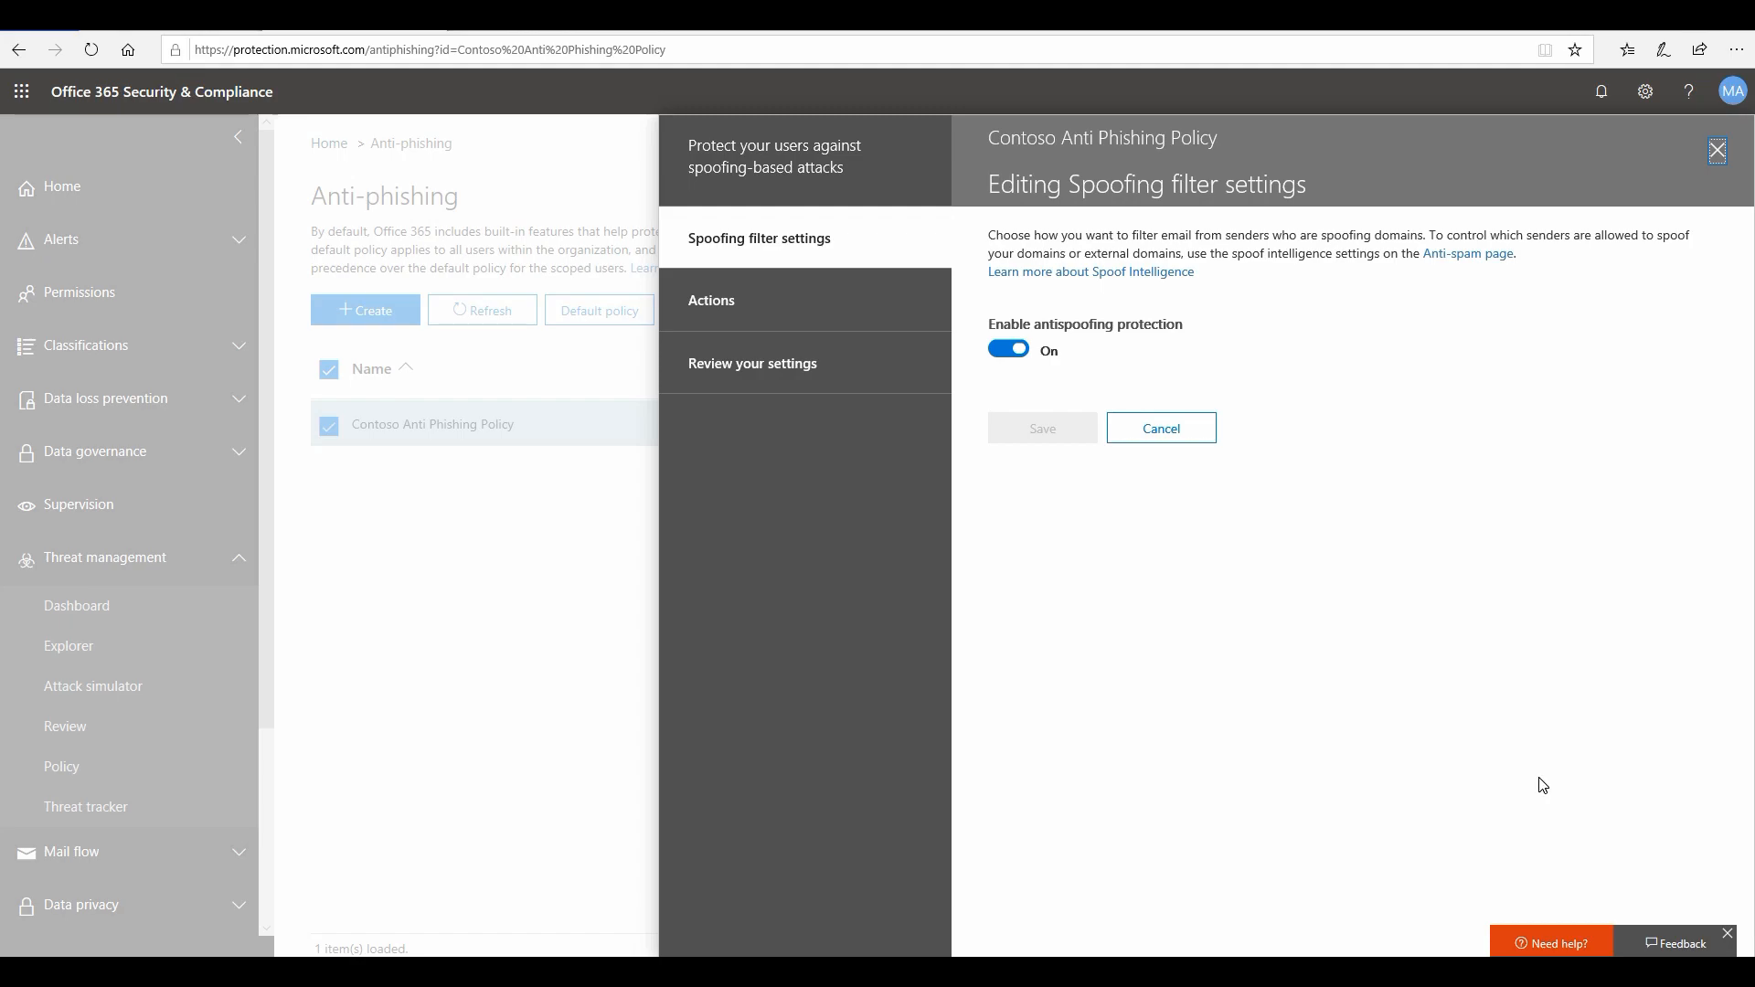
mouse_move(873, 309)
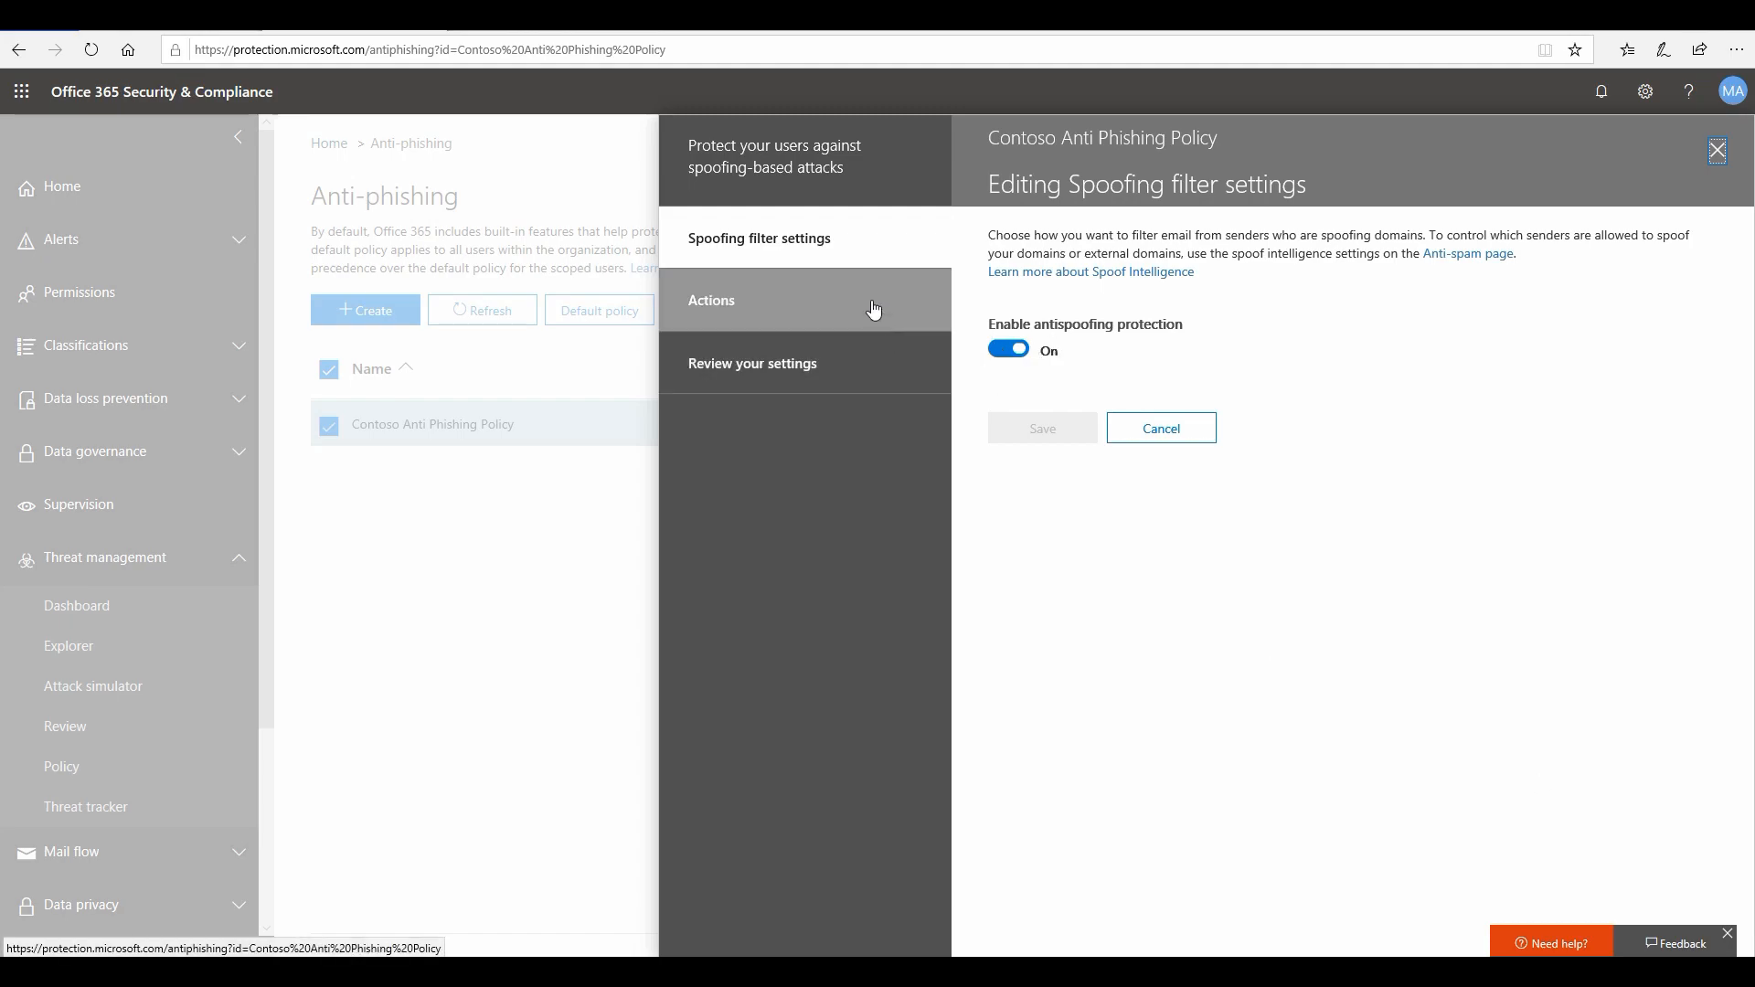
mouse_move(867, 306)
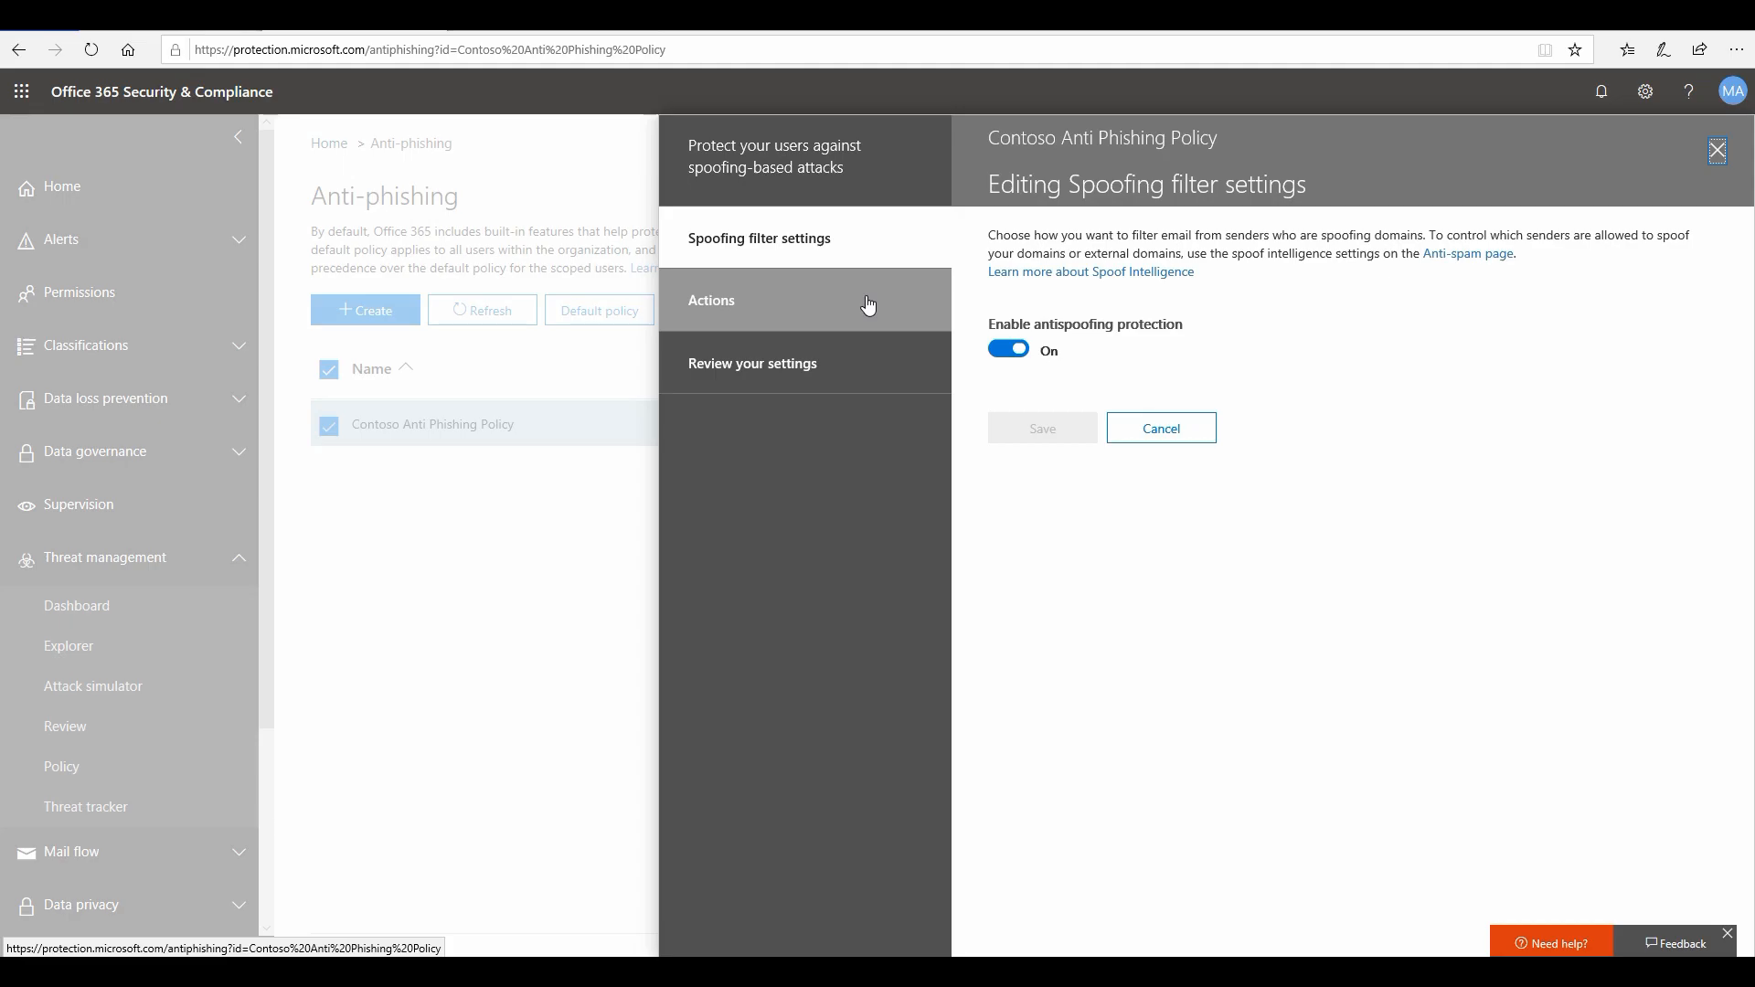
click(712, 300)
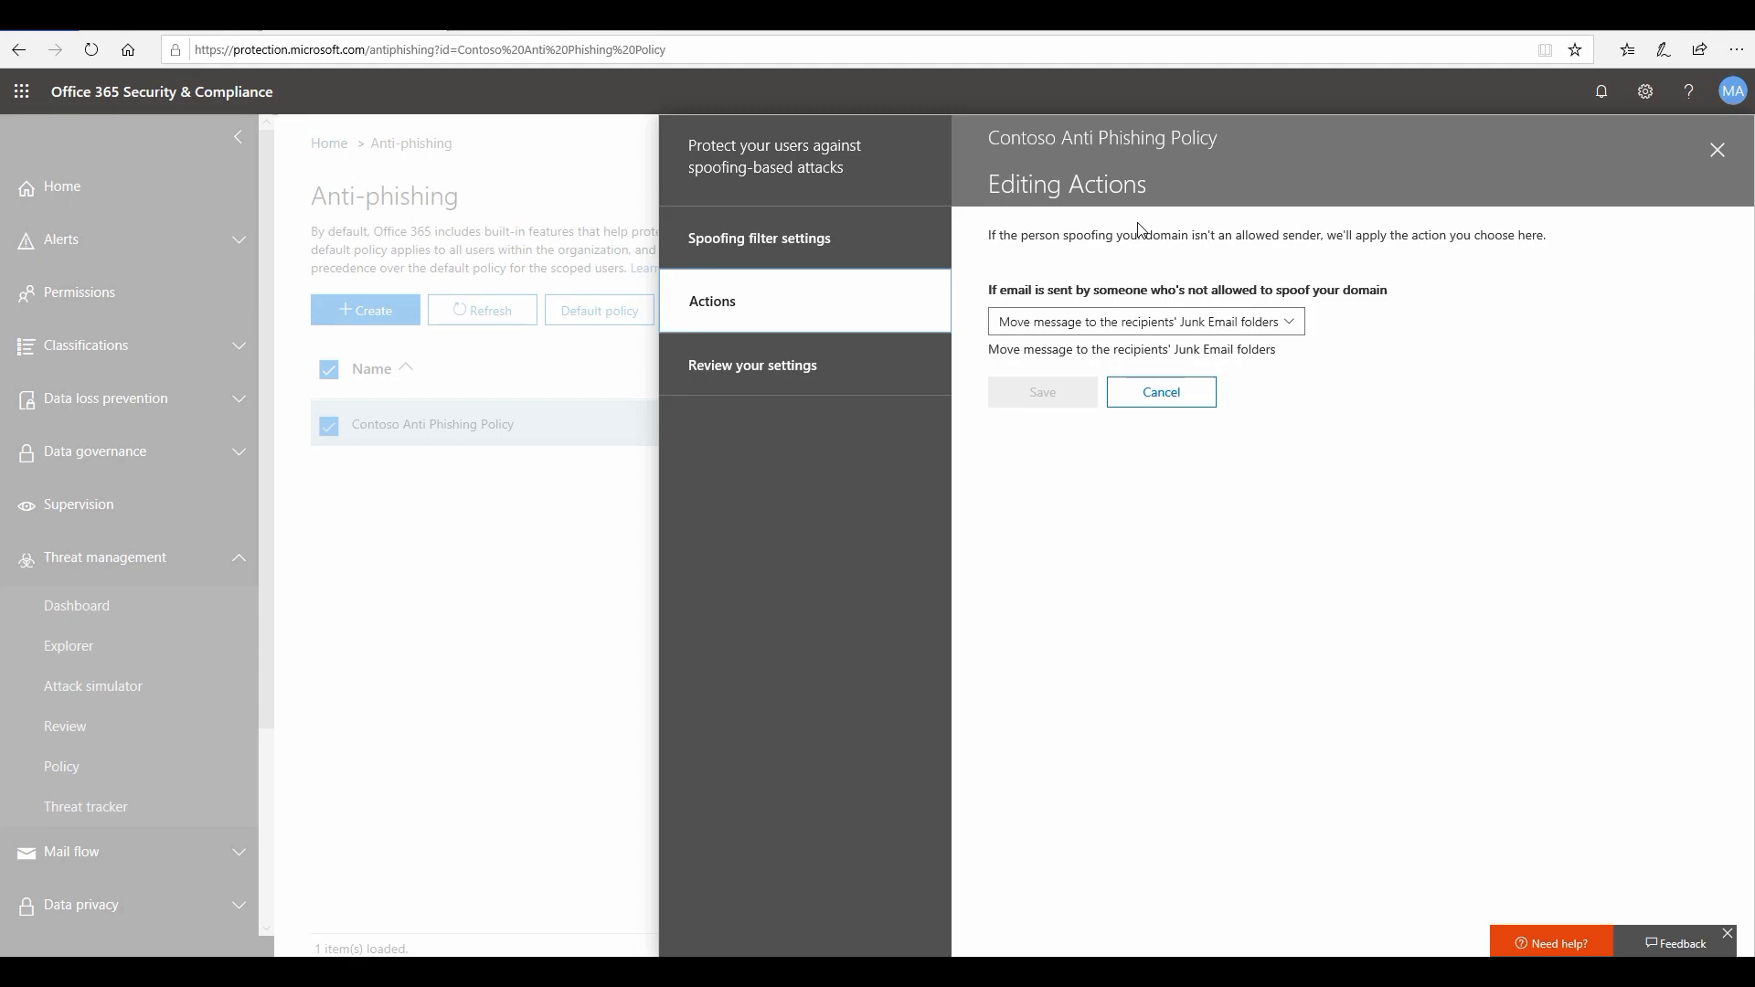
mouse_move(1111, 325)
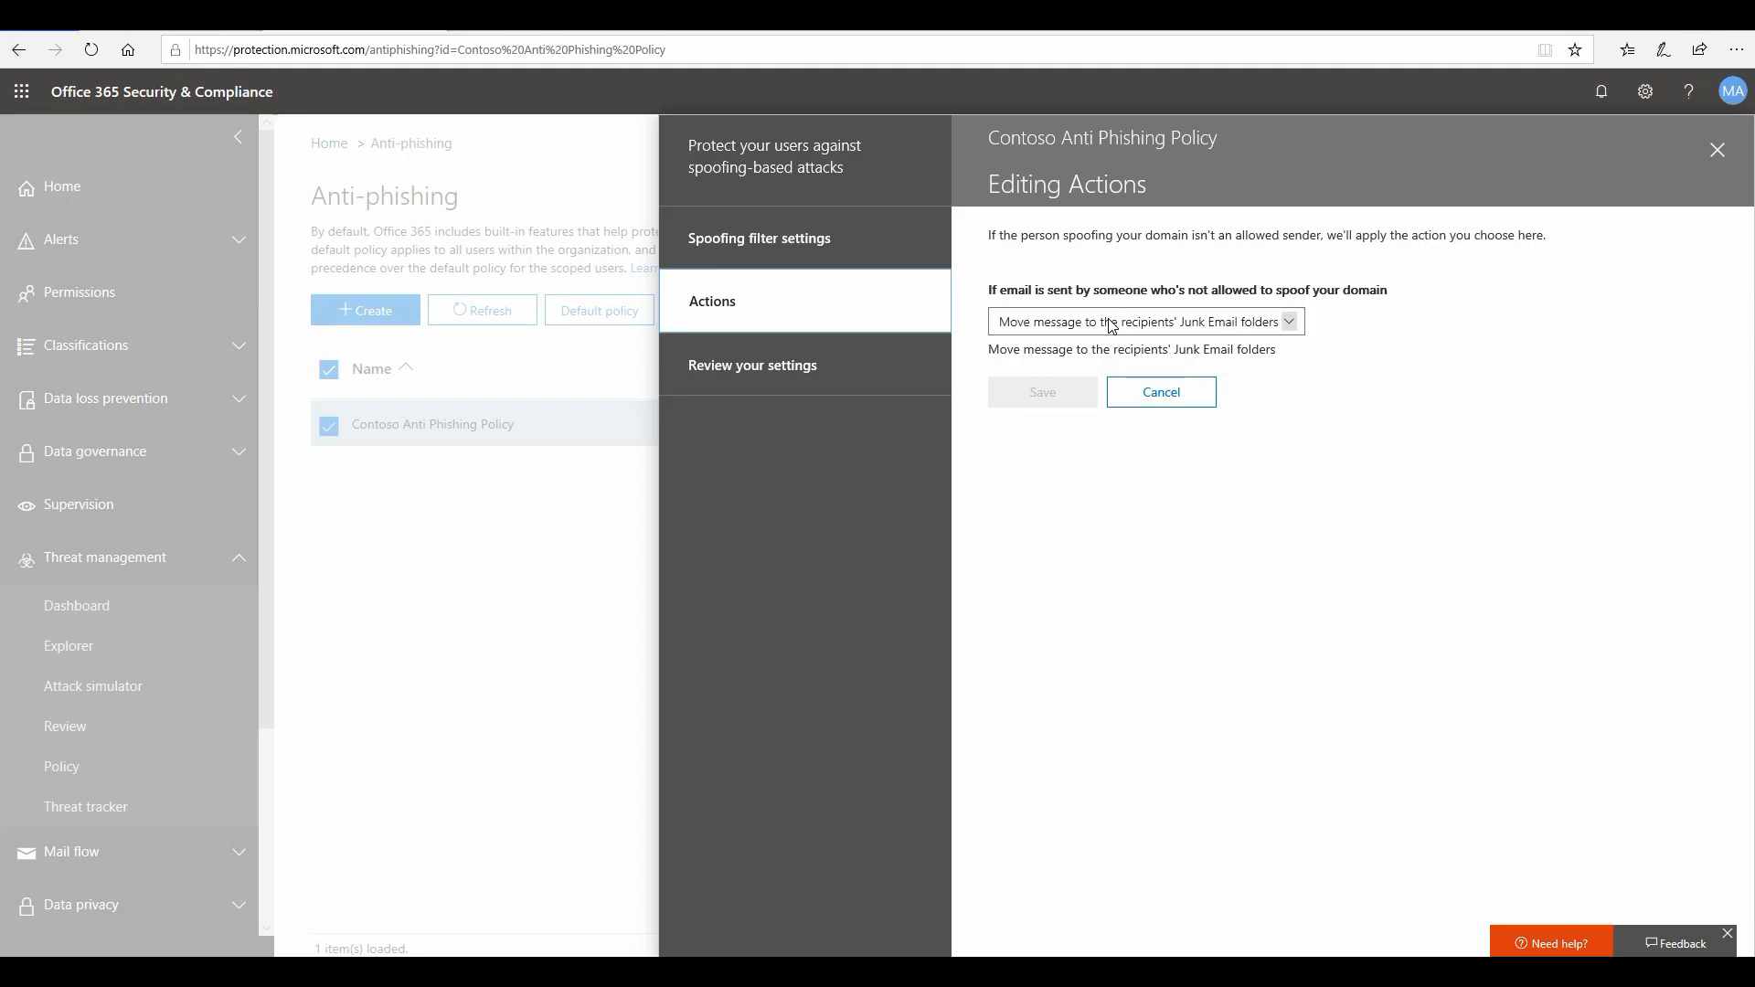
click(1142, 321)
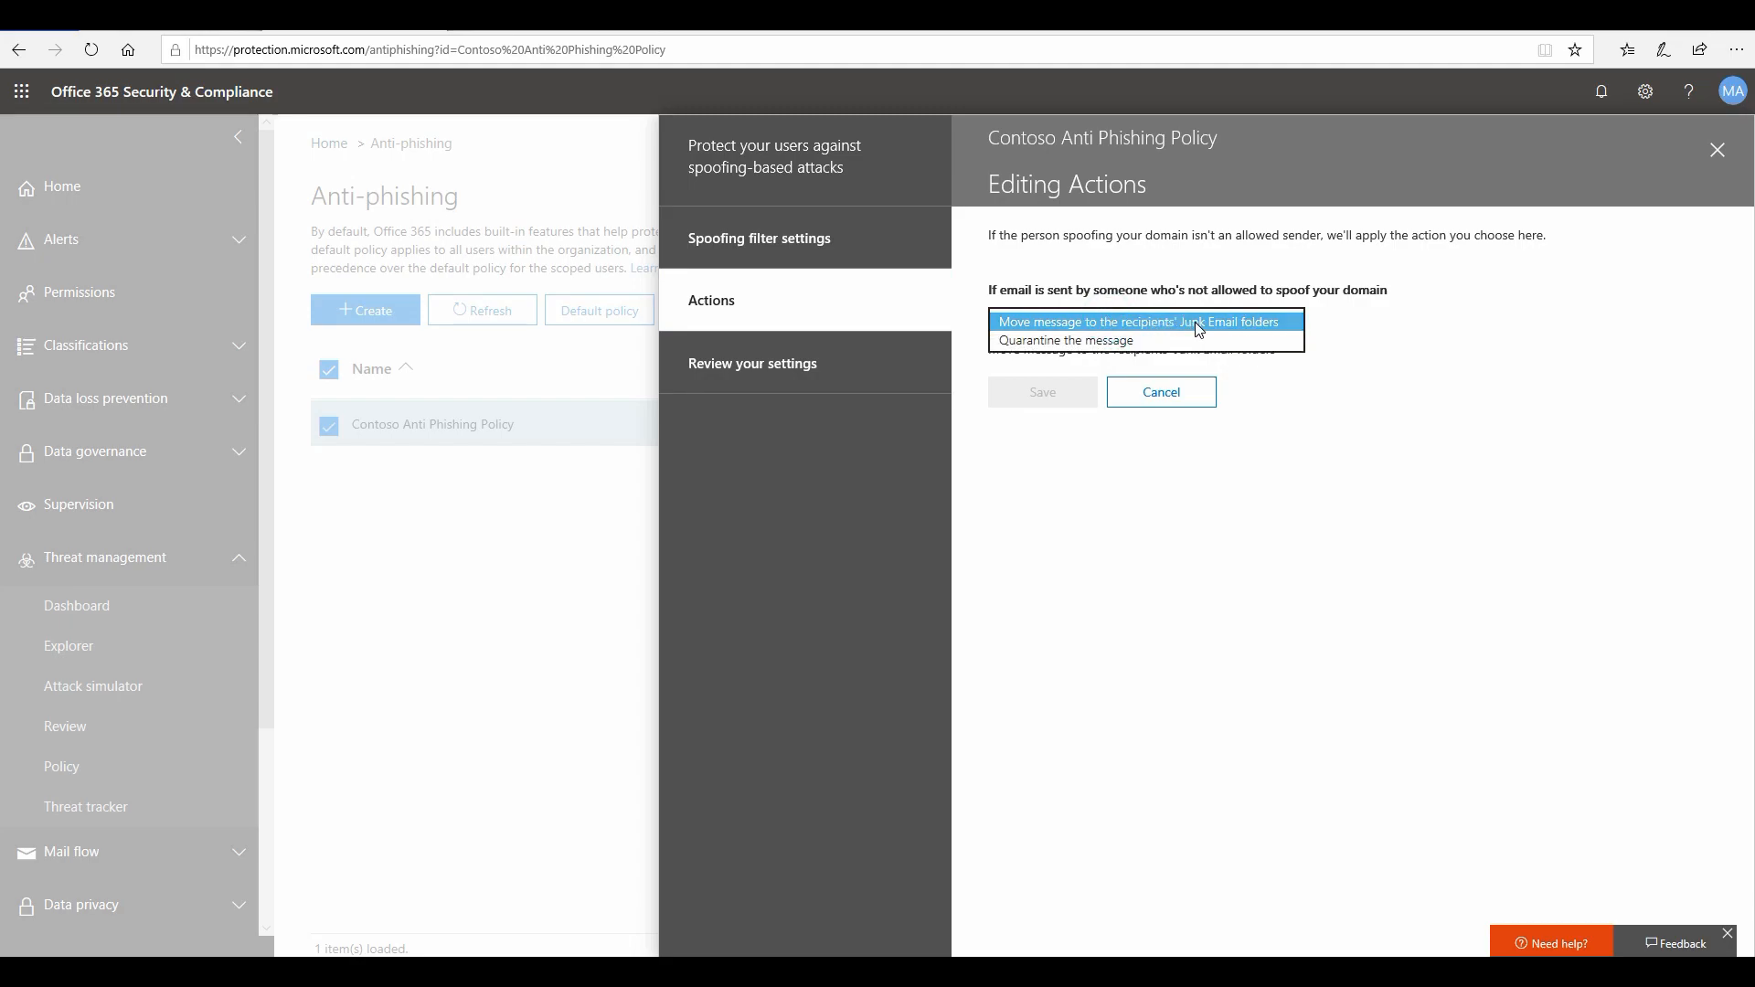
mouse_move(1189, 330)
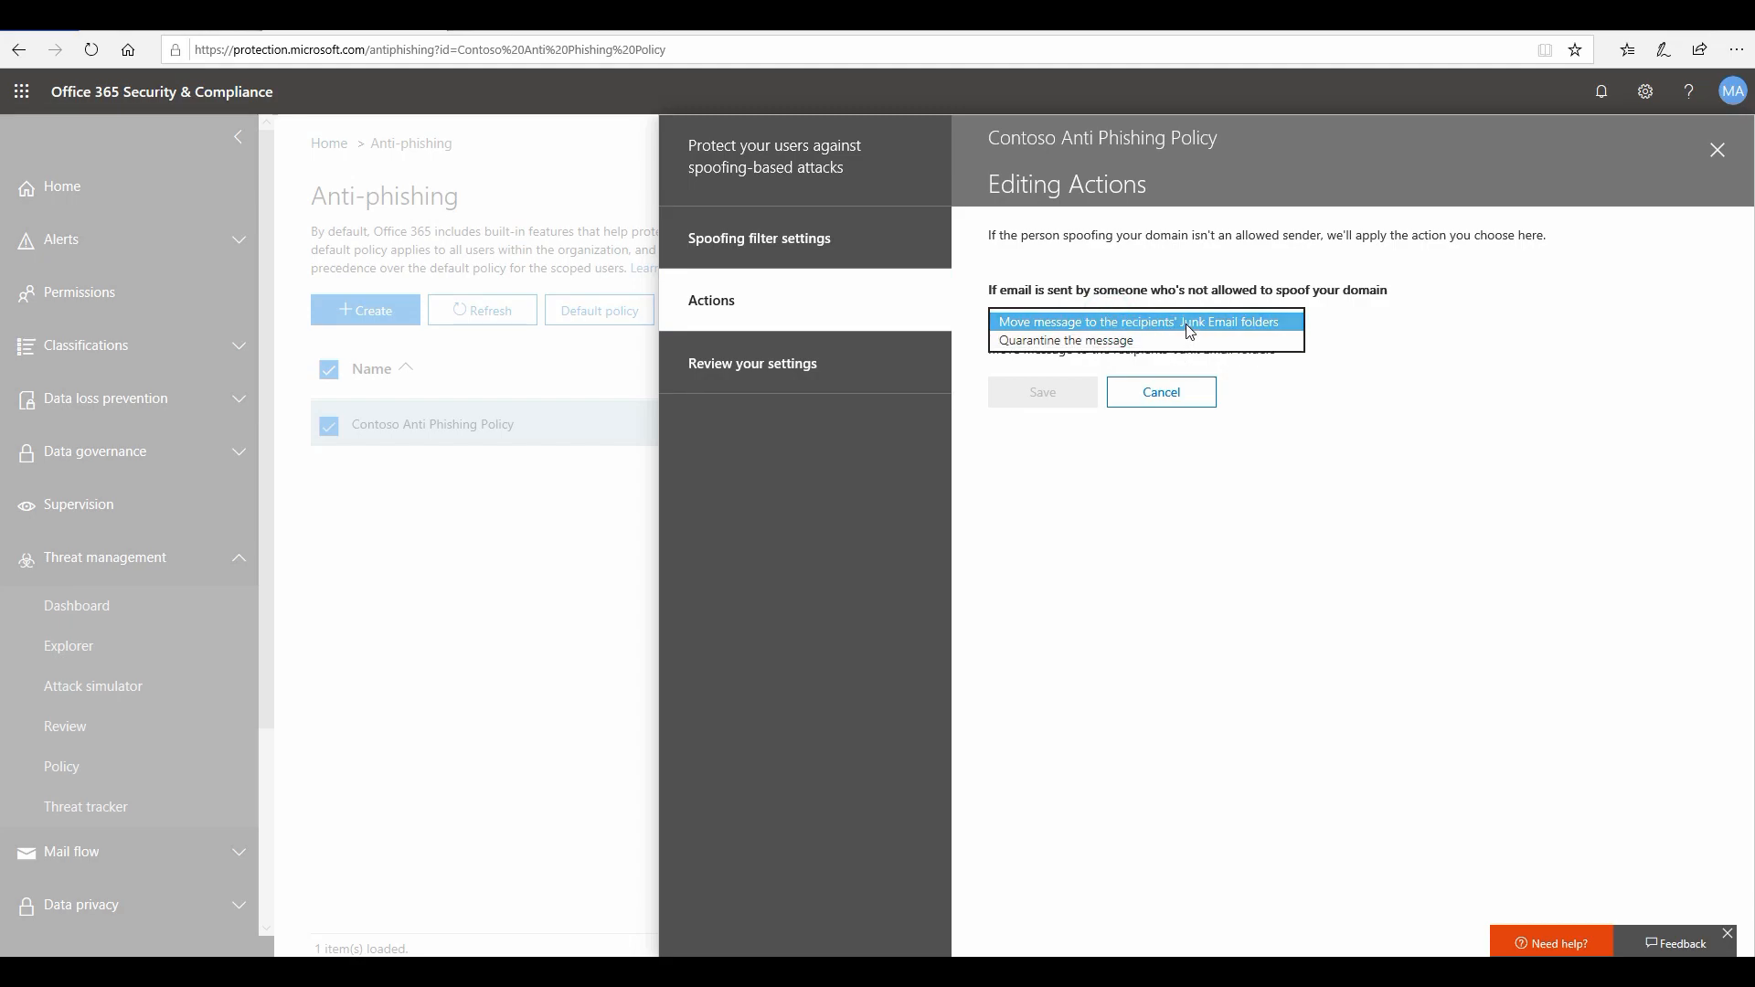
click(1143, 323)
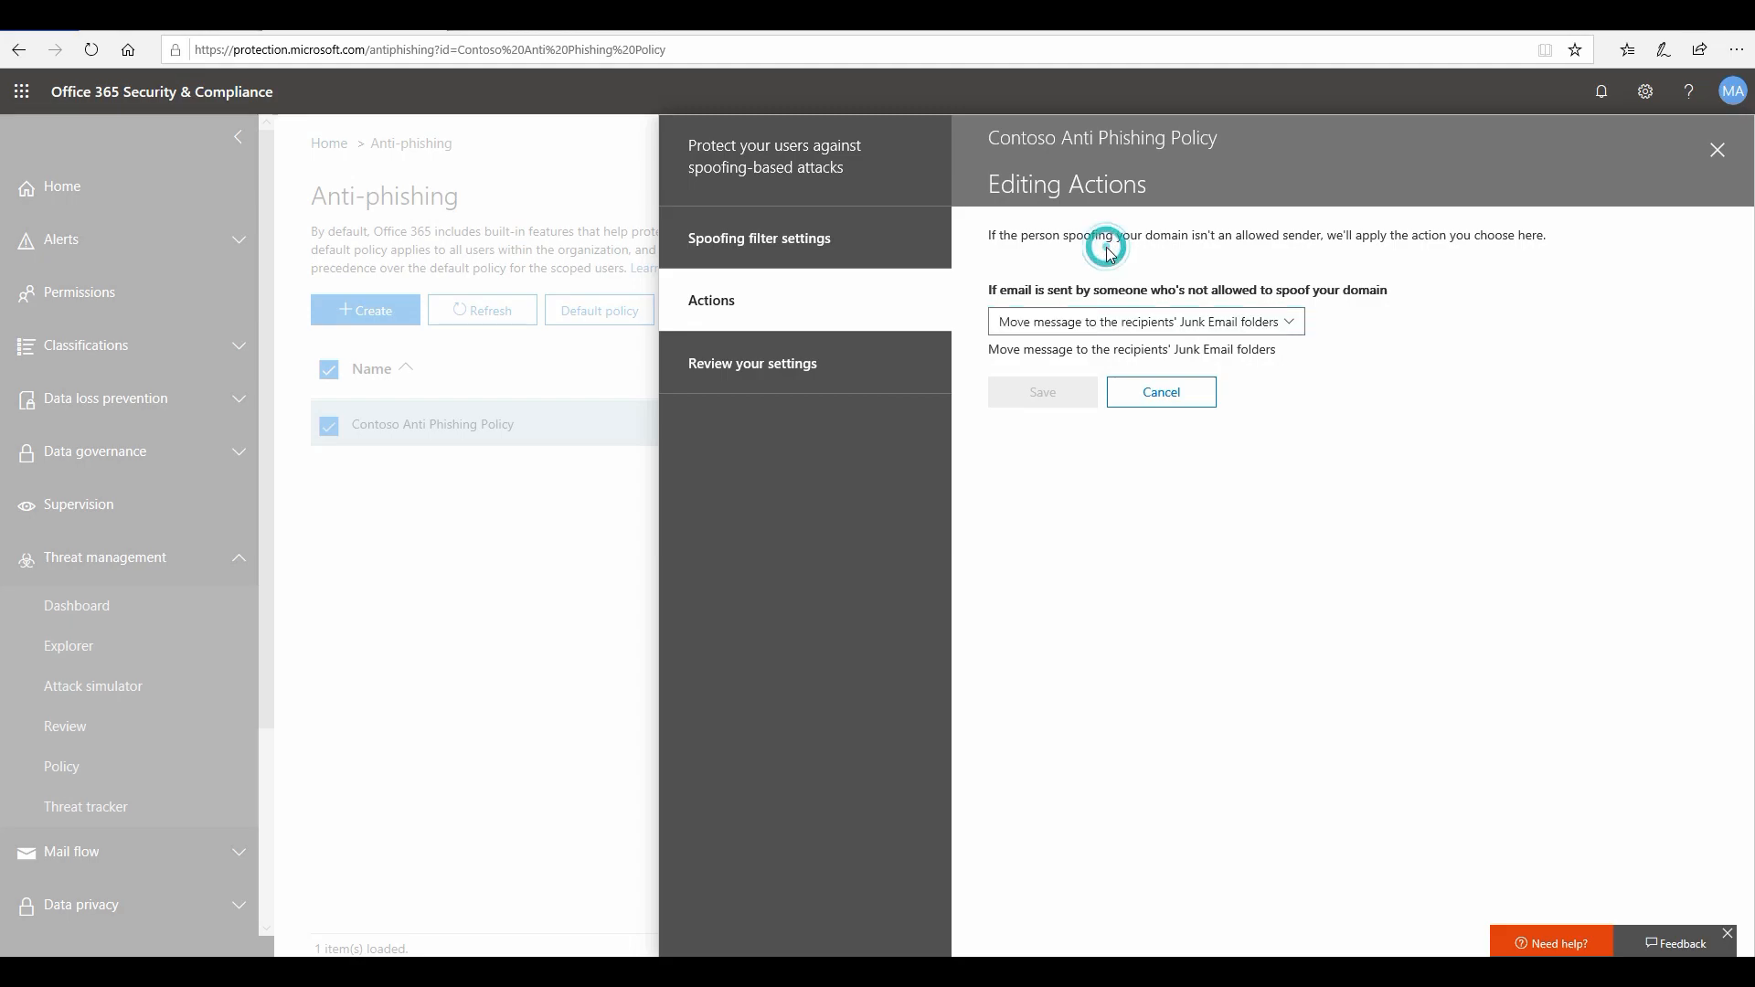
click(752, 364)
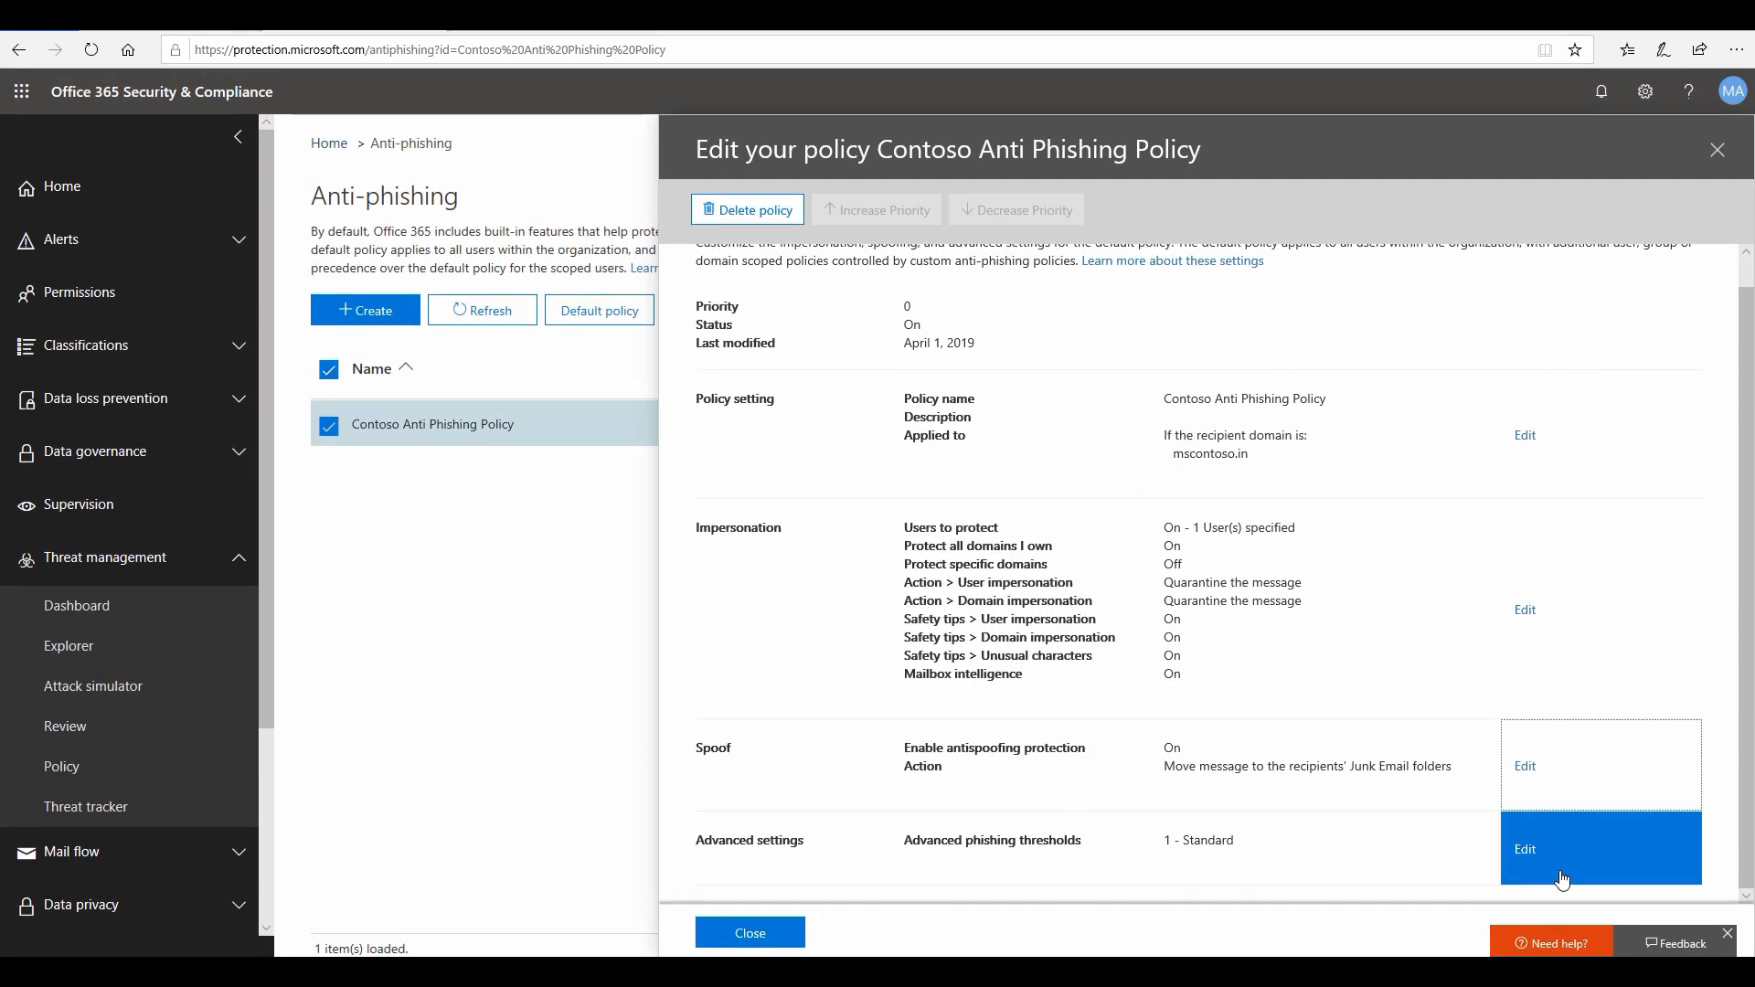
click(1524, 848)
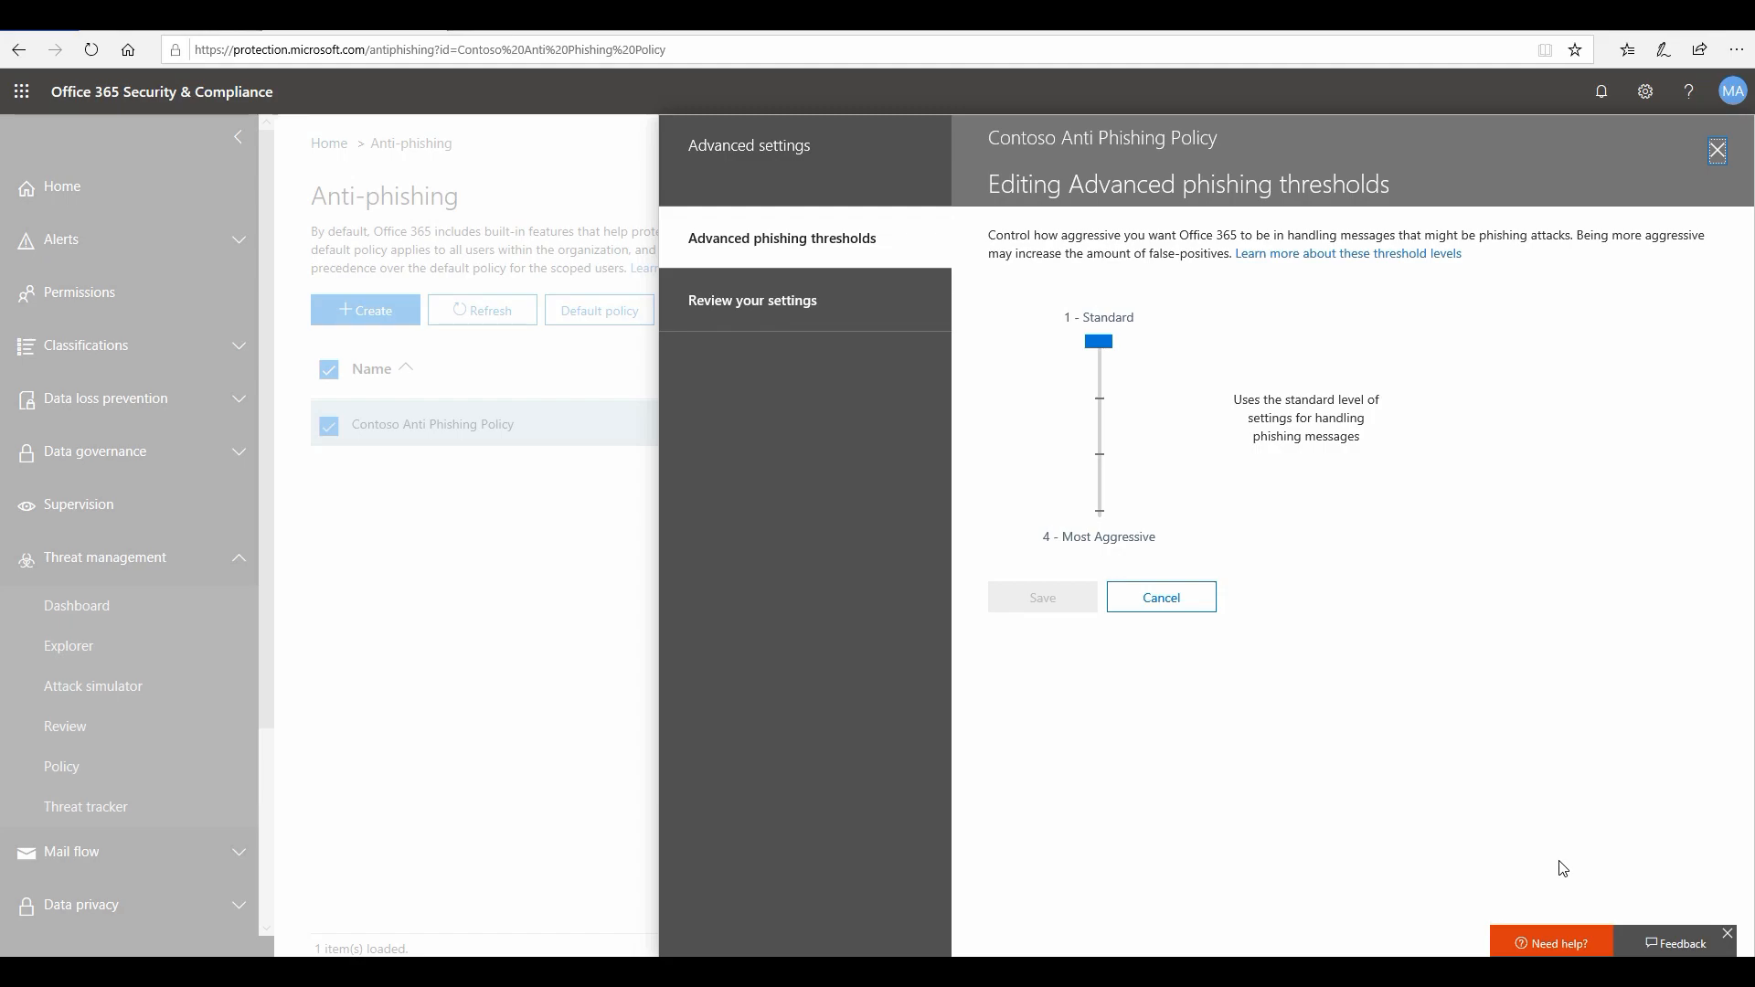
mouse_move(1096, 403)
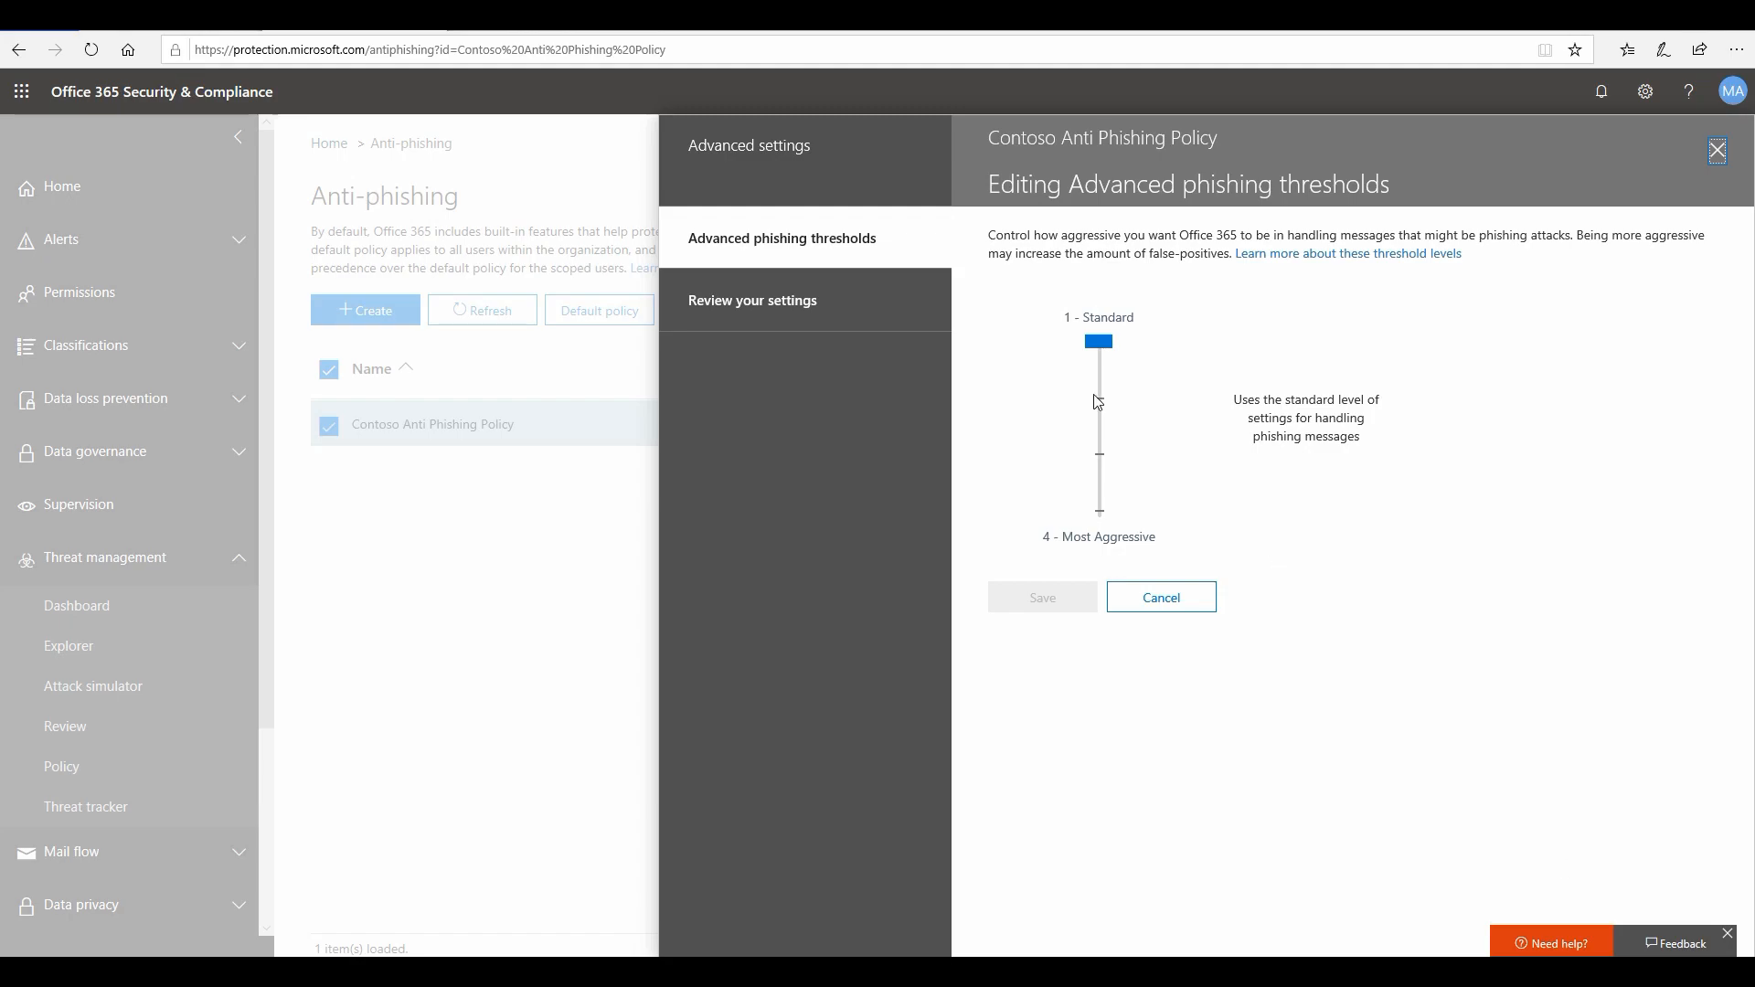
drag(1098, 341, 1098, 400)
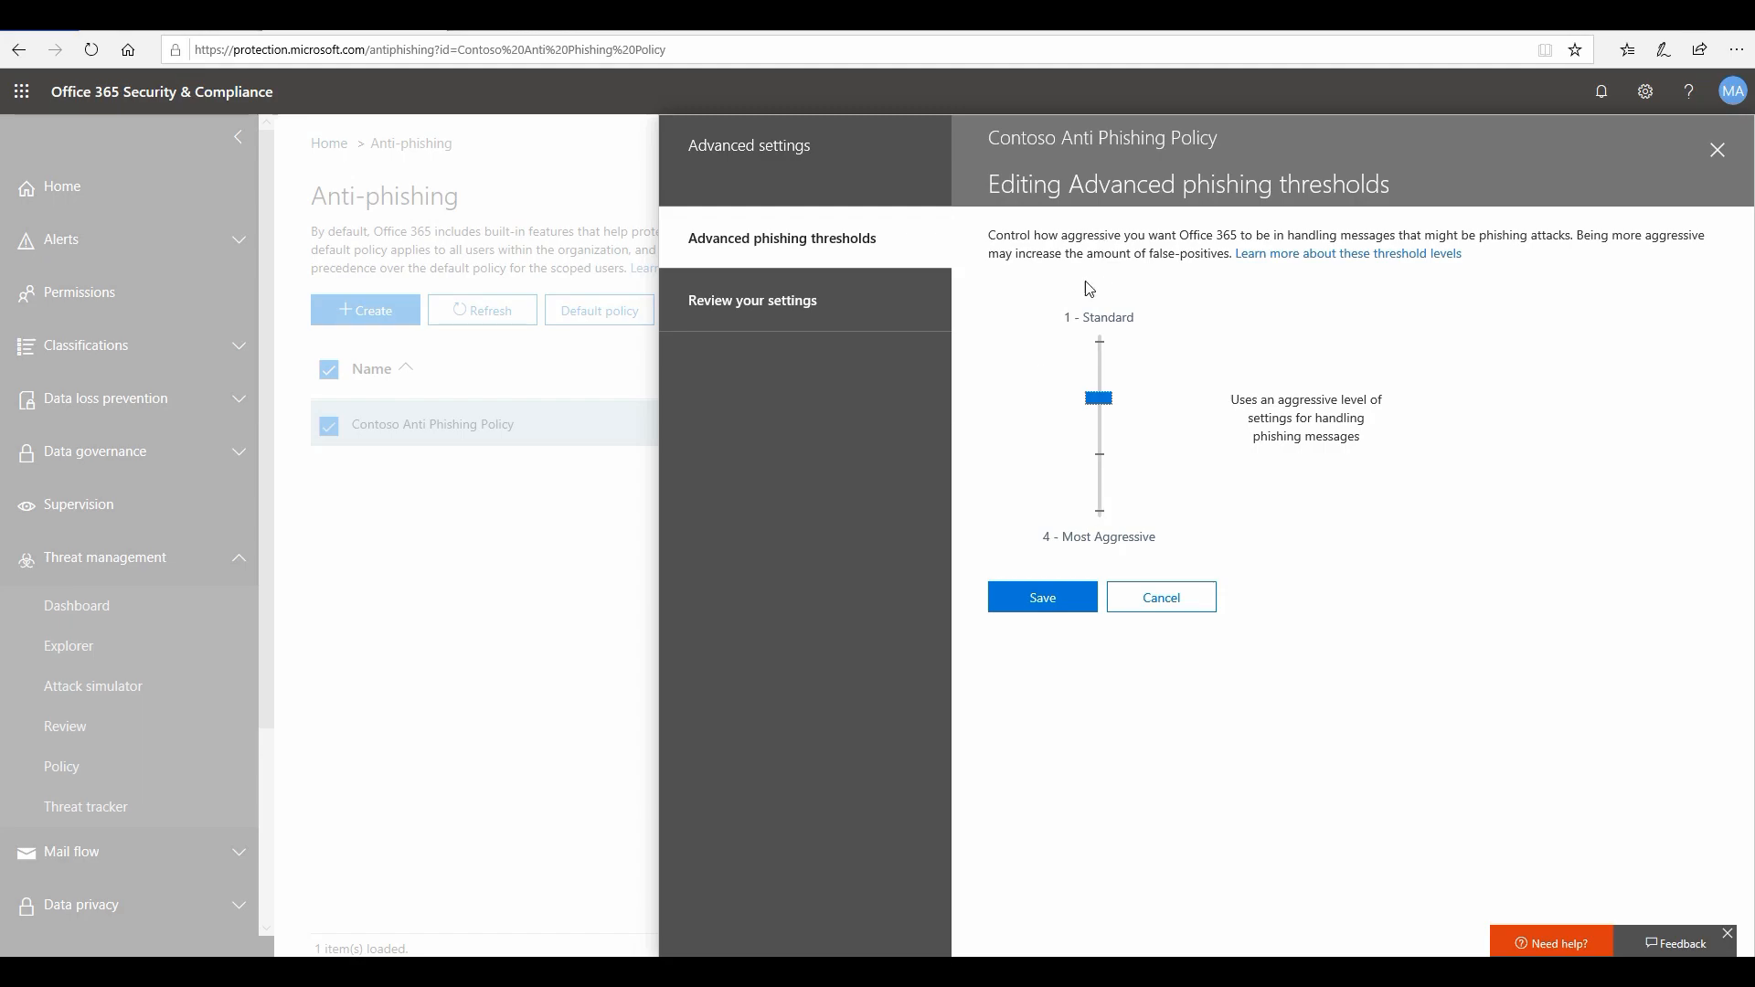
drag(1098, 398, 1098, 341)
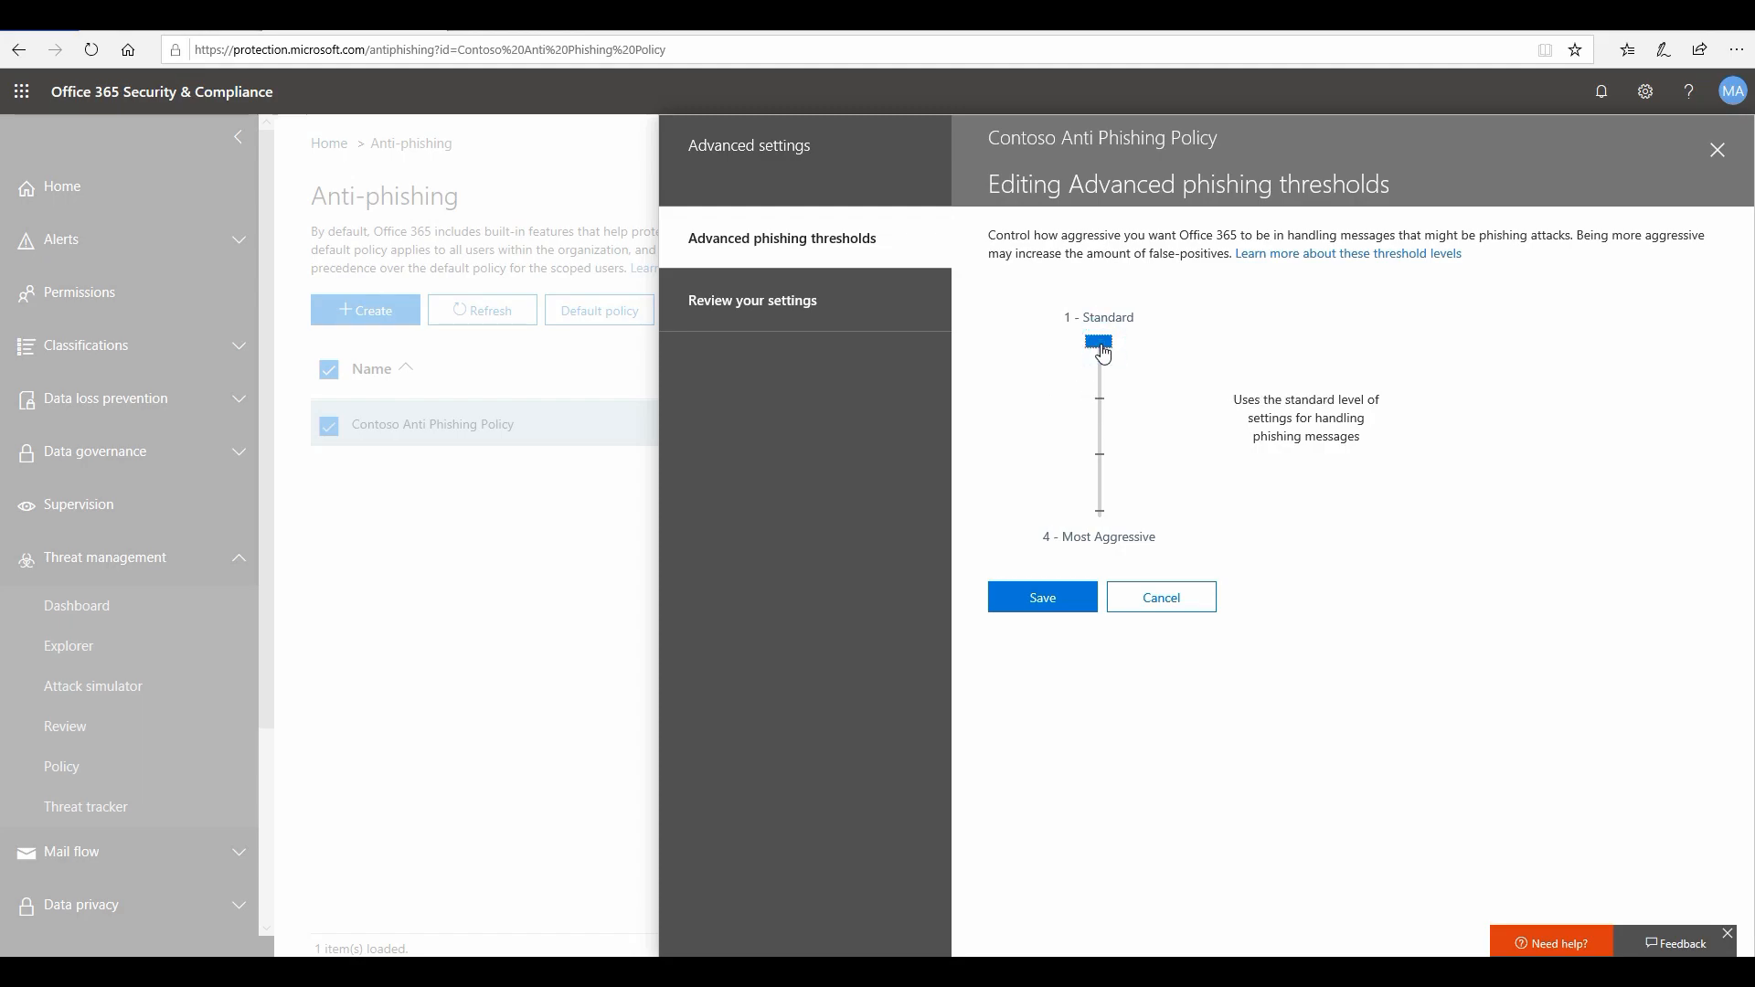
mouse_move(1024, 610)
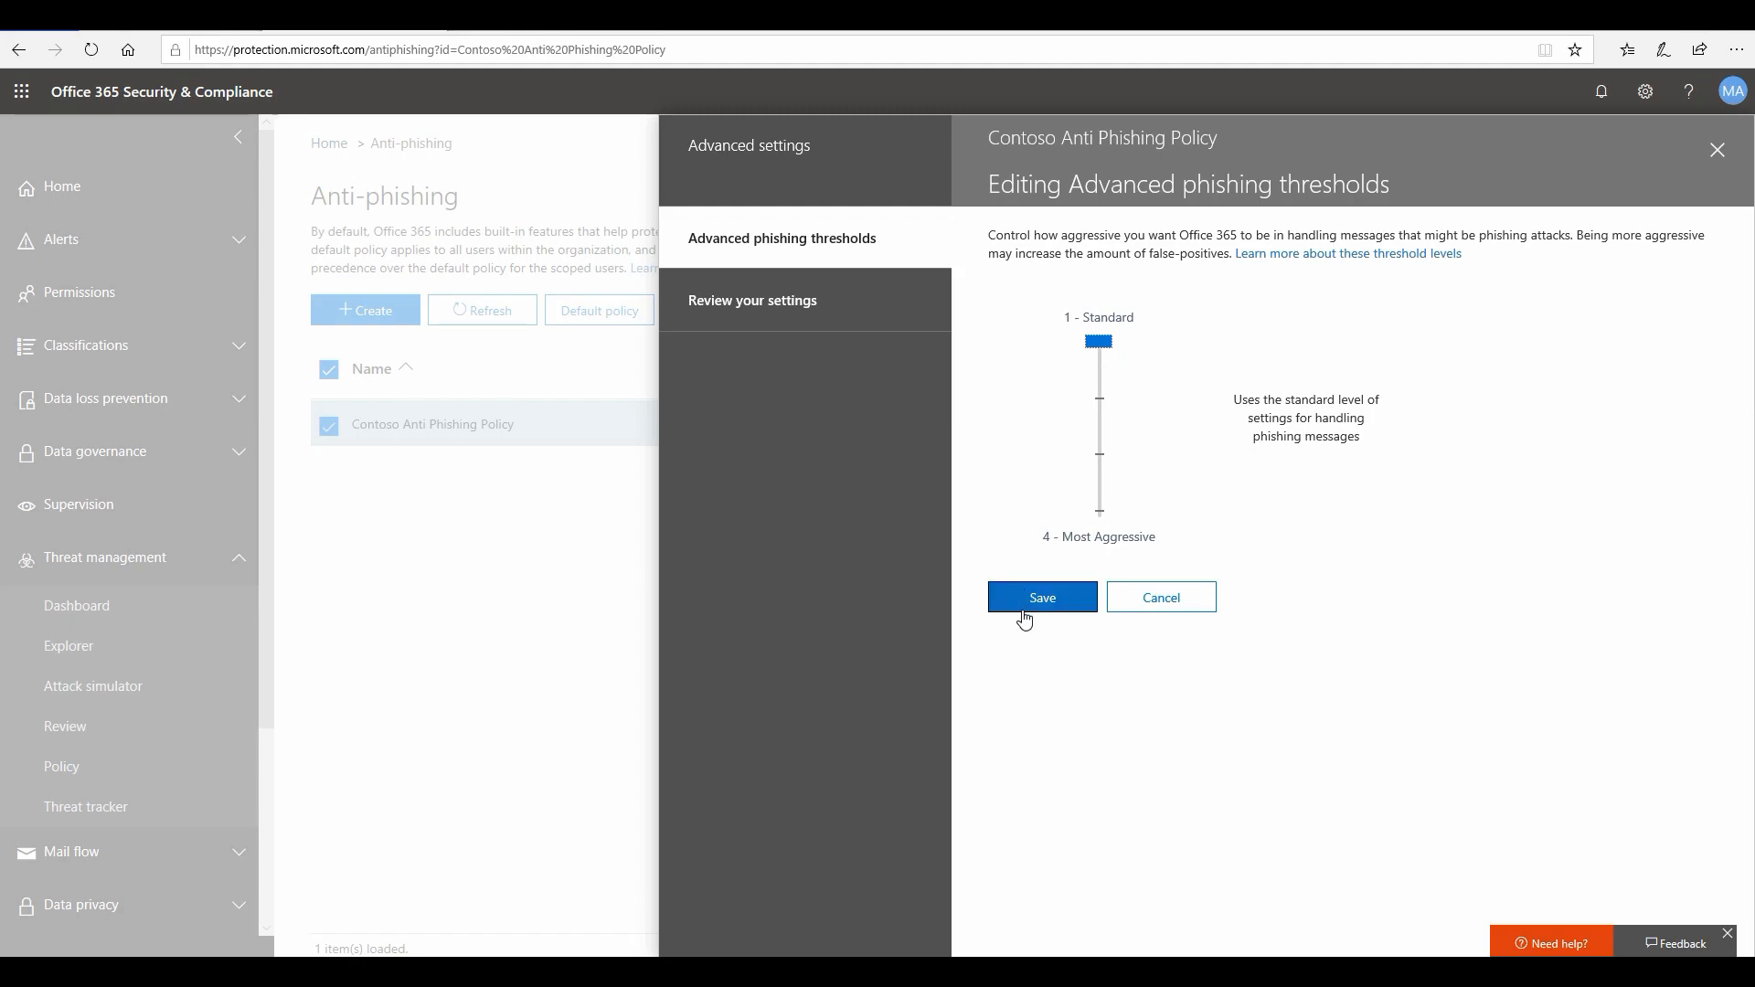
click(1041, 597)
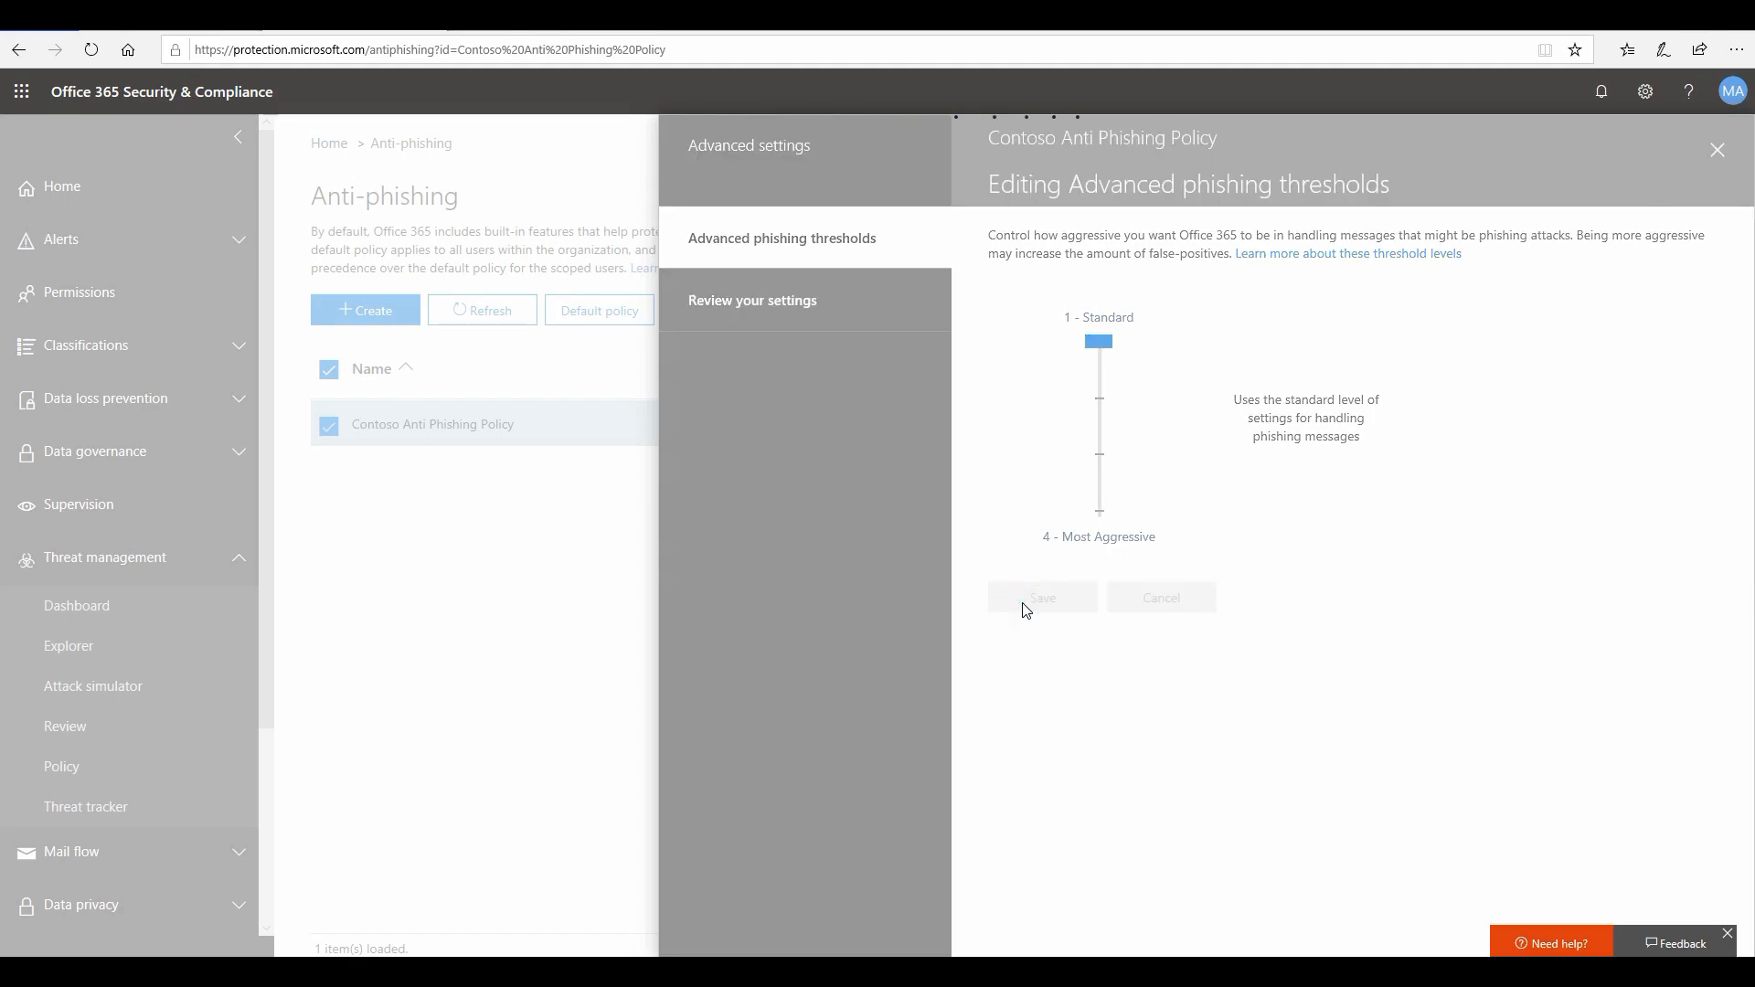
click(1161, 597)
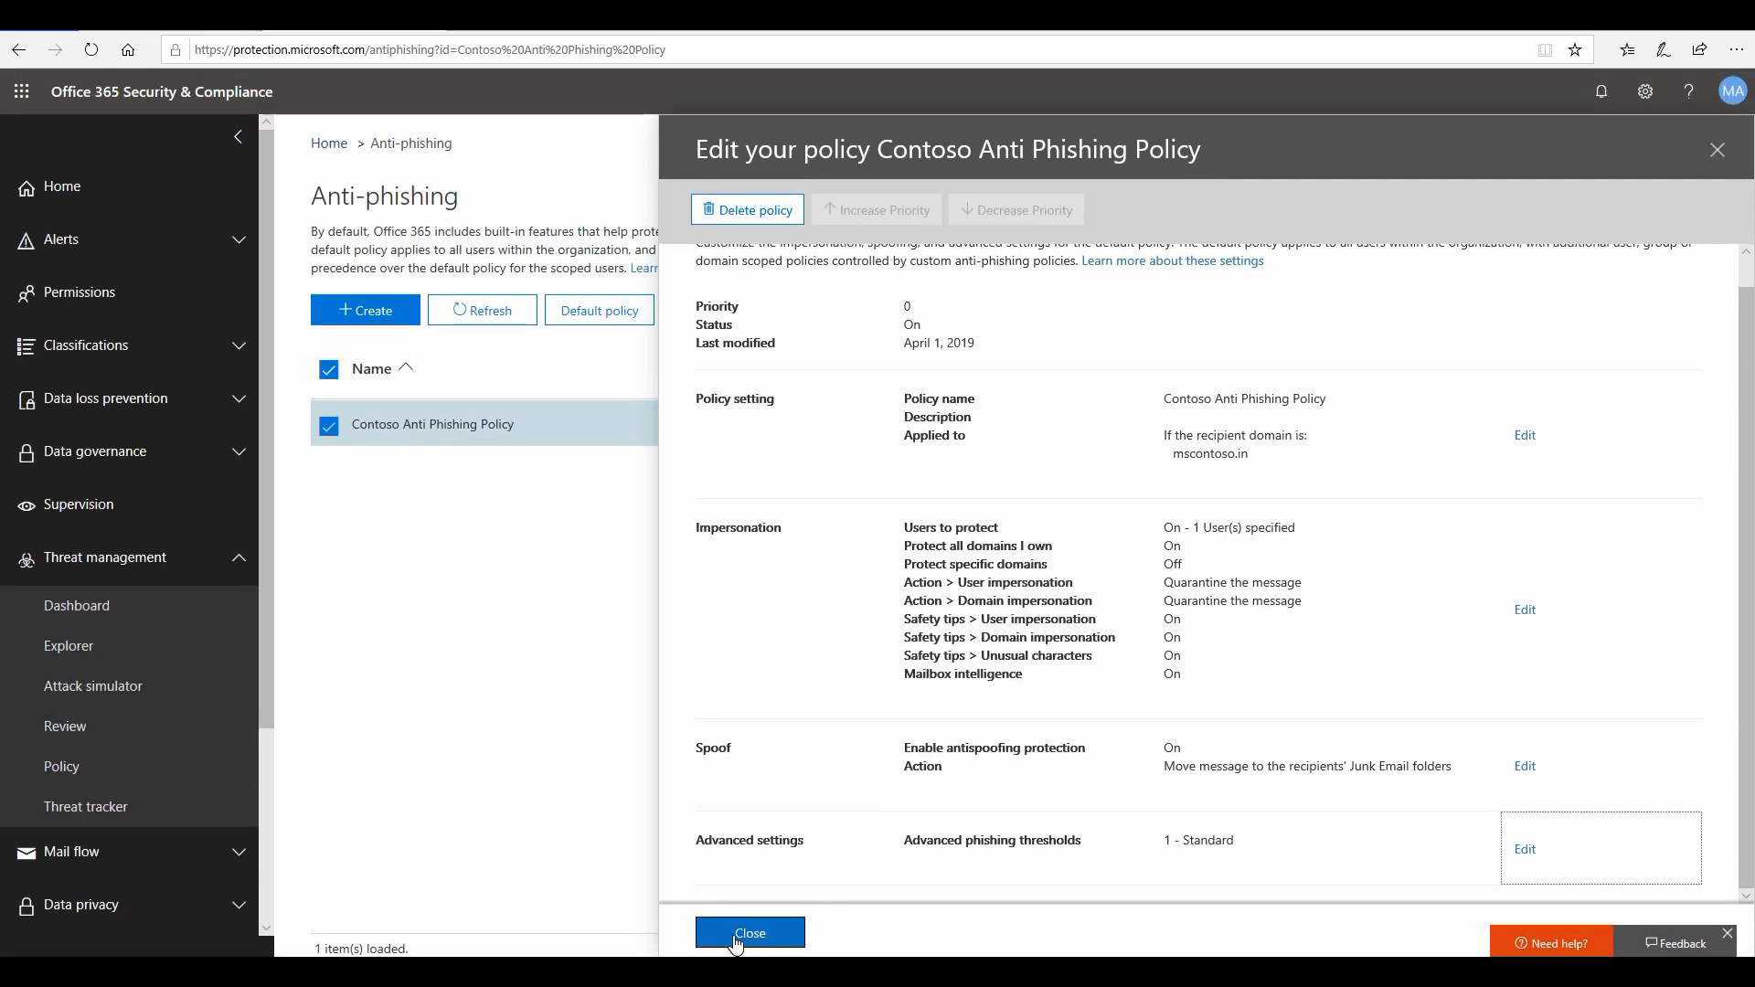
click(749, 932)
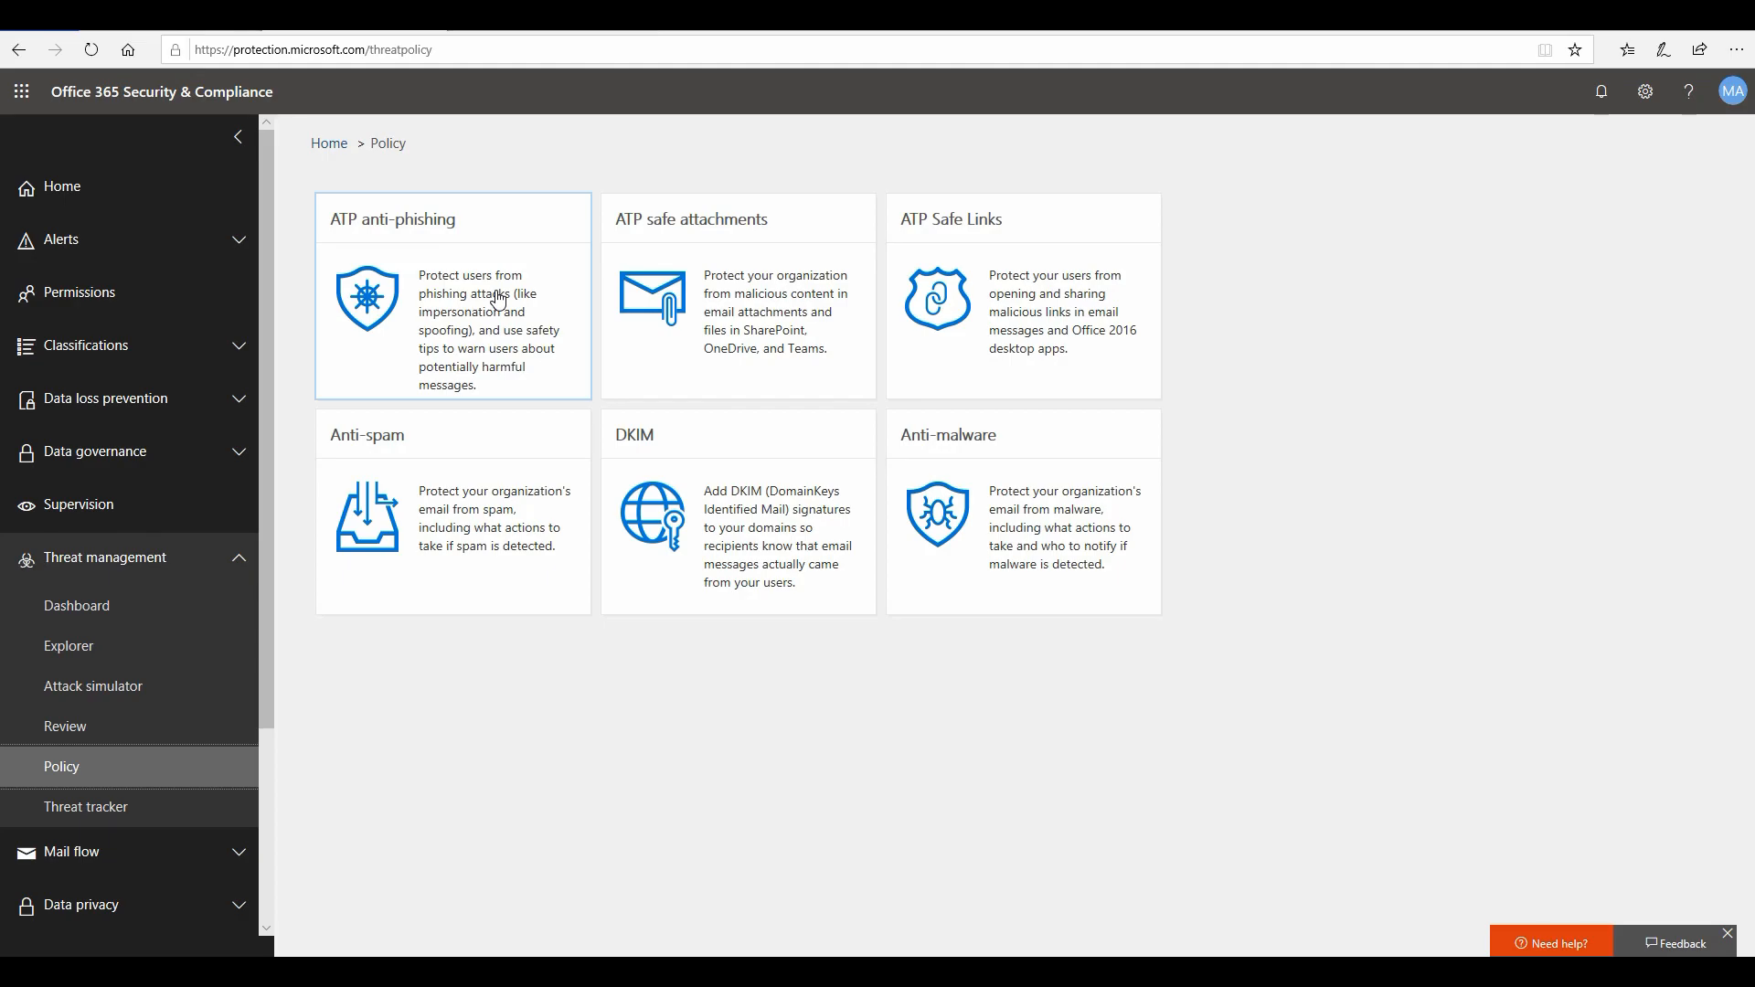
Open the Windows Start menu.
key(Super)
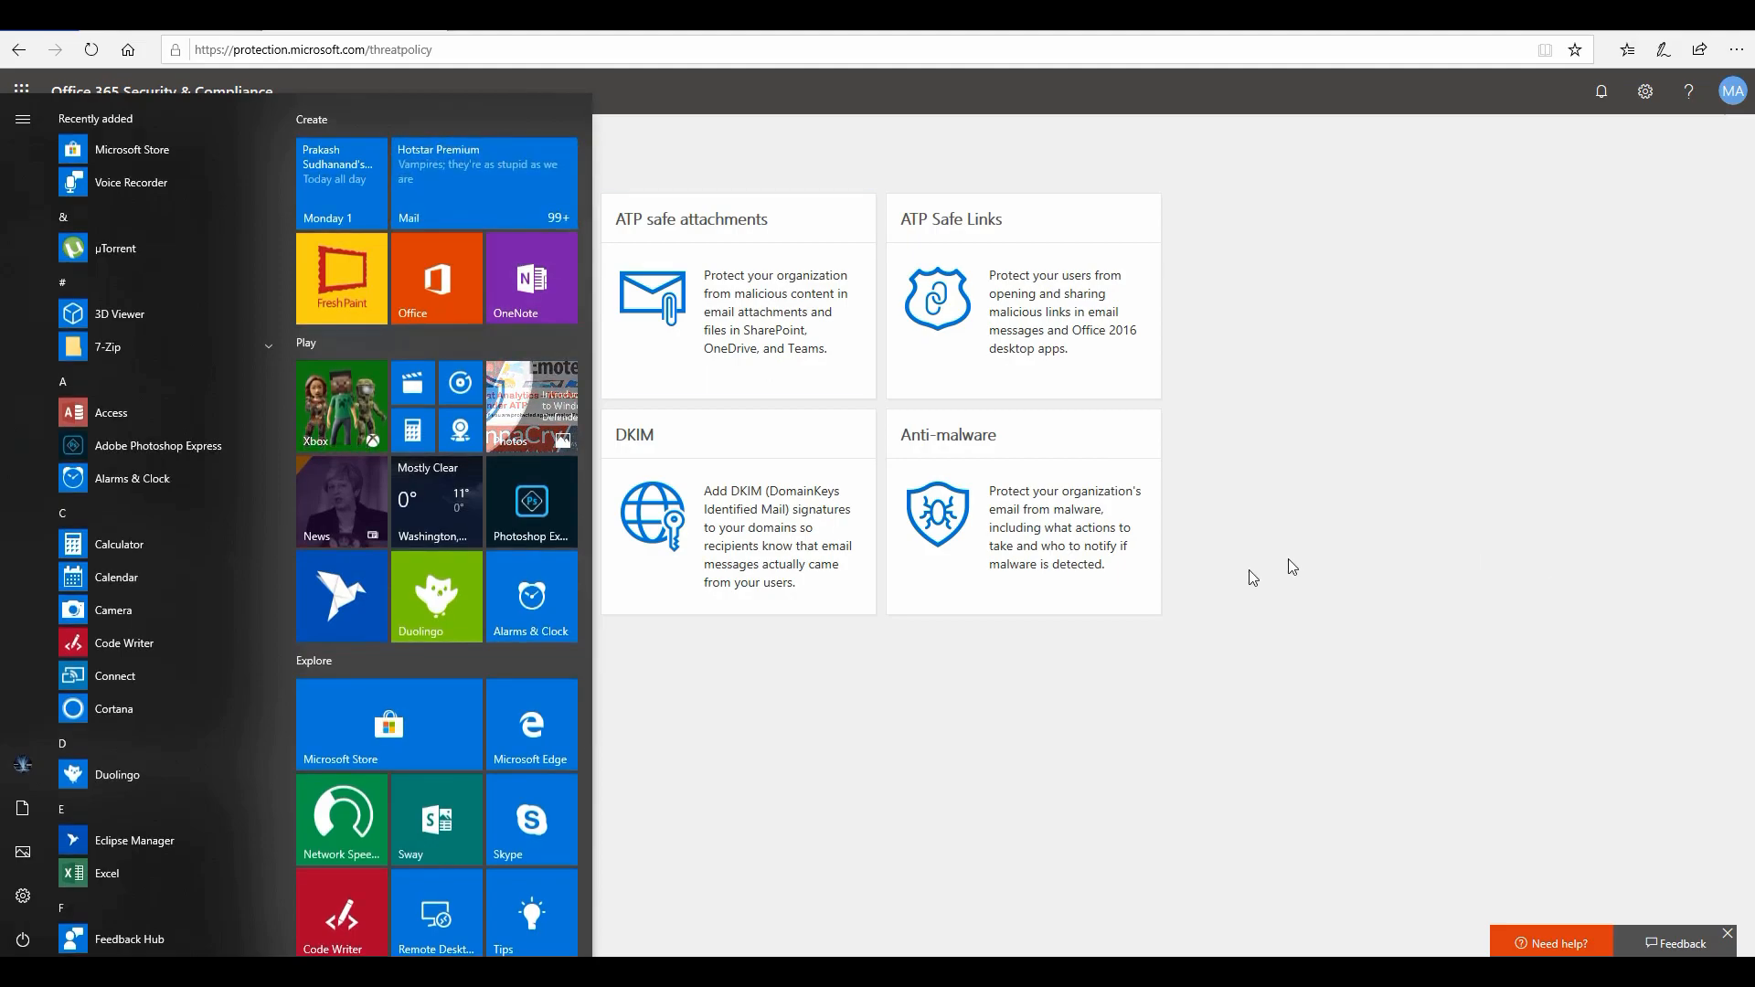